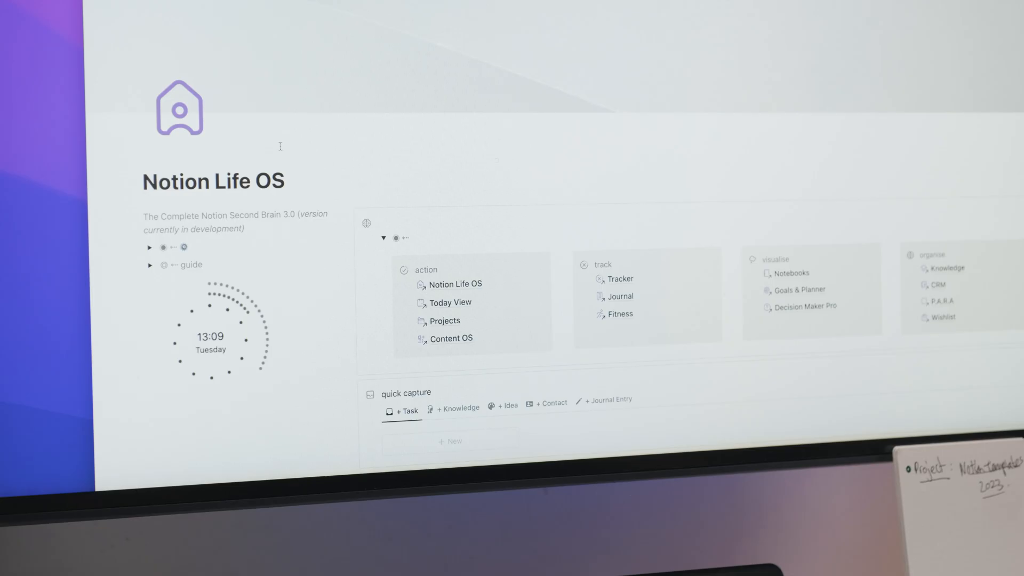
- Bring up the Life OS Demo Space dashboard showing quick actions and the empty My Inboxes Tasks view
click(451, 338)
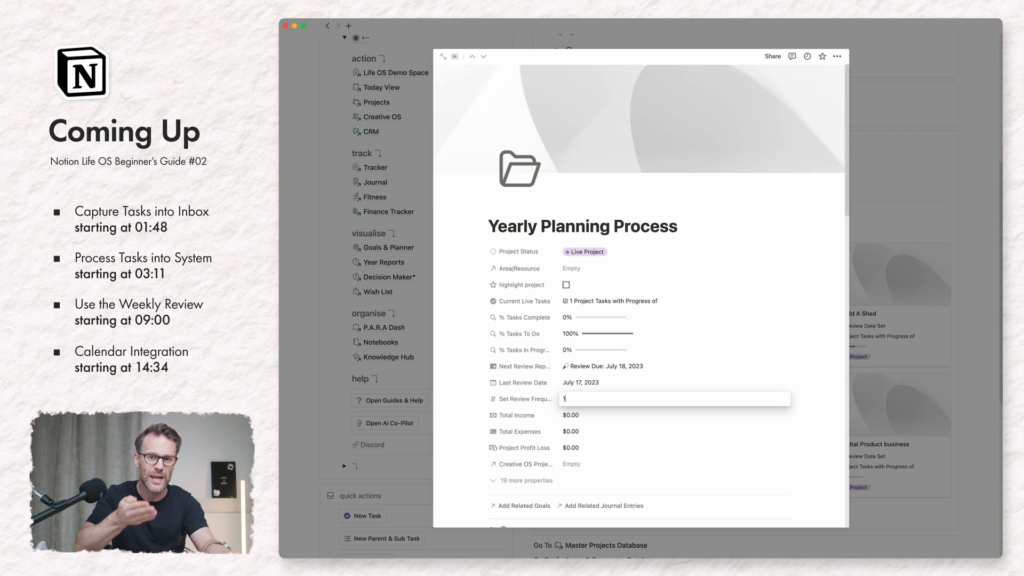
text(4)
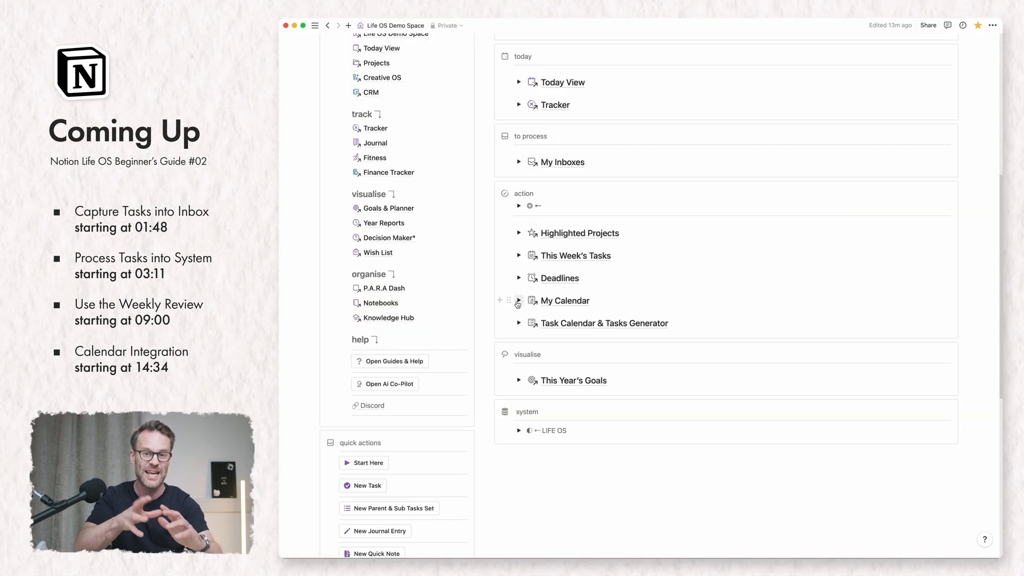
click(519, 301)
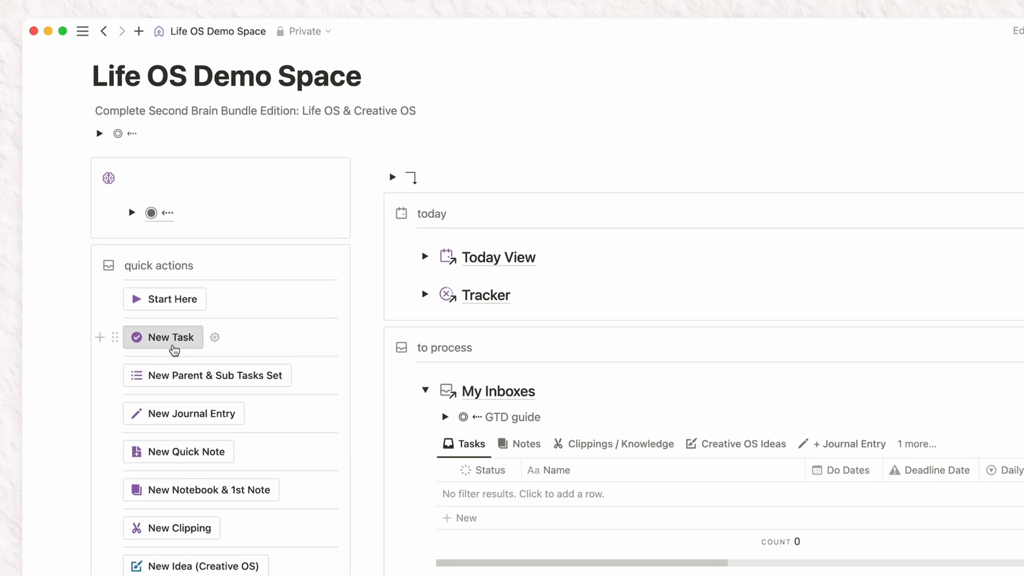
- Add 'Create Tasks Demo Video' via New Task with do date 25 July and deadline 26 July 2023
click(169, 338)
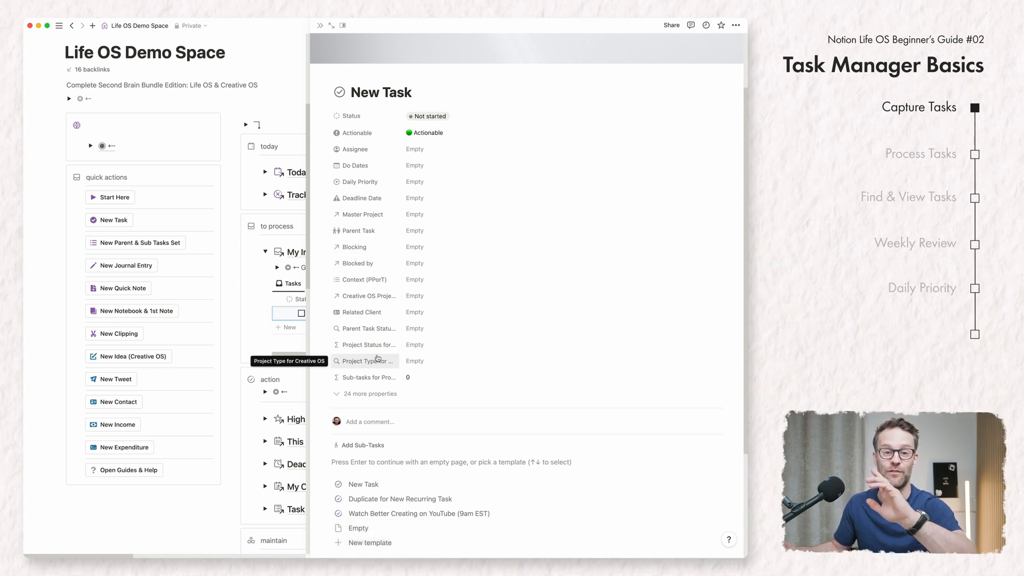
mouse_move(457, 353)
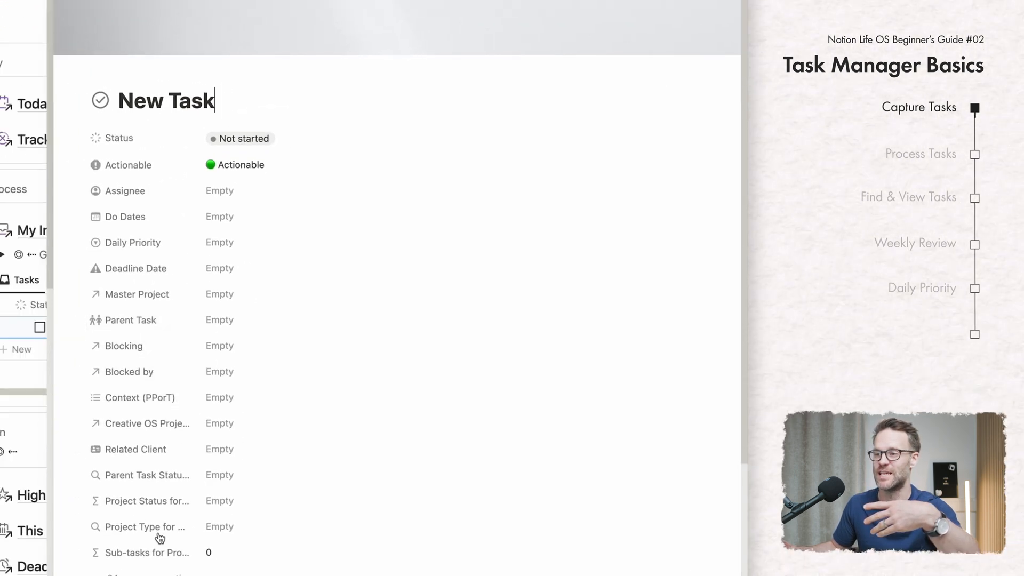
text(Ctreate)
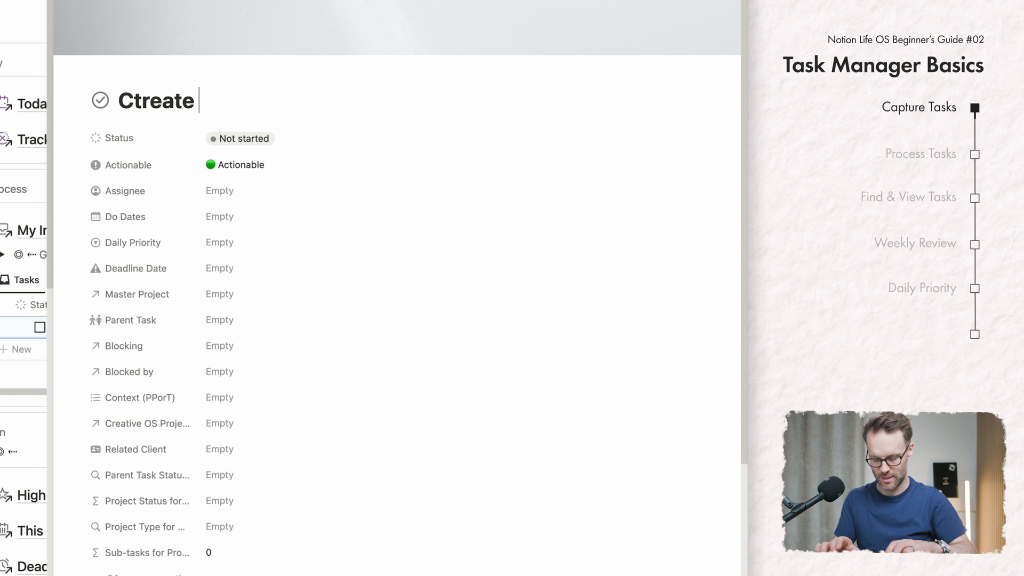
text(Tasks Demo Video)
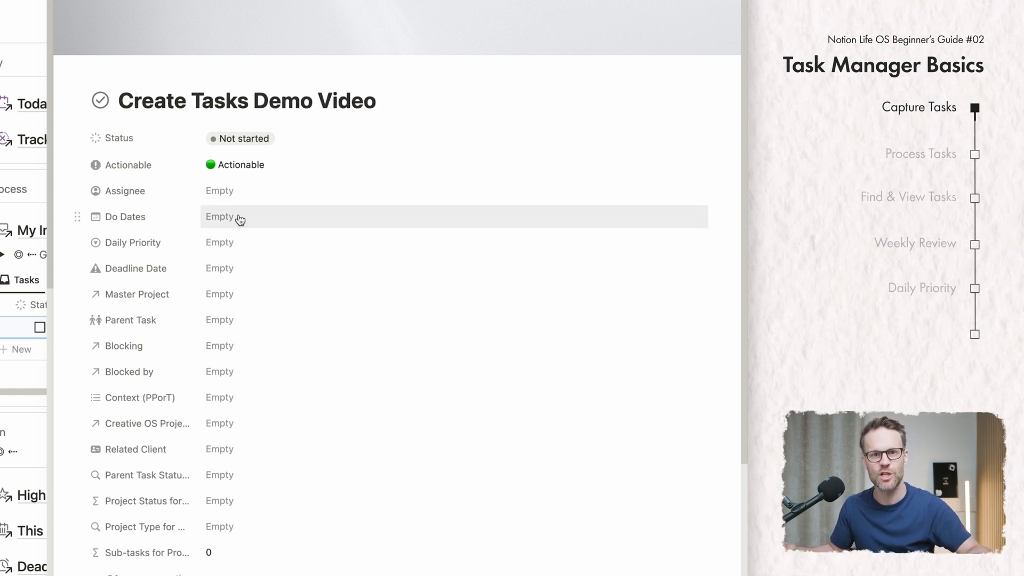
click(219, 217)
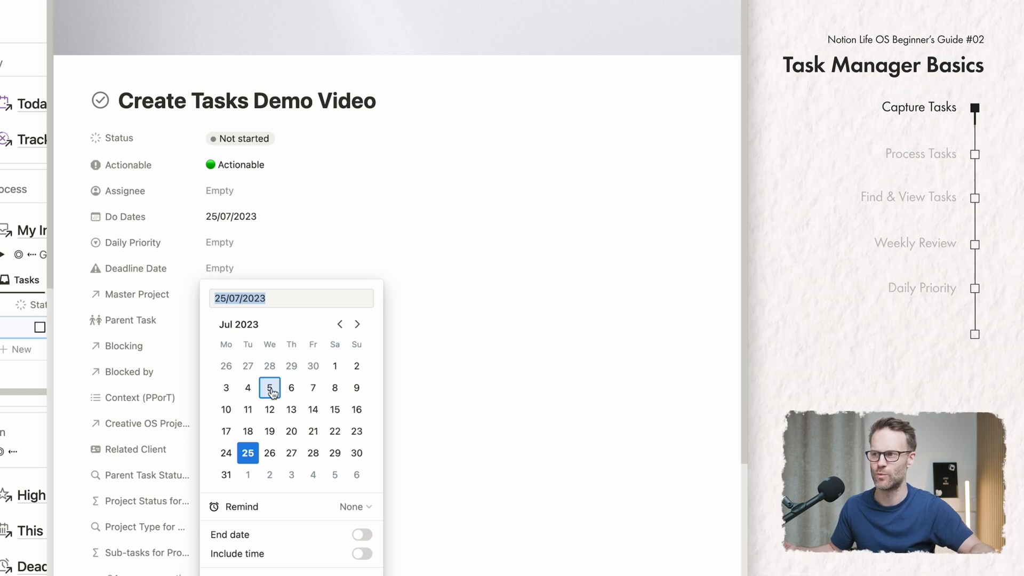
click(269, 453)
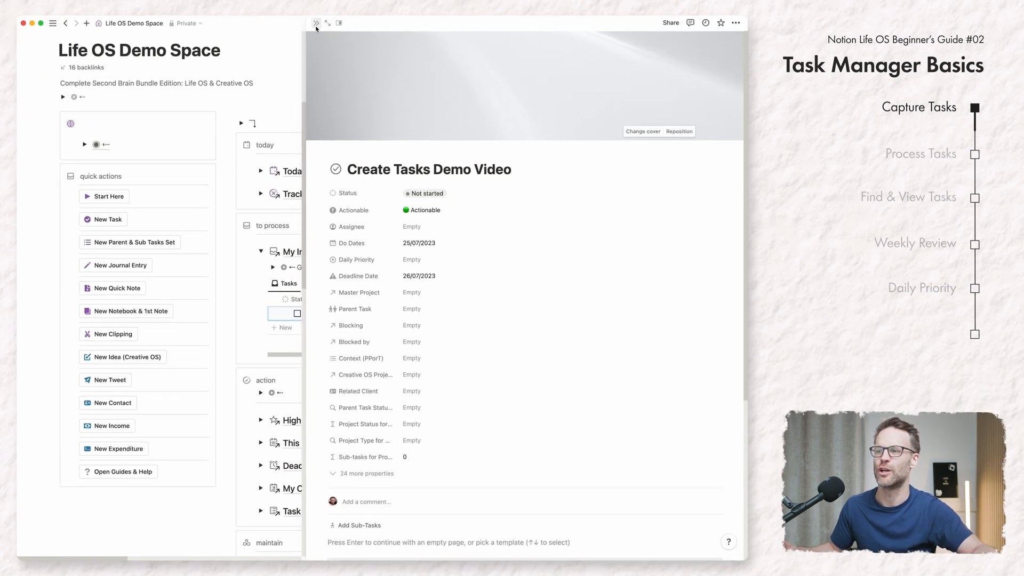
- Add inbox rows for Order Wood for the Shed and Plan out the shed
click(315, 23)
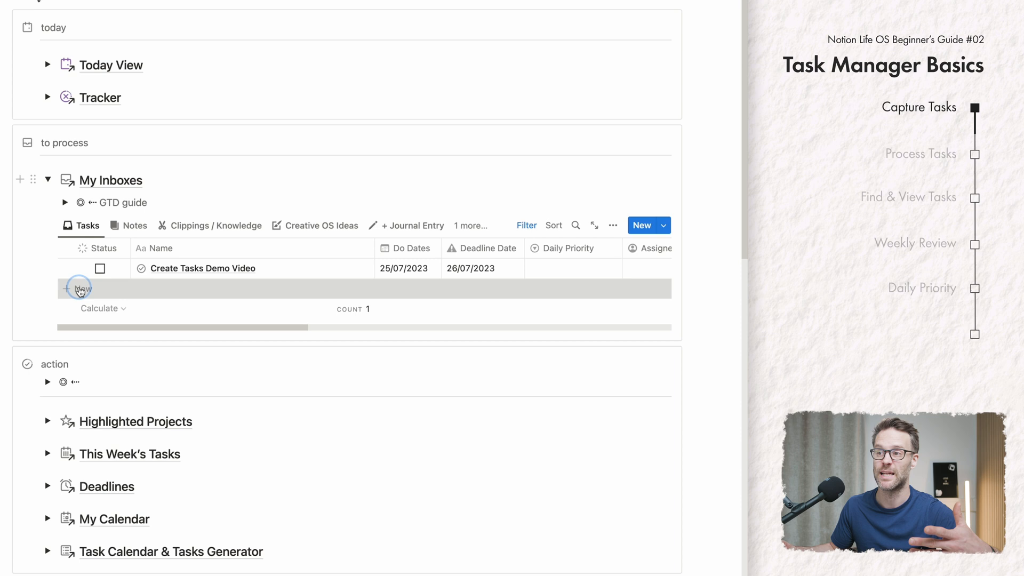
click(76, 290)
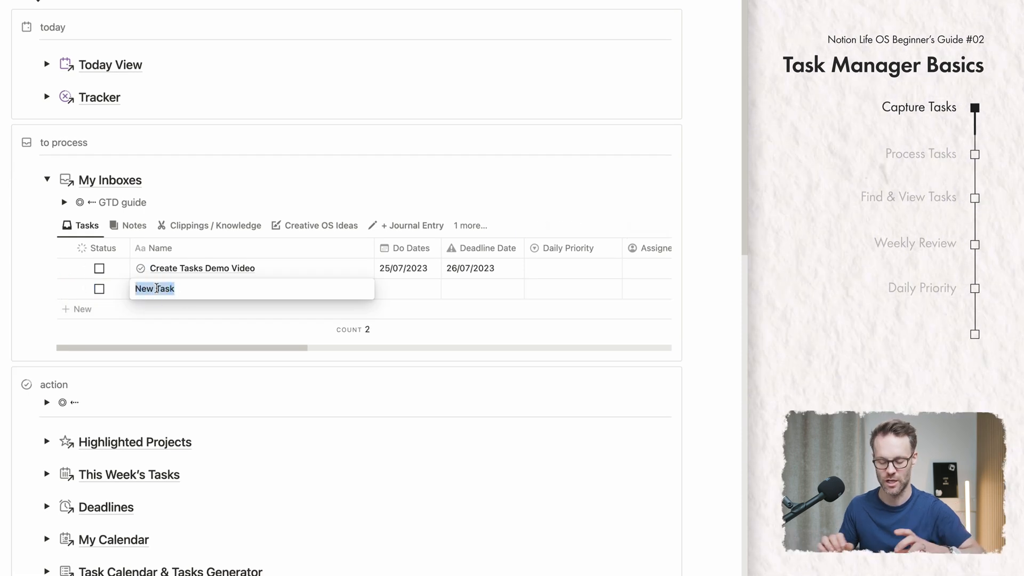
text(Order Wood for the Shed)
text(P)
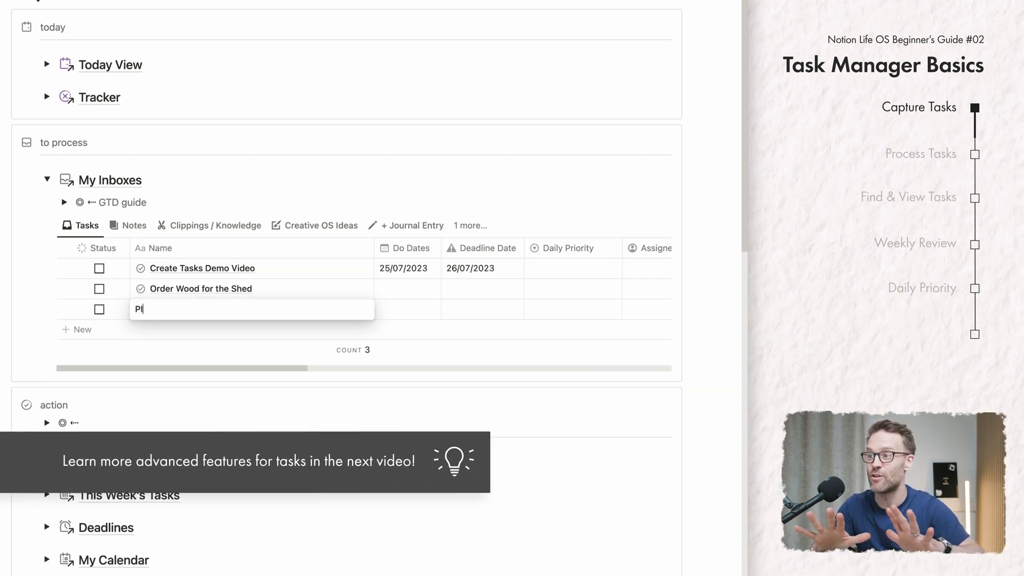
text(lan out the shed)
text(Make a content Plan)
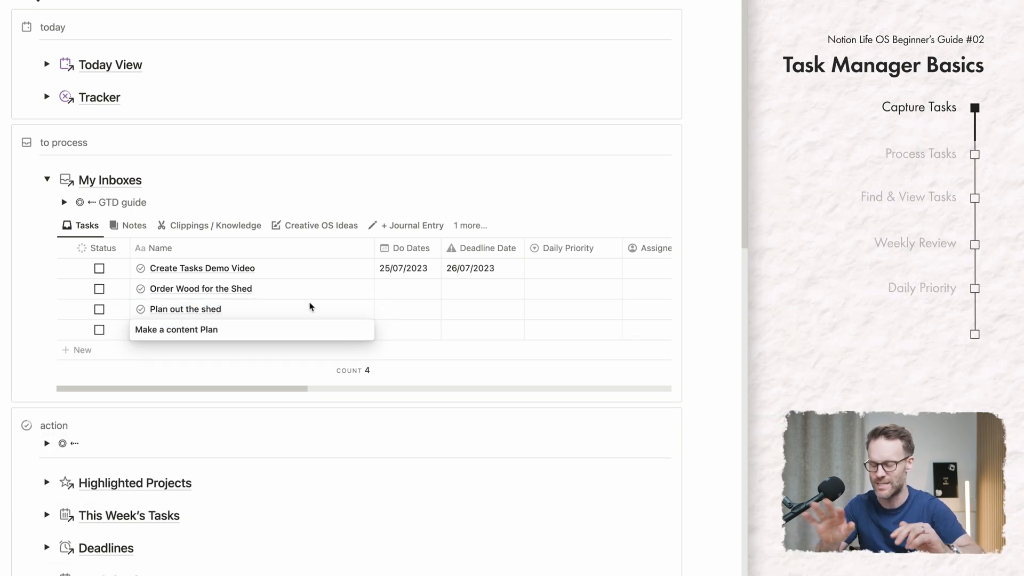
- Add a 'call Grandma' task through the New Task button
click(661, 224)
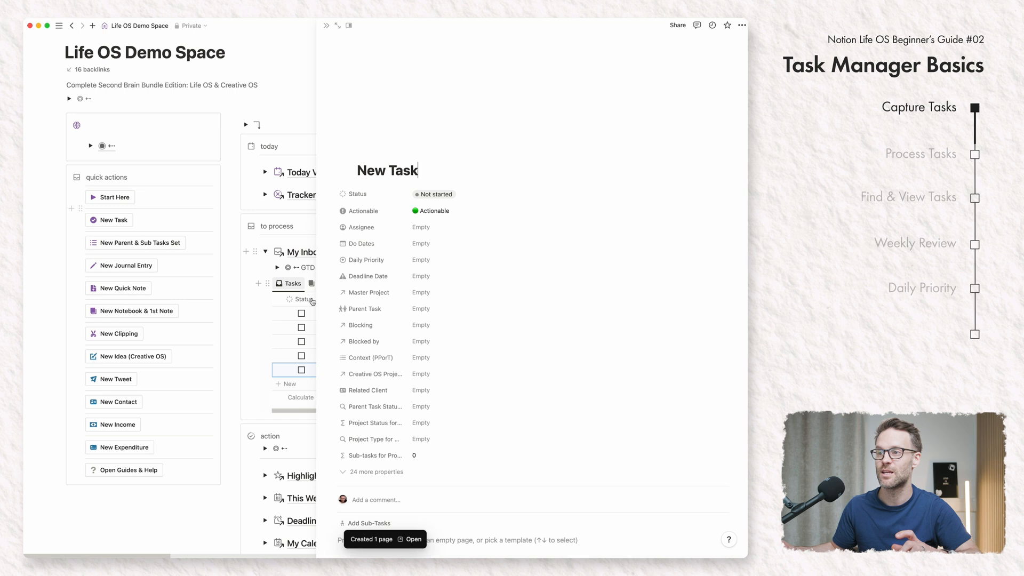
text(c)
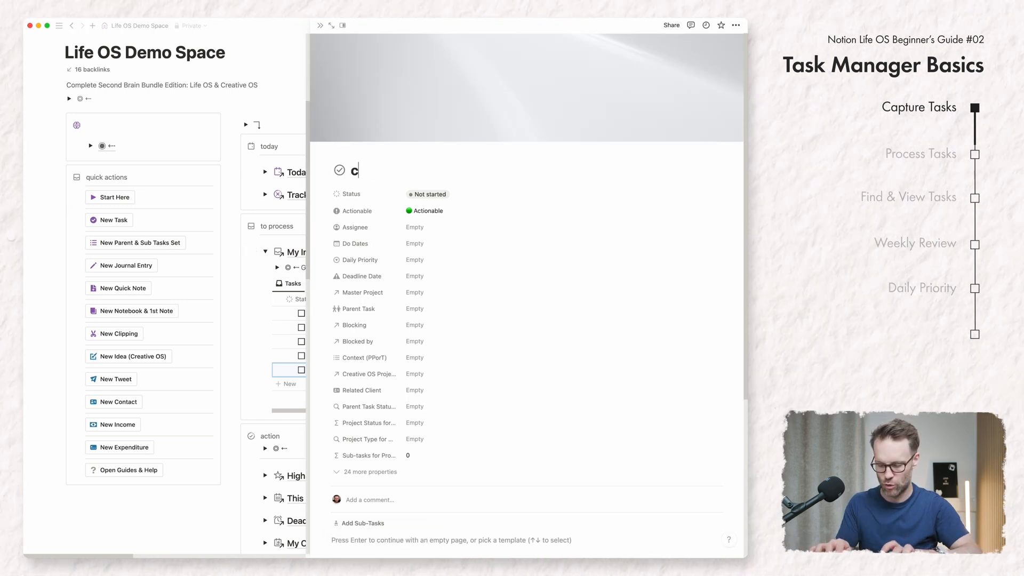
text(all Grandma)
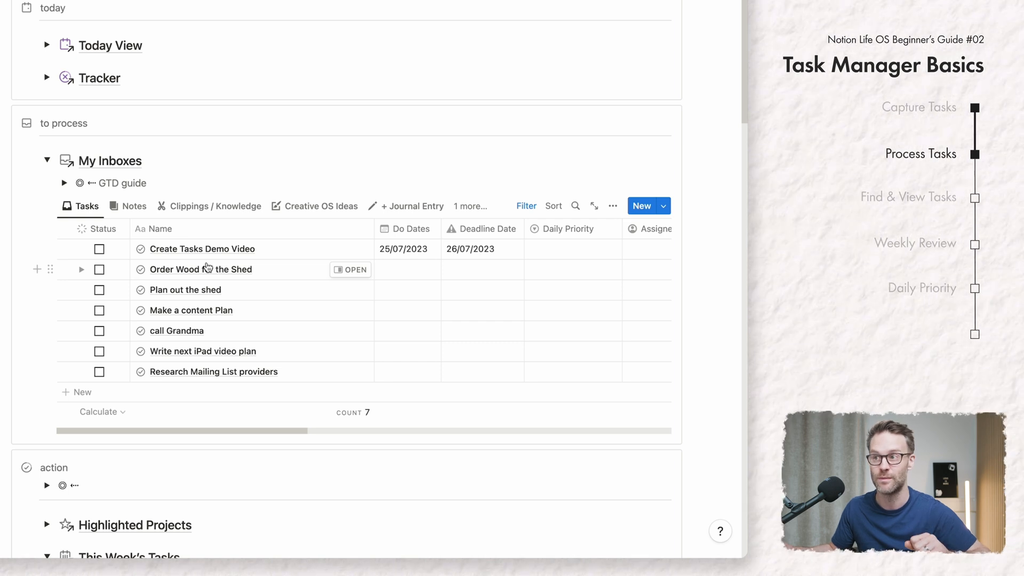
- Expand the GTD guide on processing tasks to review it, then fold it away
click(64, 183)
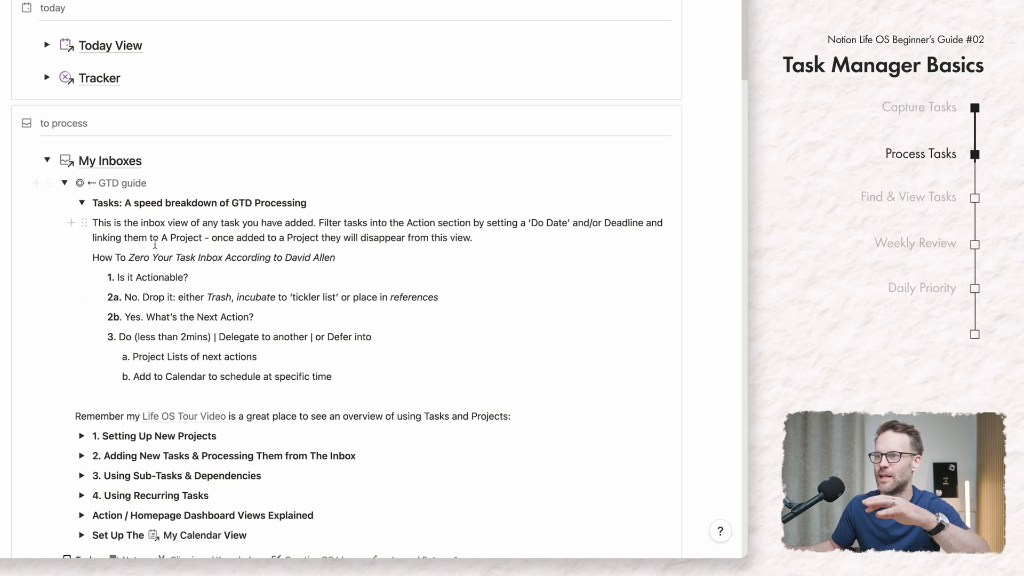
click(82, 203)
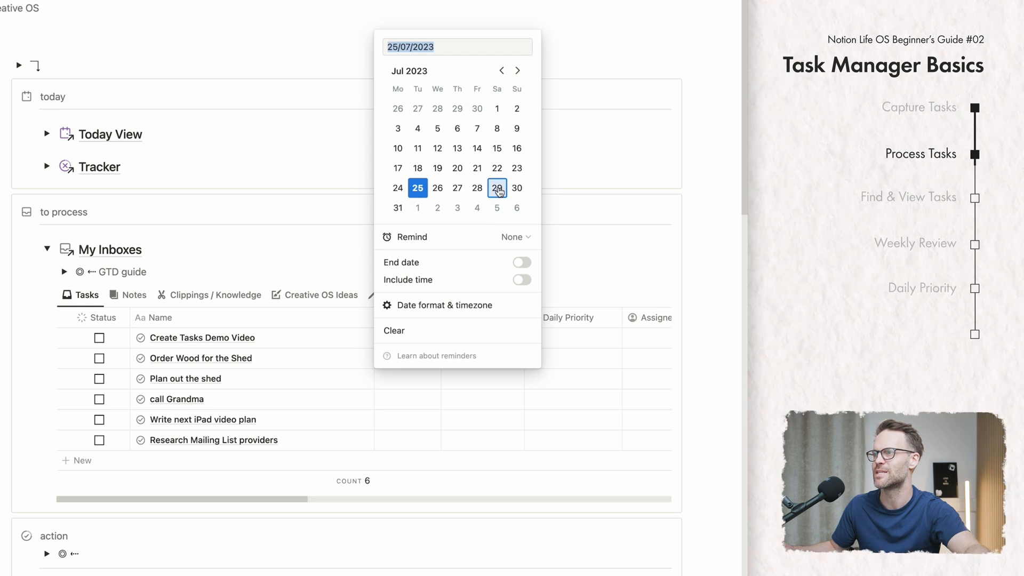
- Give Order Wood for the Shed a 29 July do date, Morning priority and the Build A Shed project
click(497, 188)
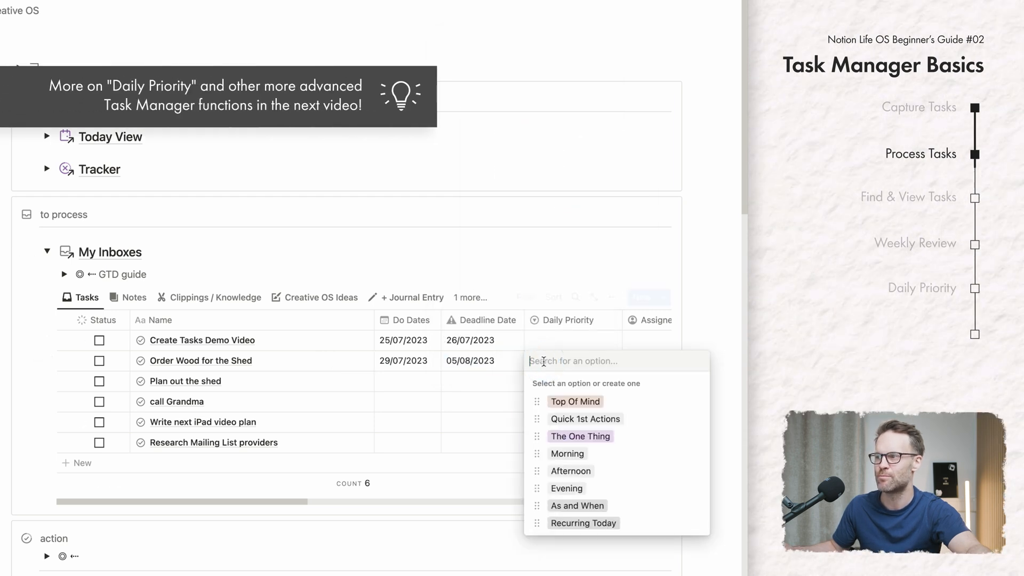
click(566, 453)
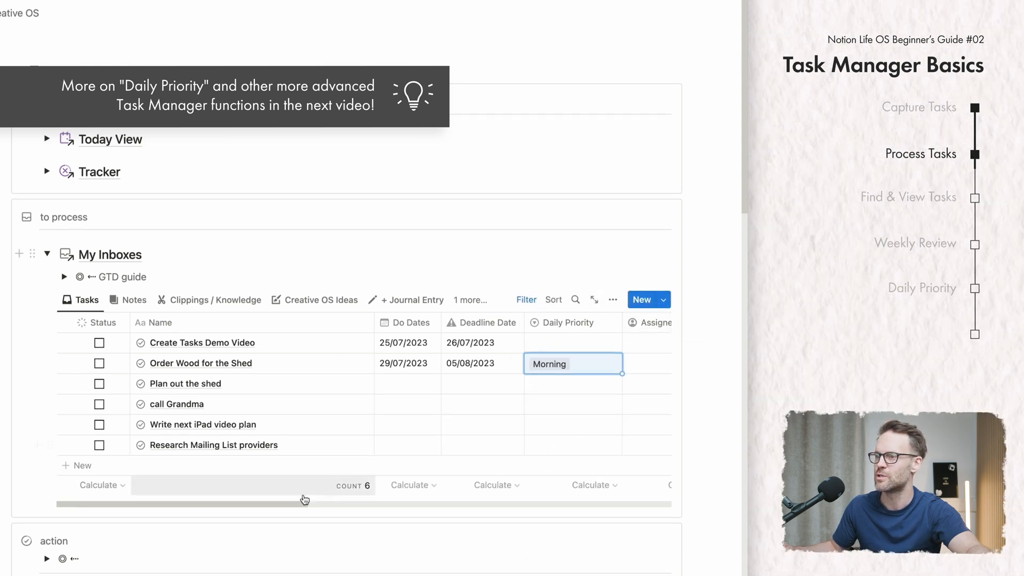
drag(303, 500, 375, 503)
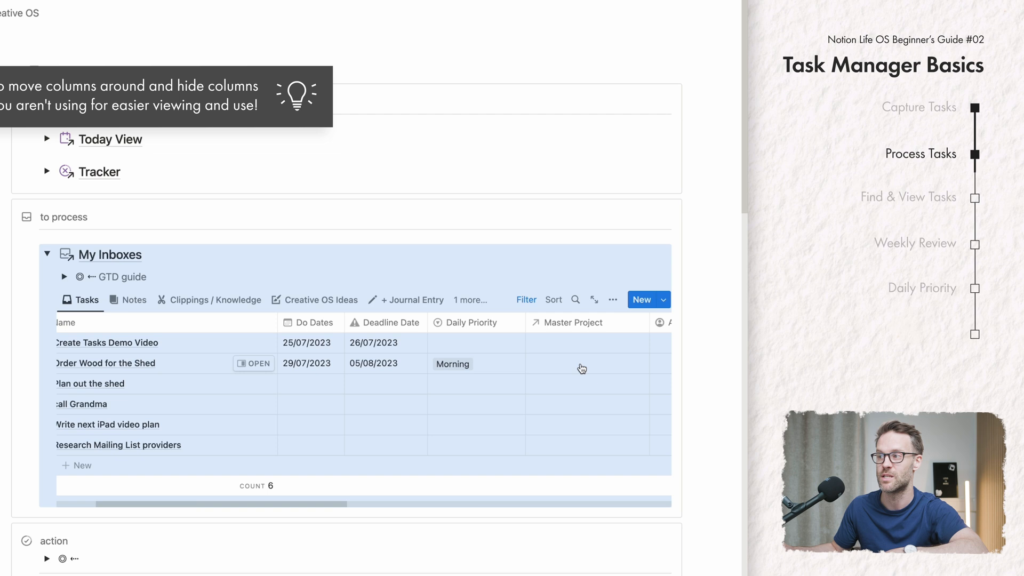
click(581, 367)
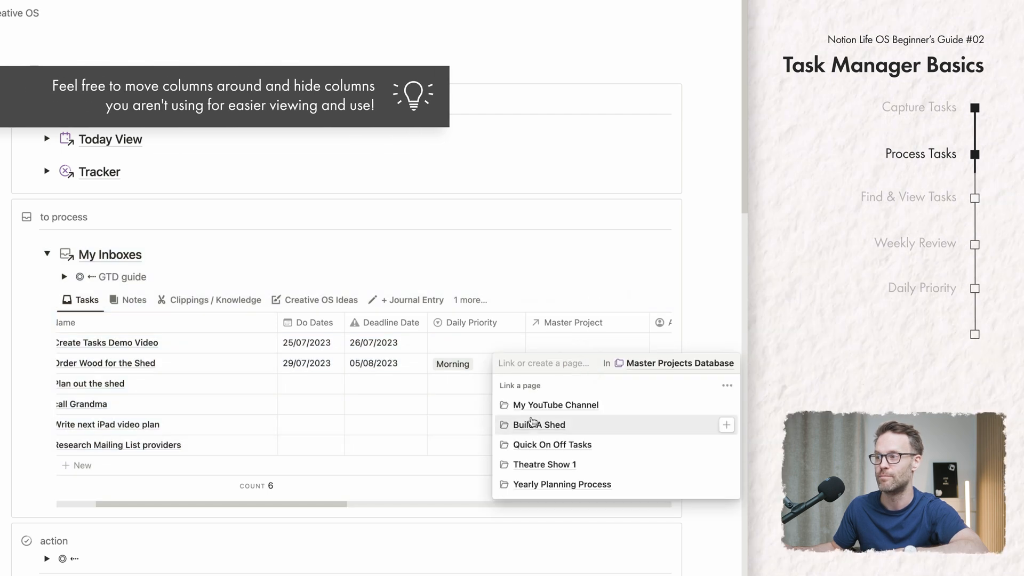
click(539, 425)
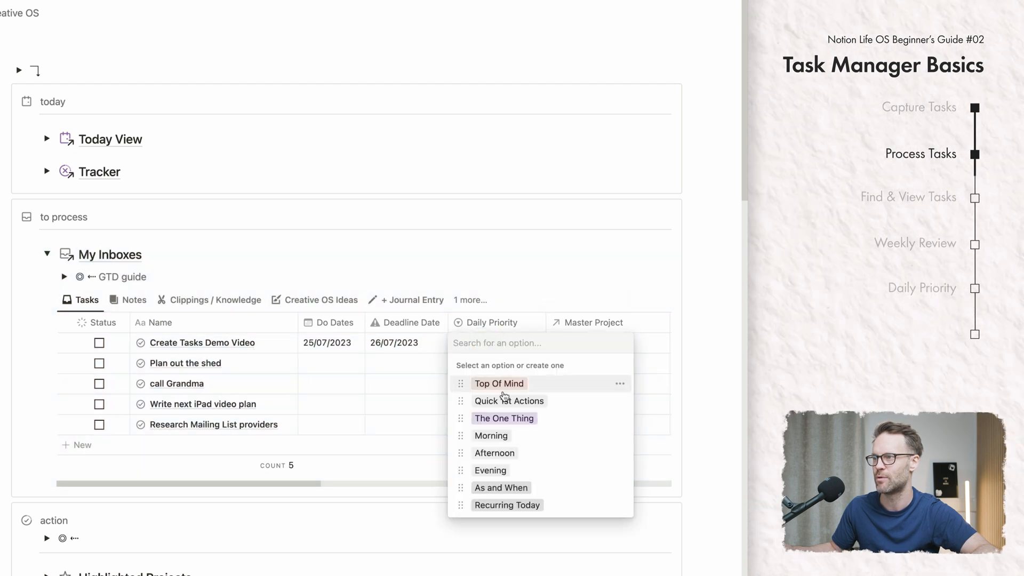
- Prioritise Create Tasks Demo Video; give Plan out the shed a 28 July do date, deadline, As and When priority and project
click(504, 418)
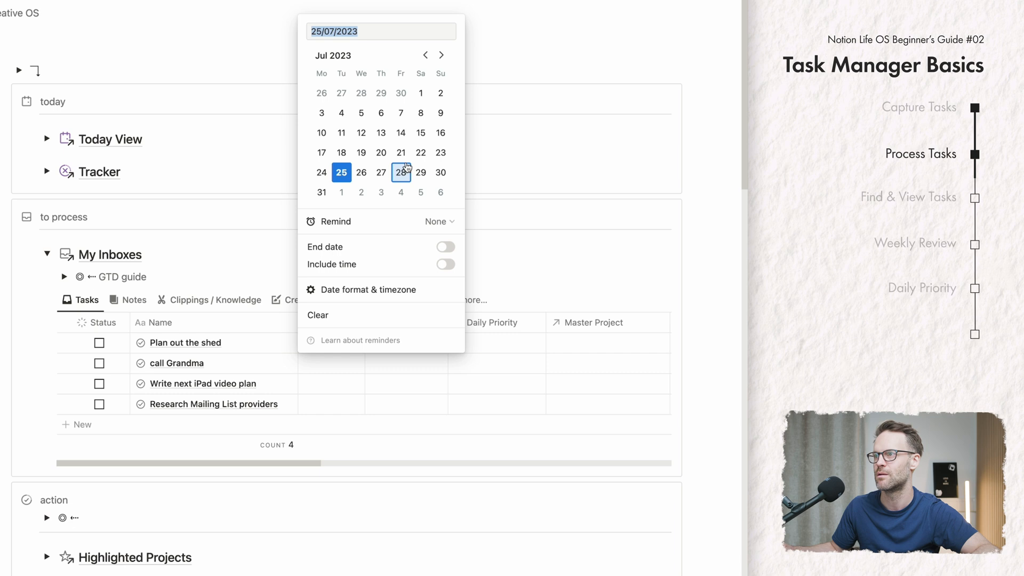
click(401, 172)
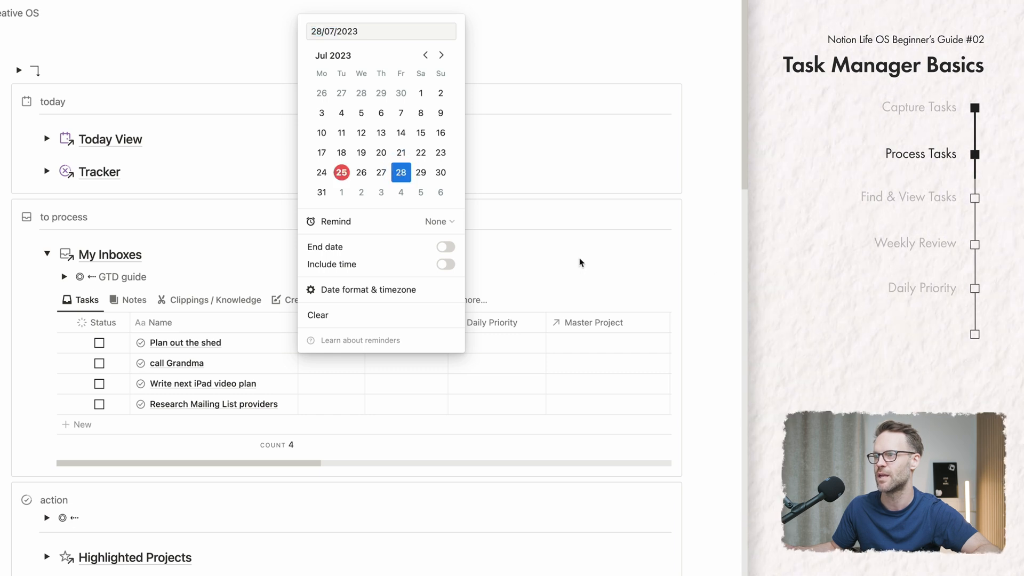
click(408, 173)
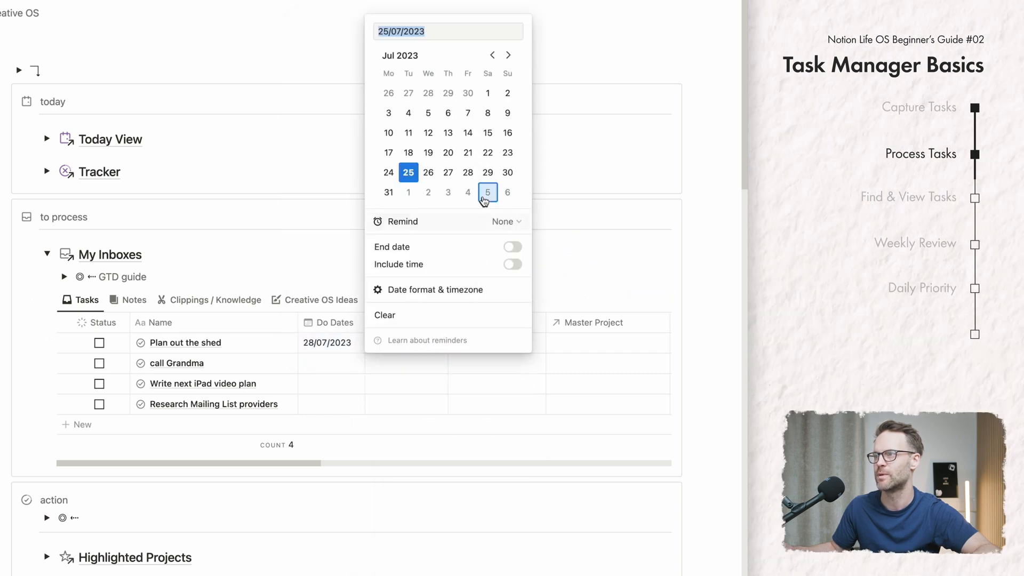
click(487, 192)
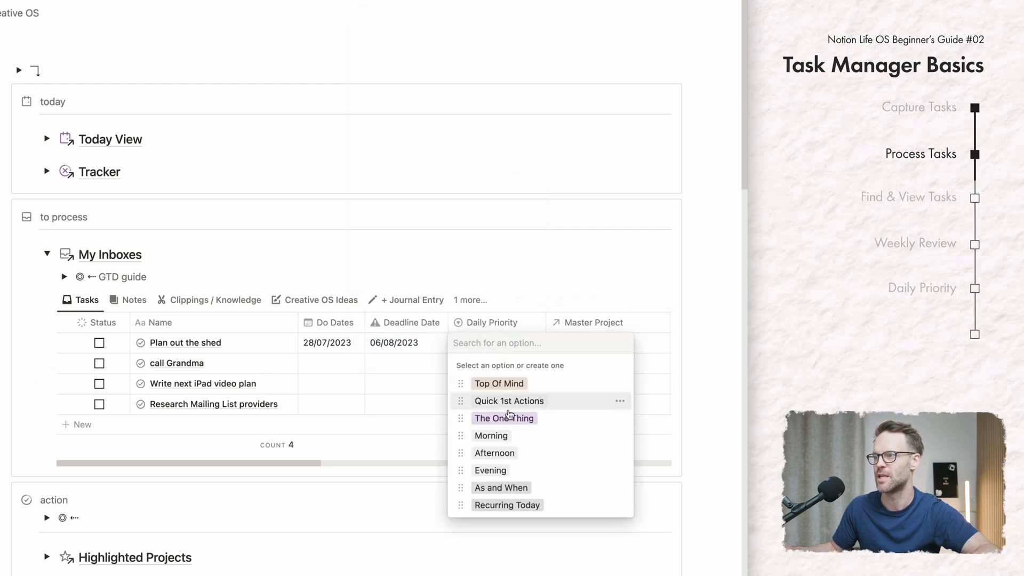
click(500, 487)
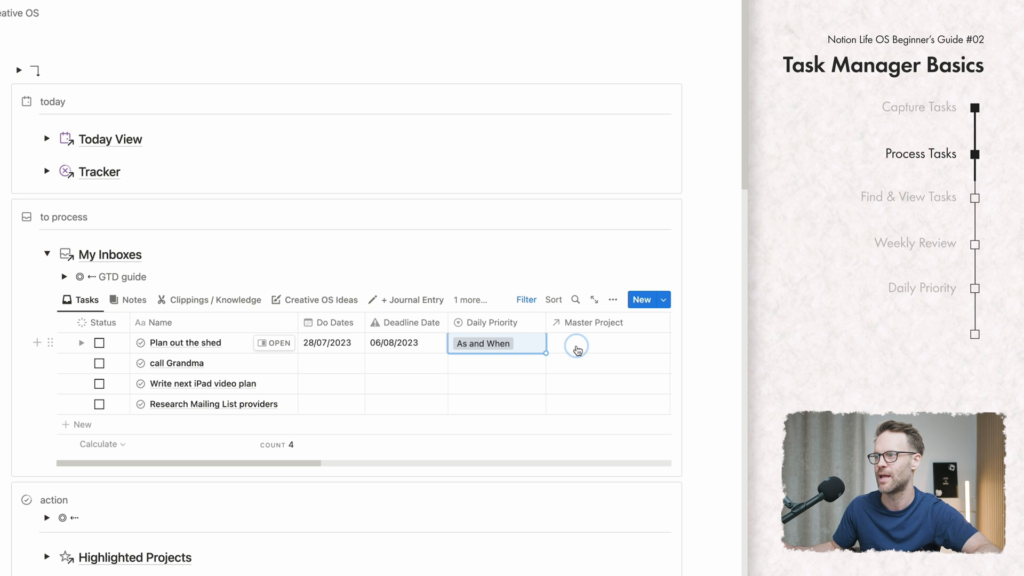
click(575, 343)
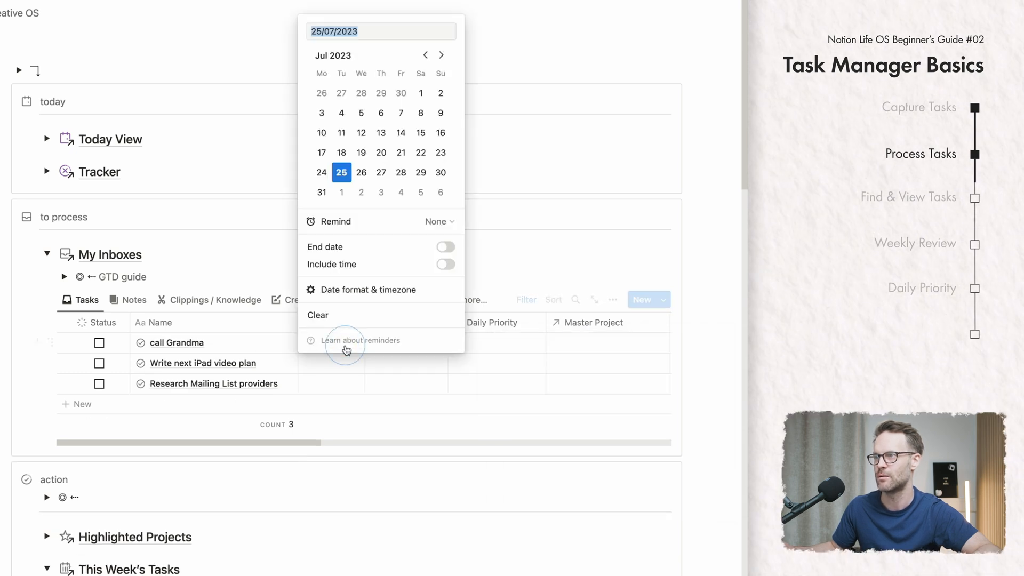
click(401, 172)
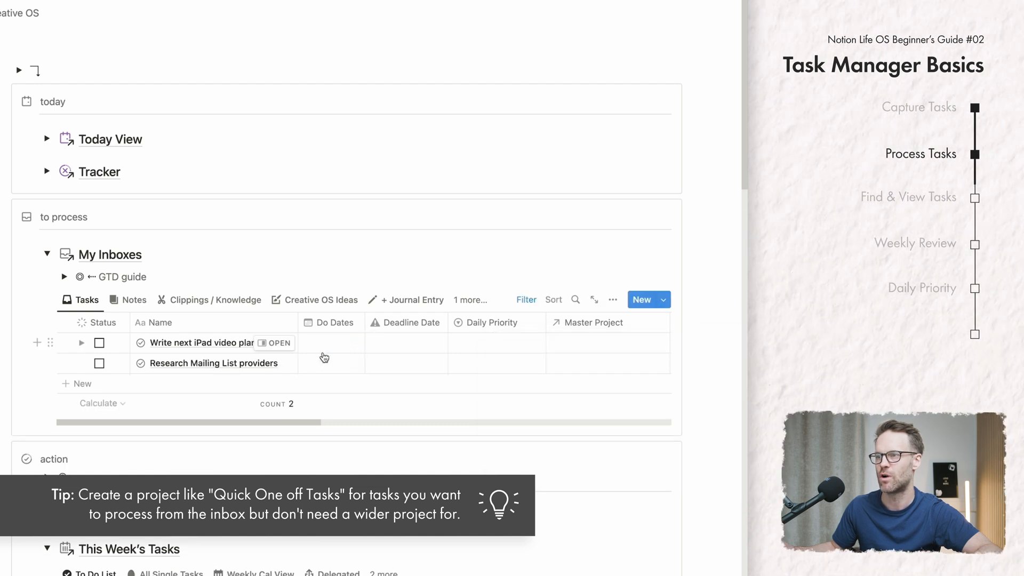
- Give the iPad video plan task a 31 July do date with end date, Morning priority and a project
click(329, 343)
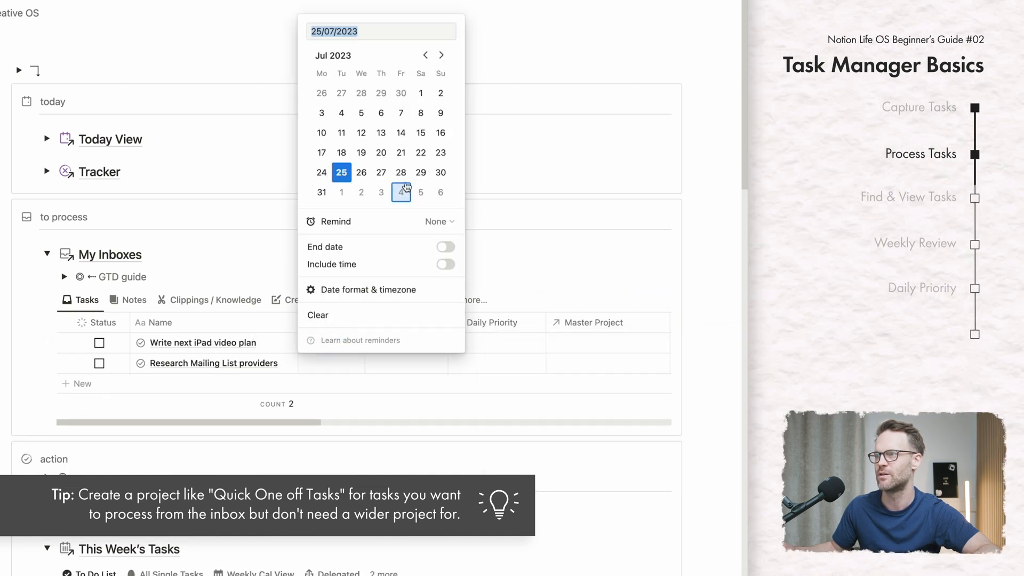
click(321, 192)
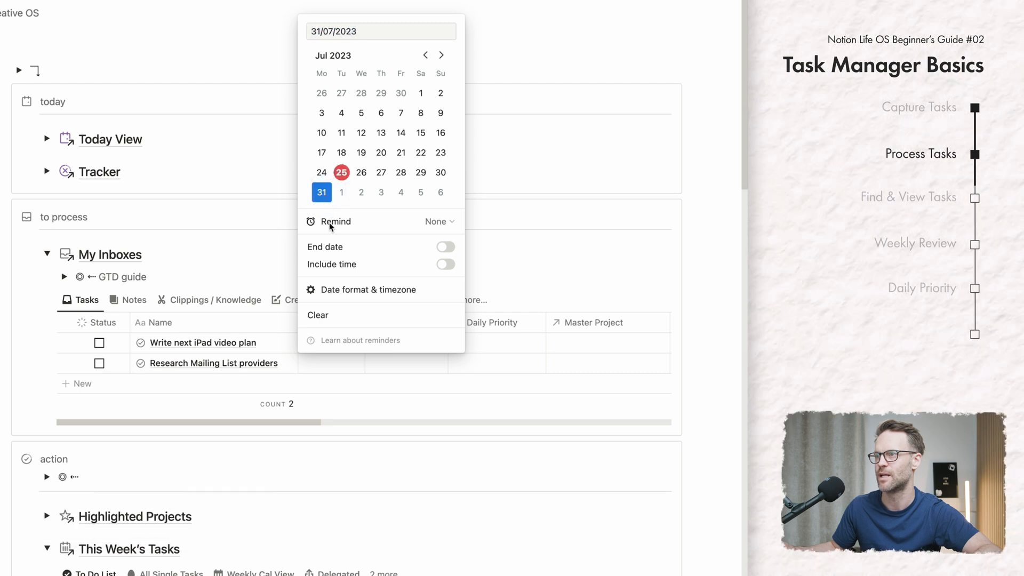
click(445, 246)
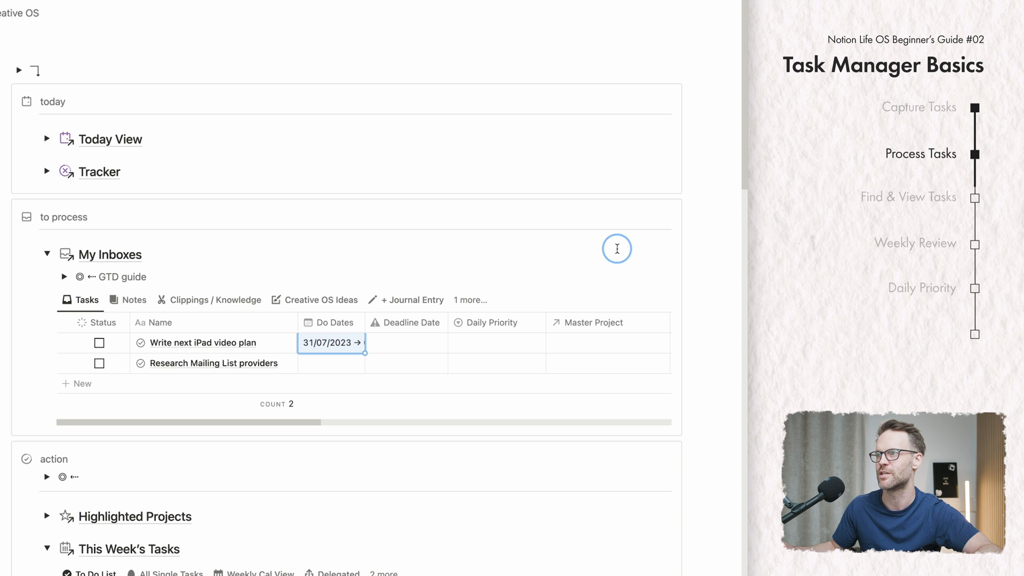
click(496, 343)
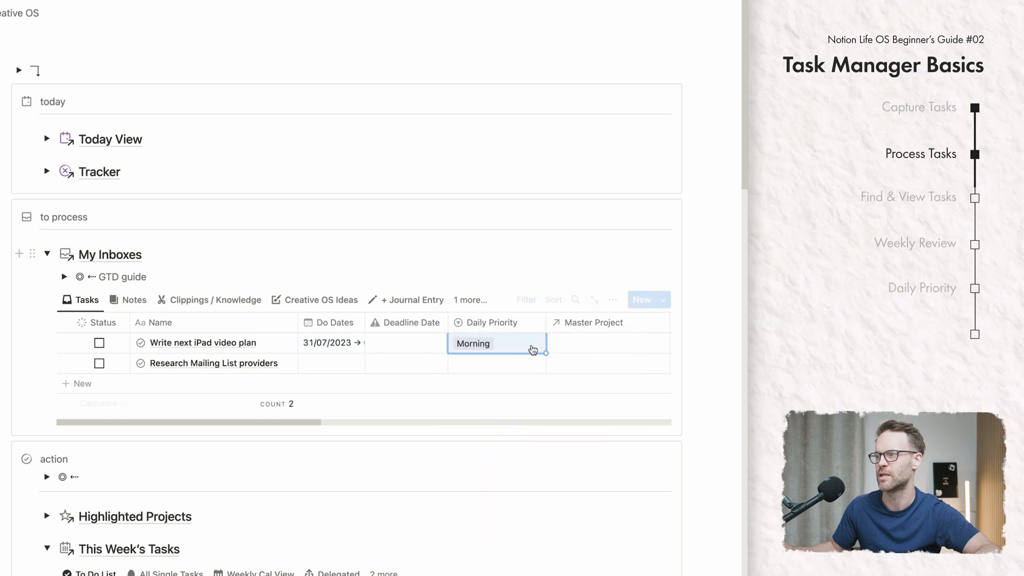
click(606, 343)
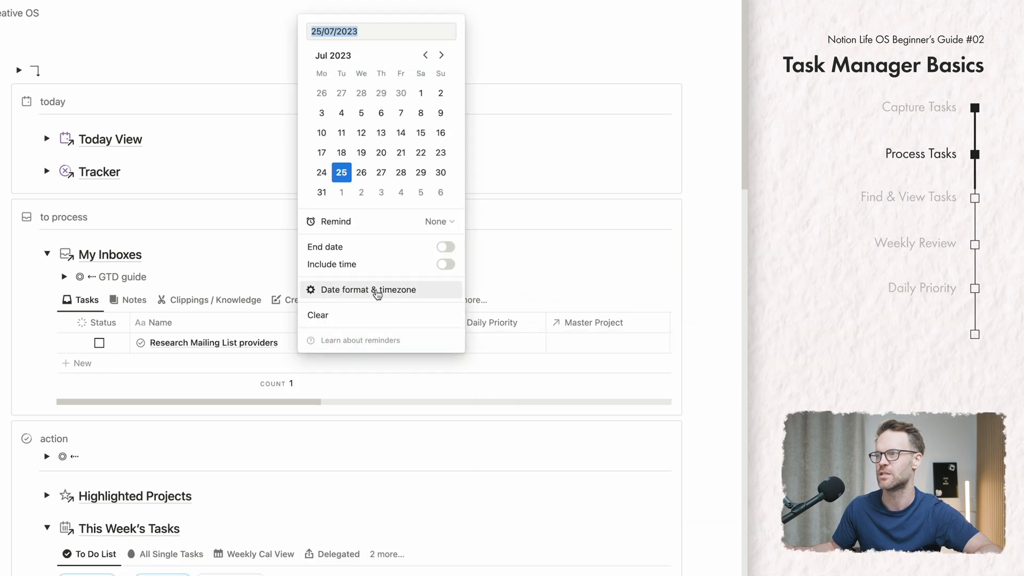
- Give Research Mailing List providers a 27 July do date, Quick 1st Actions priority and a Digital Product project
click(381, 172)
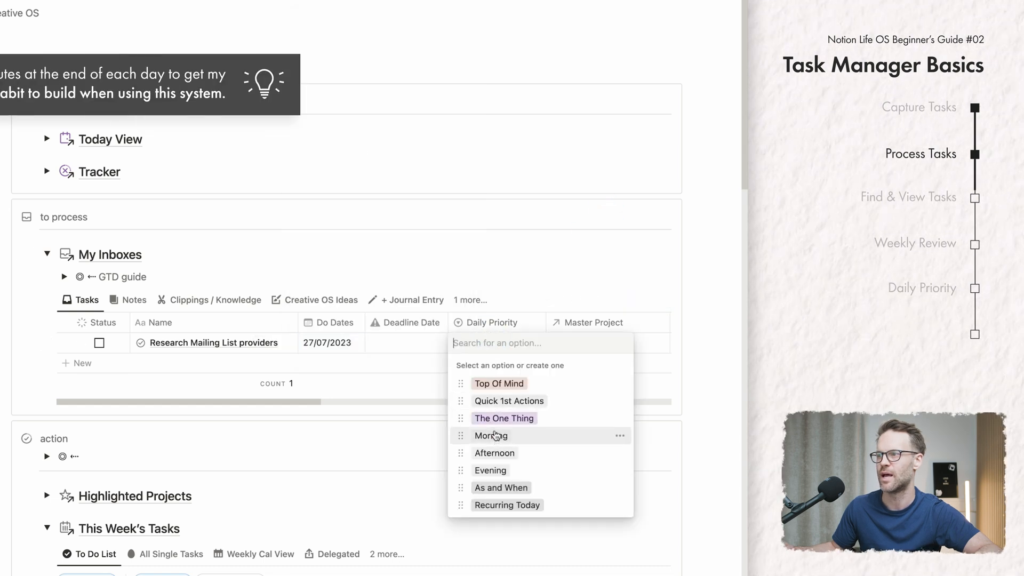
click(509, 400)
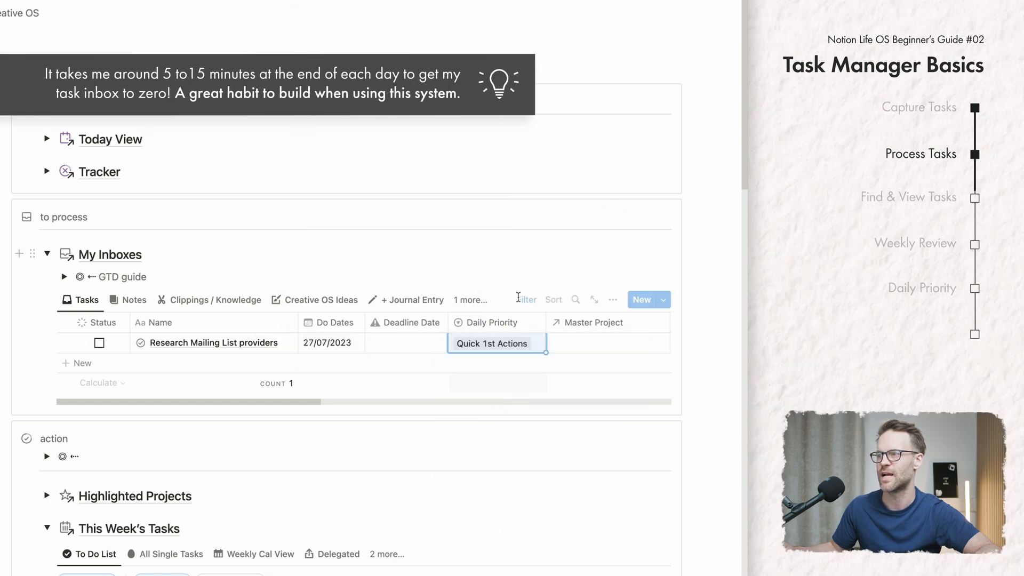
click(495, 343)
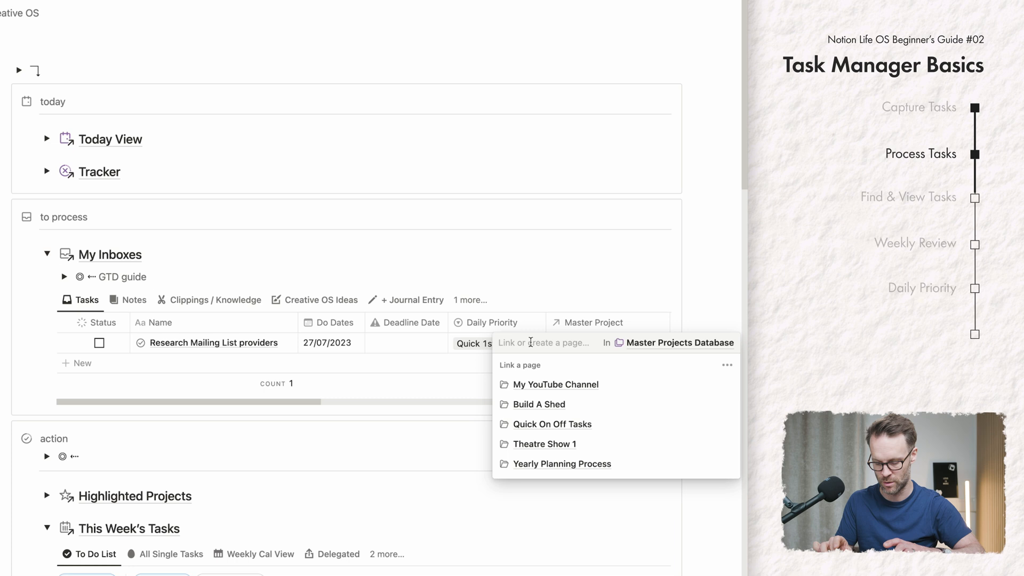
text(Digital)
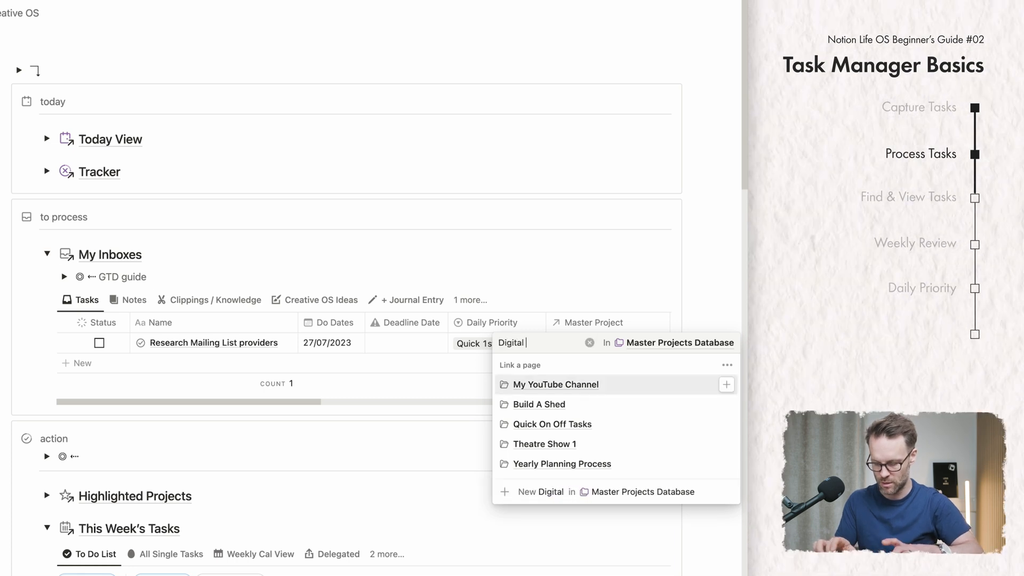
text(Product bu)
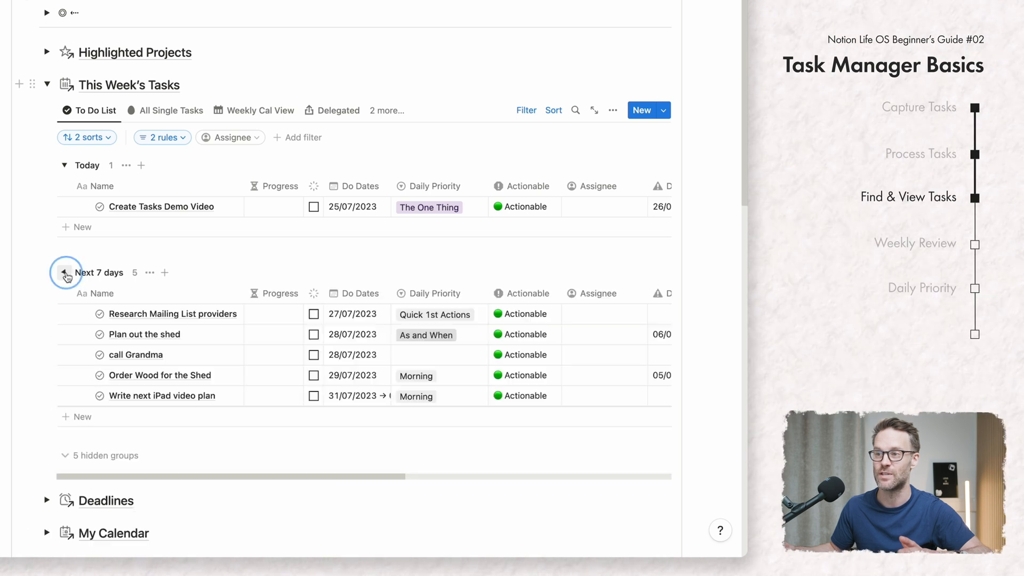
- Switch This Week's Tasks to the Weekly Cal View on the current week of 24–30 July 2023
click(172, 109)
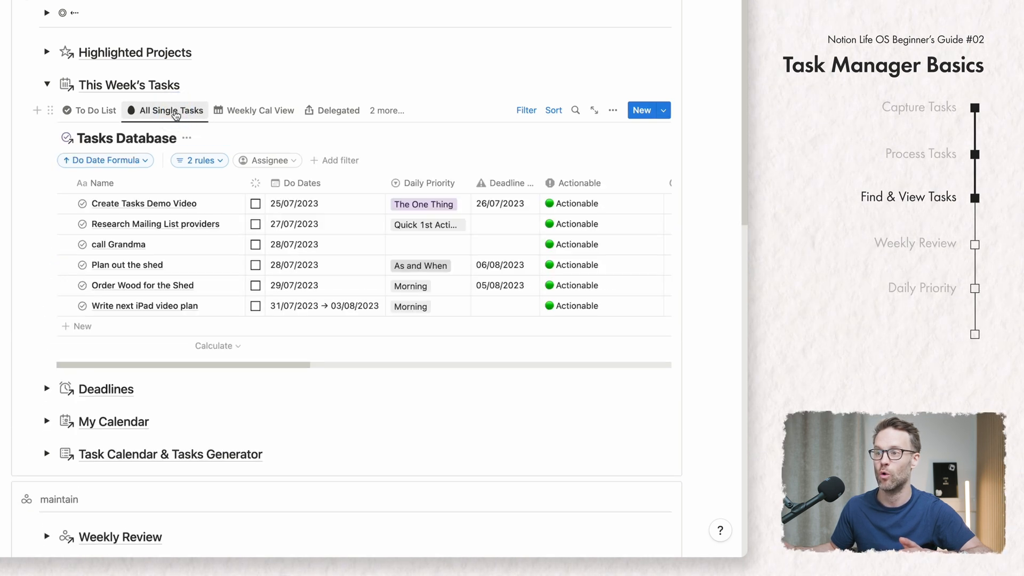
mouse_move(441, 254)
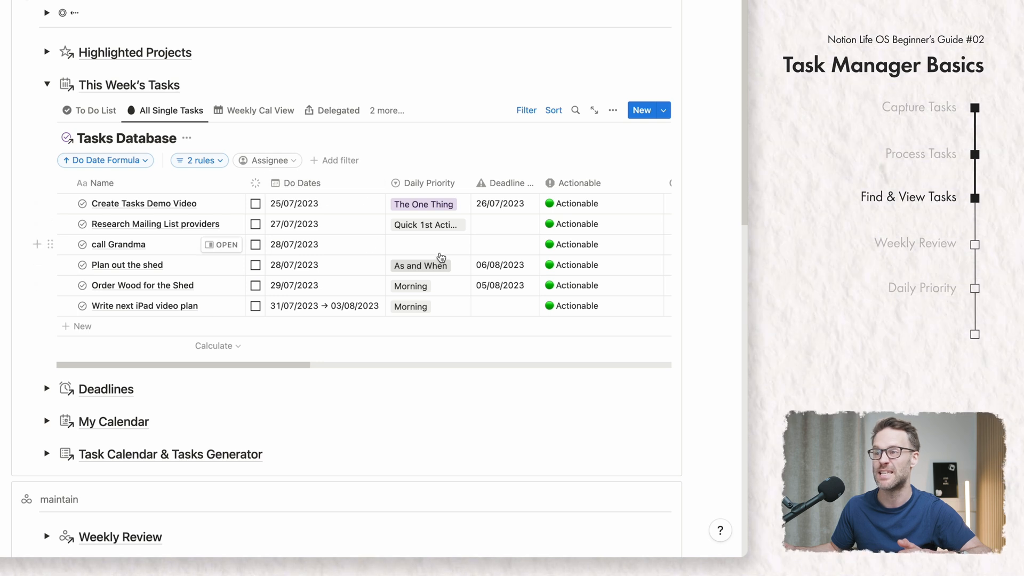
click(260, 110)
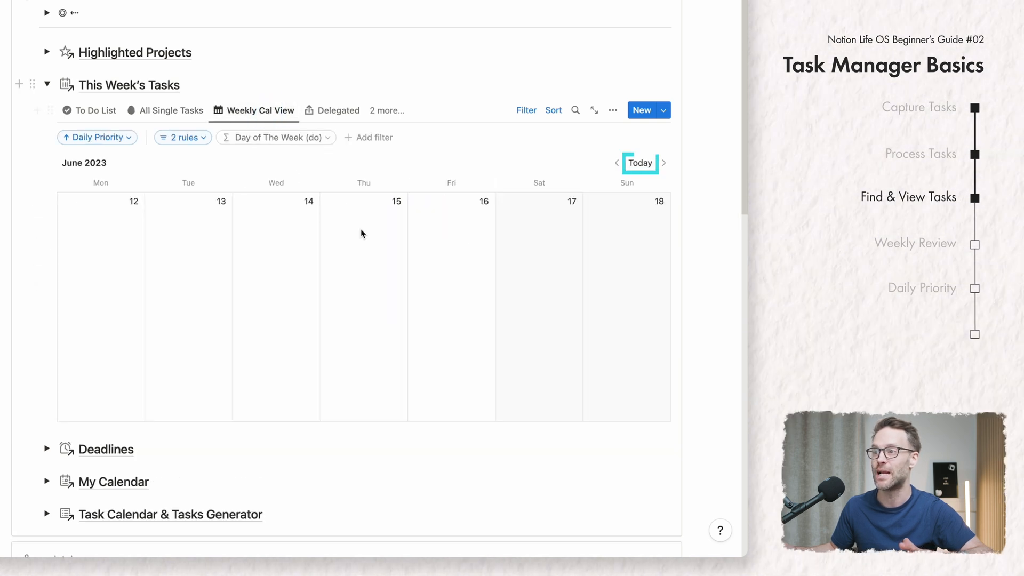
click(663, 163)
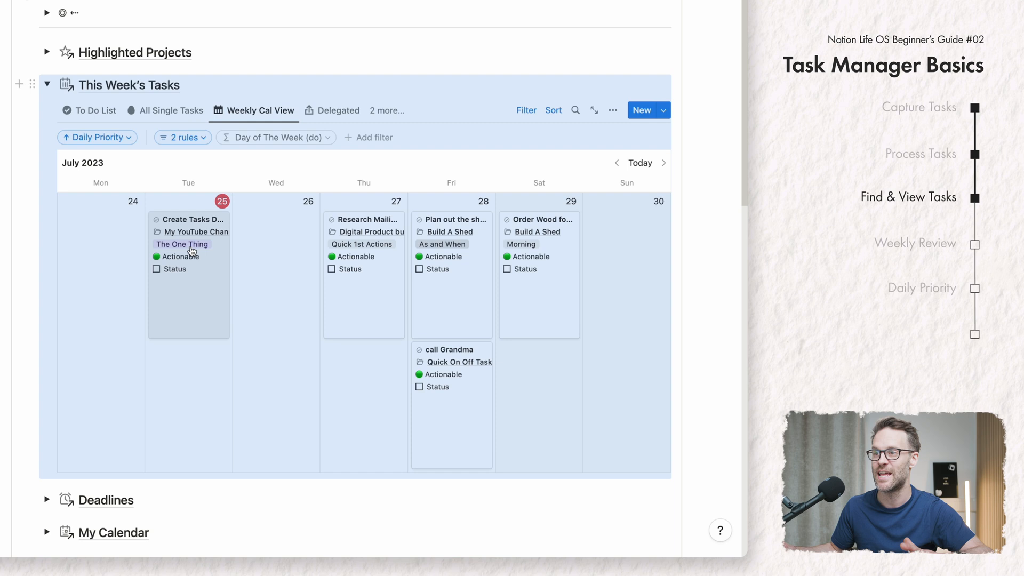
mouse_move(230, 245)
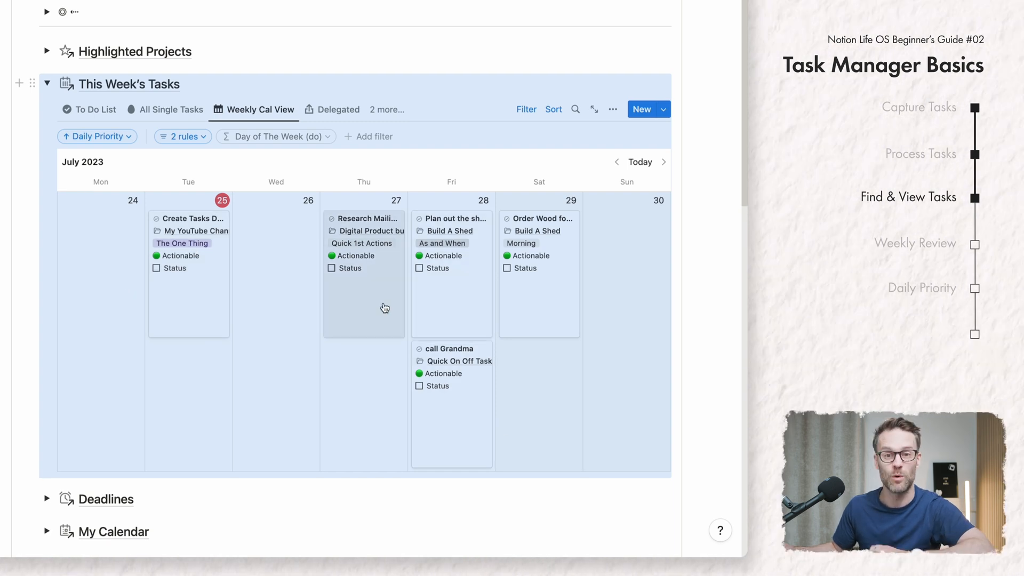
- Assign Research Mailing List providers to a workspace member and confirm it under the Delegated view
click(367, 218)
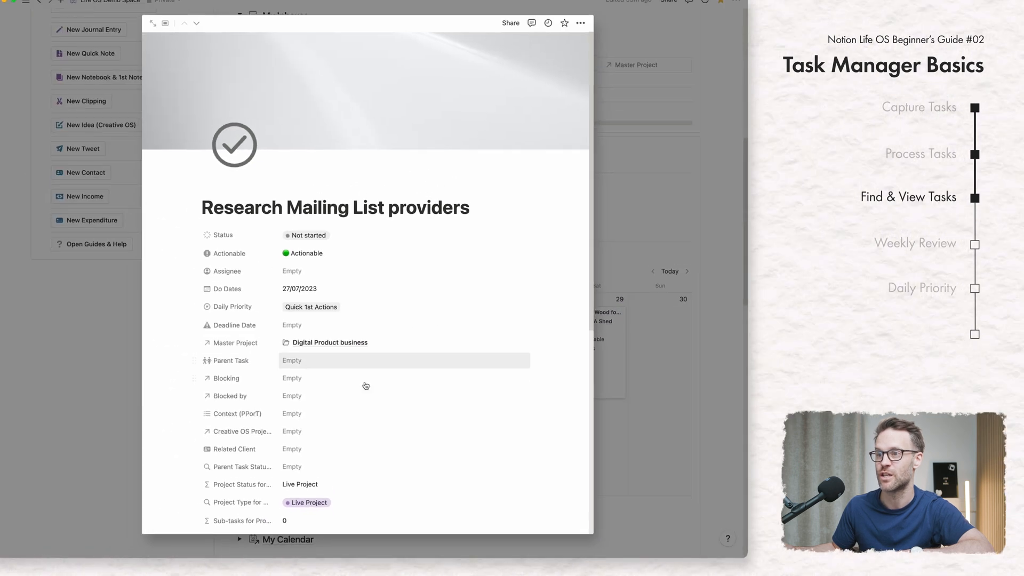
click(292, 271)
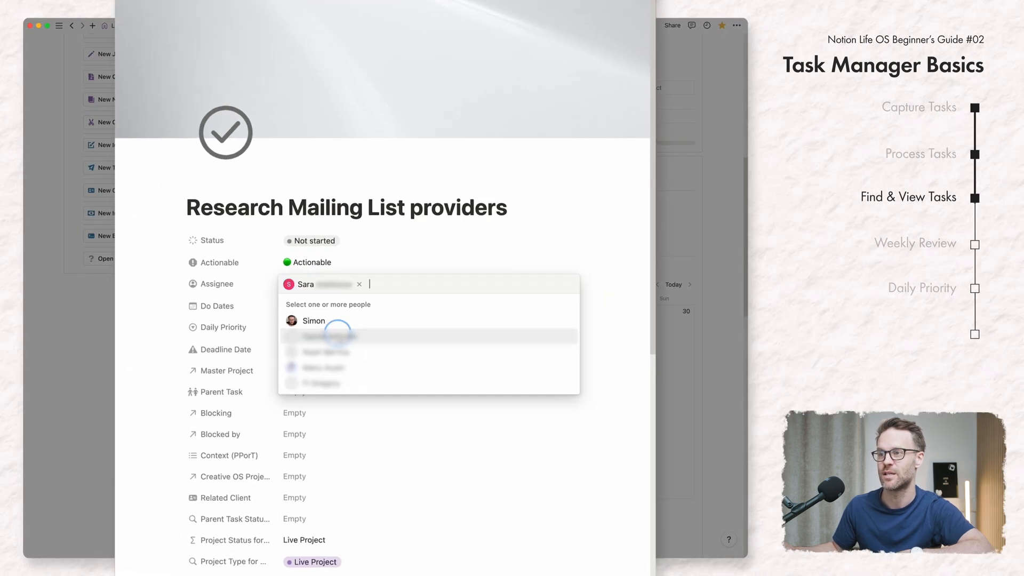
click(337, 230)
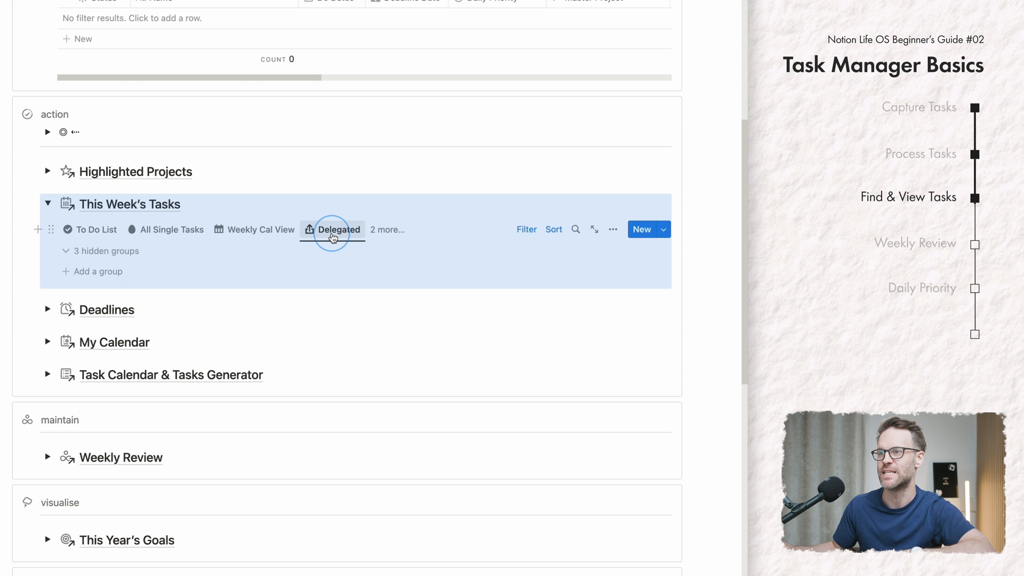
click(338, 229)
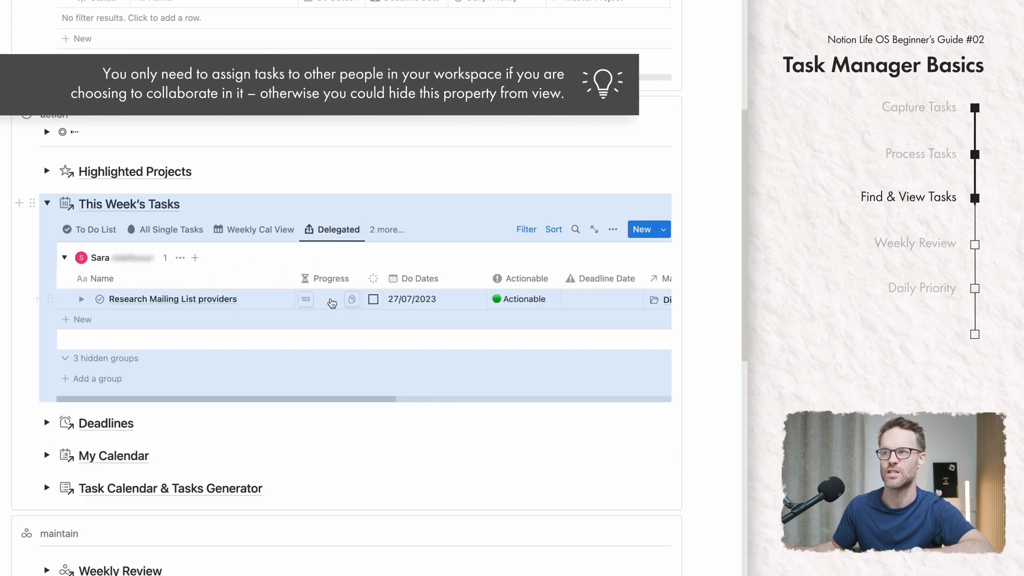
click(64, 257)
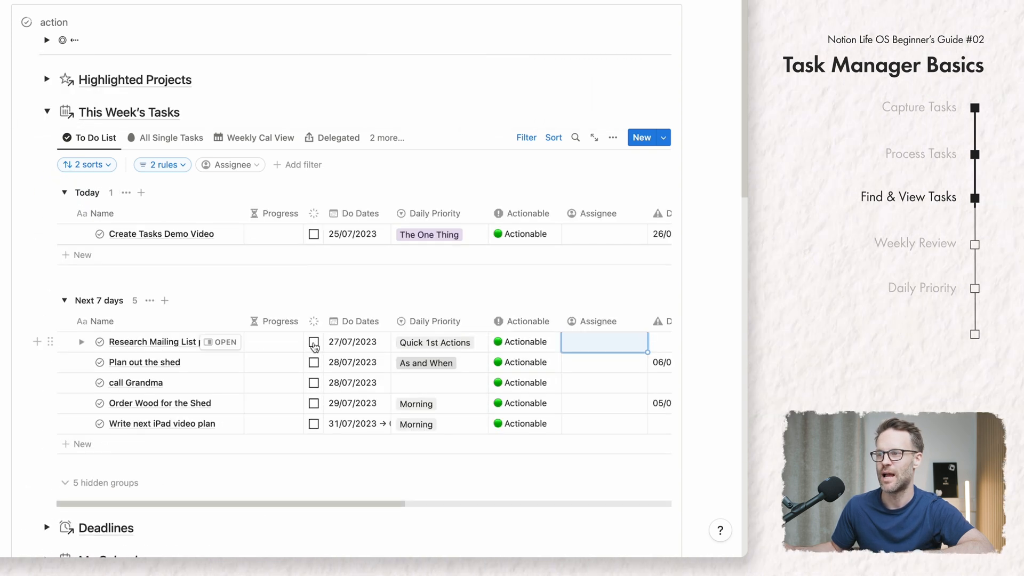
click(314, 341)
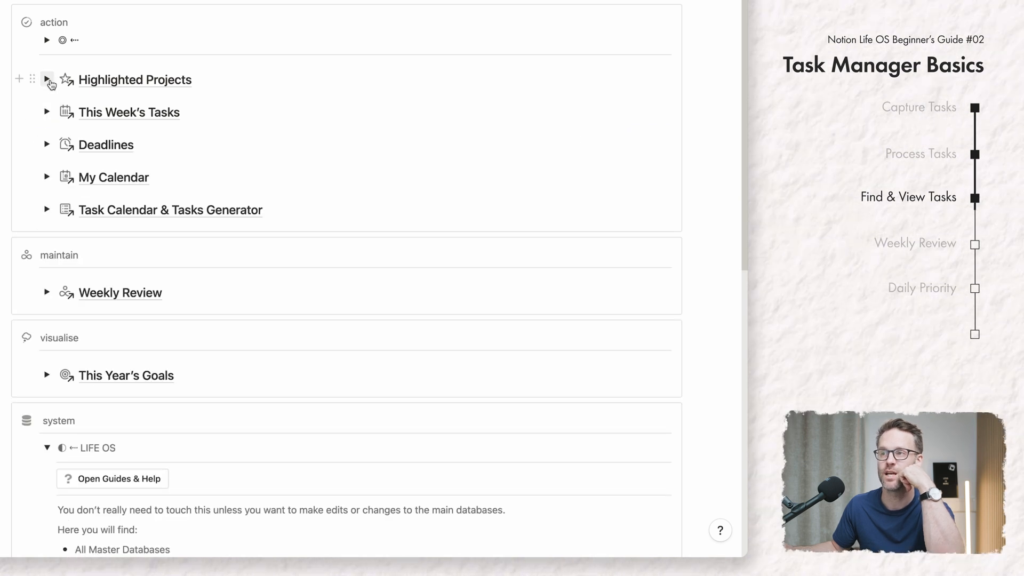
click(47, 79)
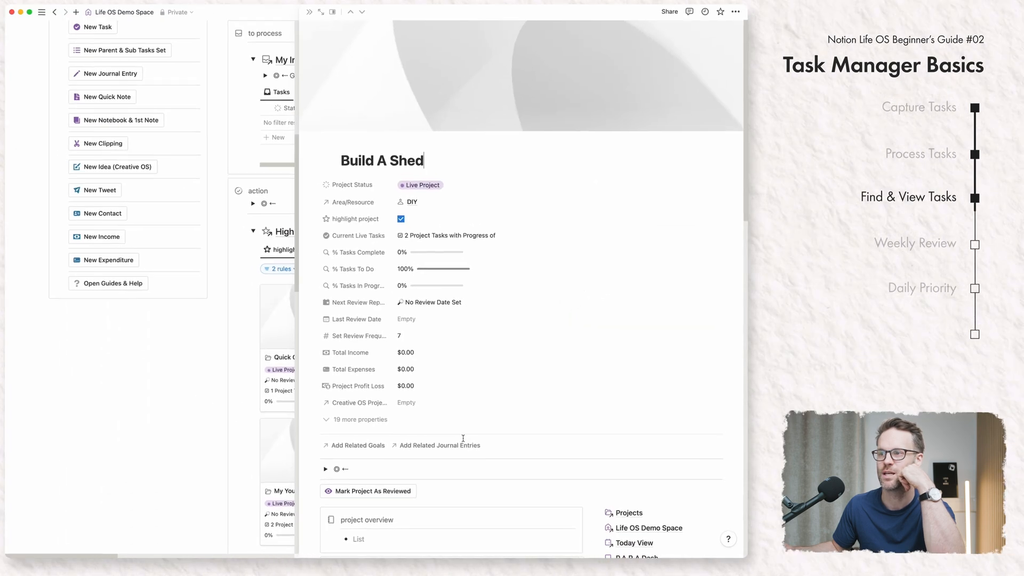
scroll(down, 3)
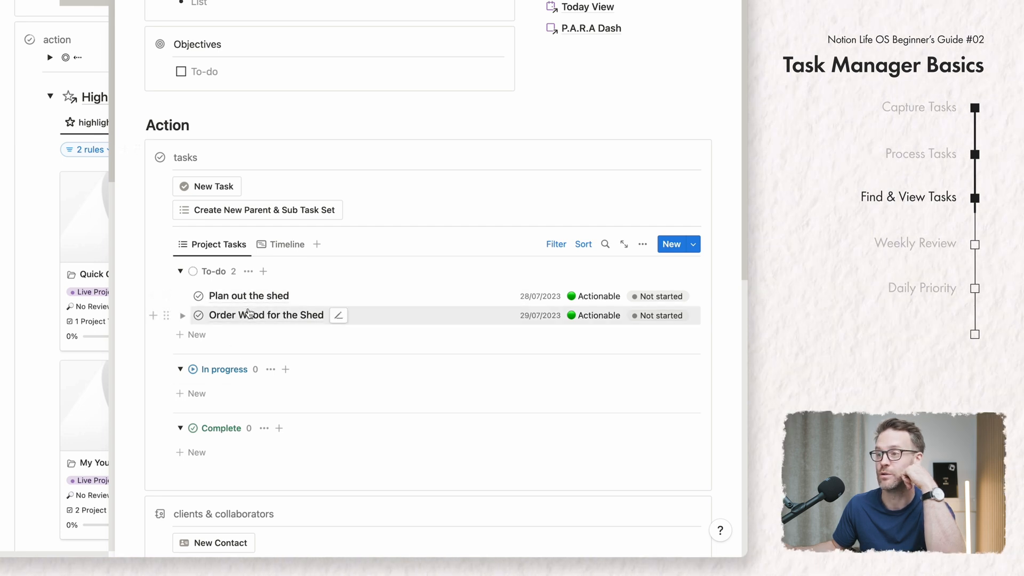
click(660, 315)
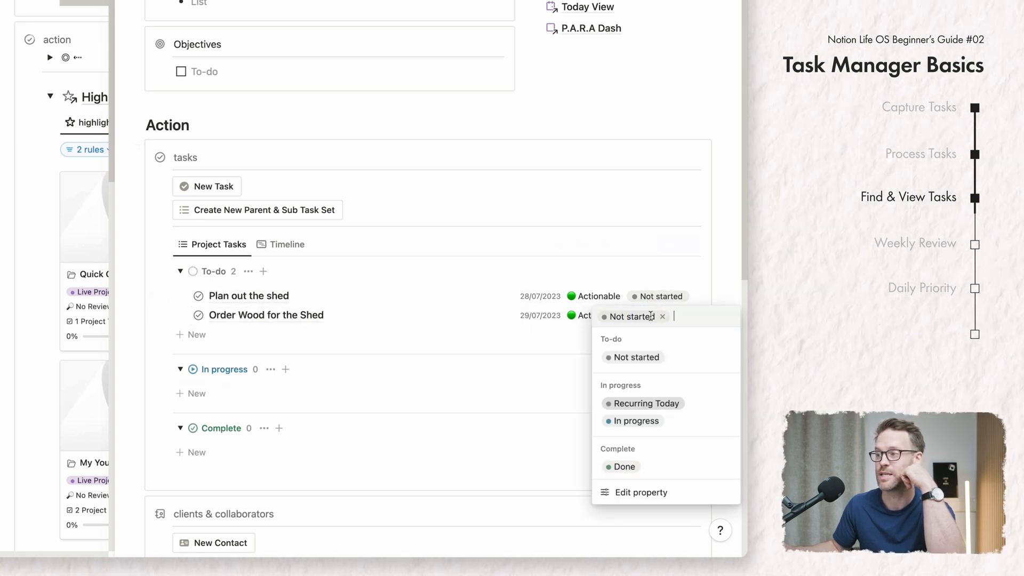
click(637, 421)
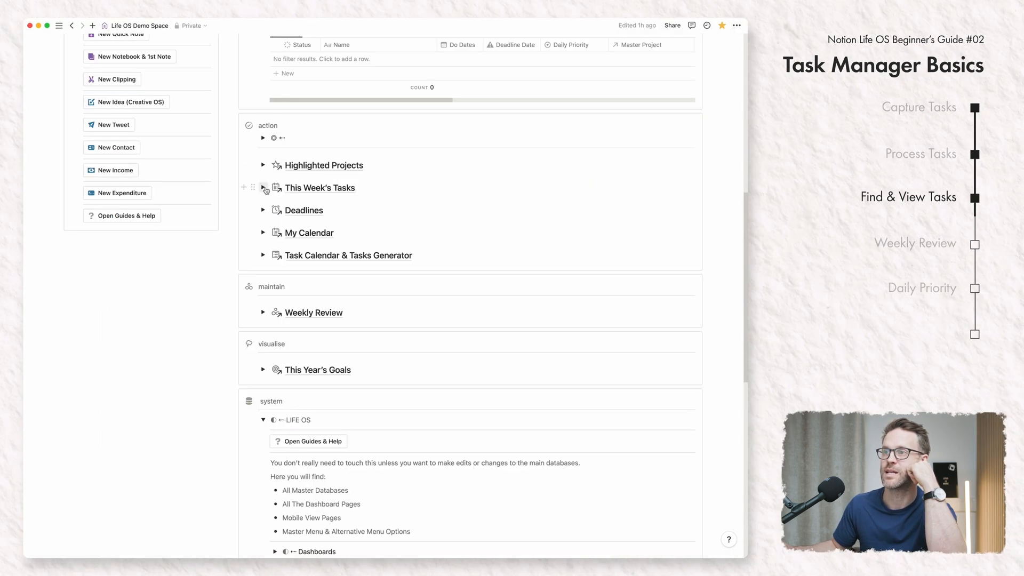
- Visit the This Week's Tasks page from the dashboard
click(320, 188)
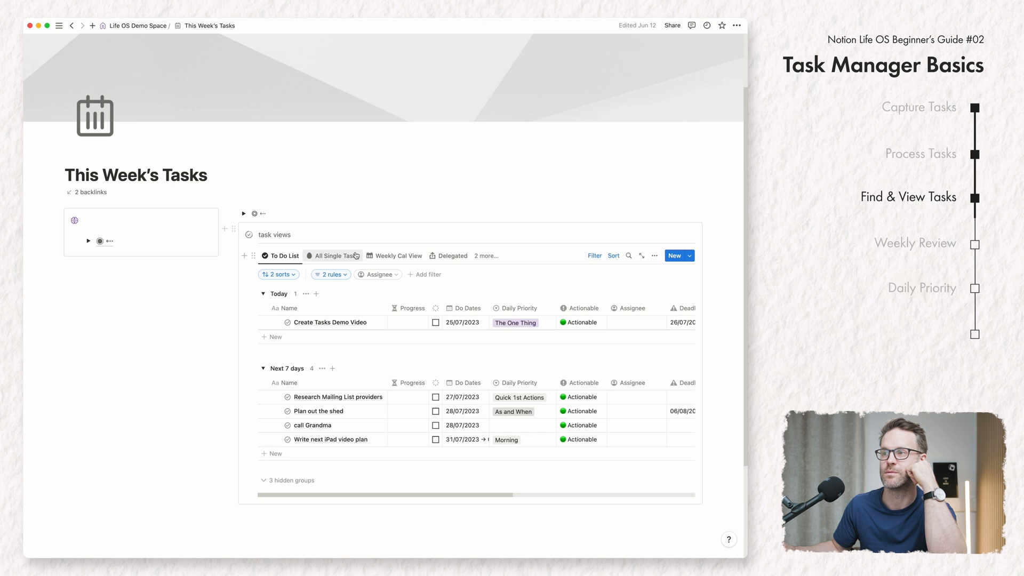
click(398, 256)
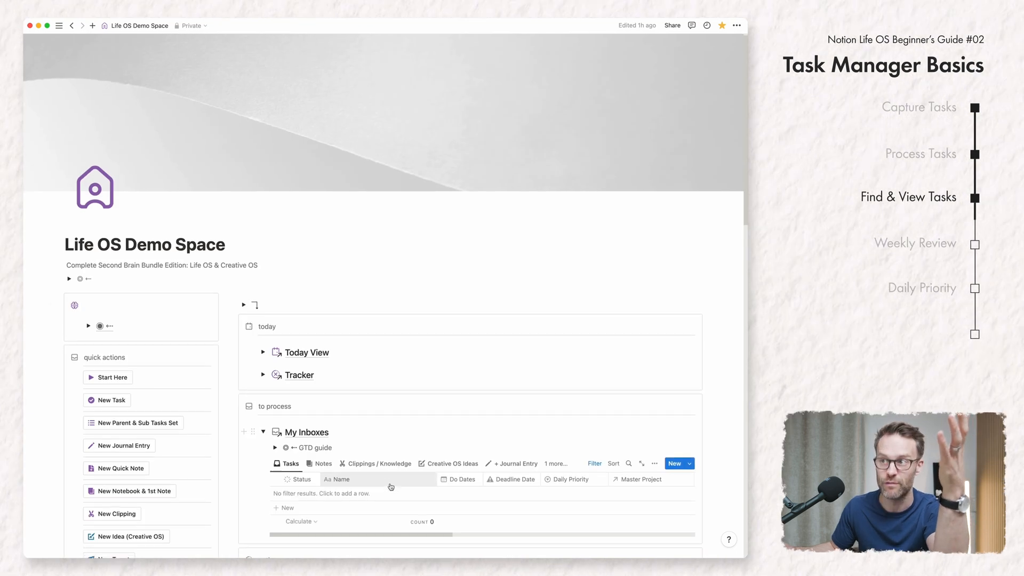
scroll(down, 3)
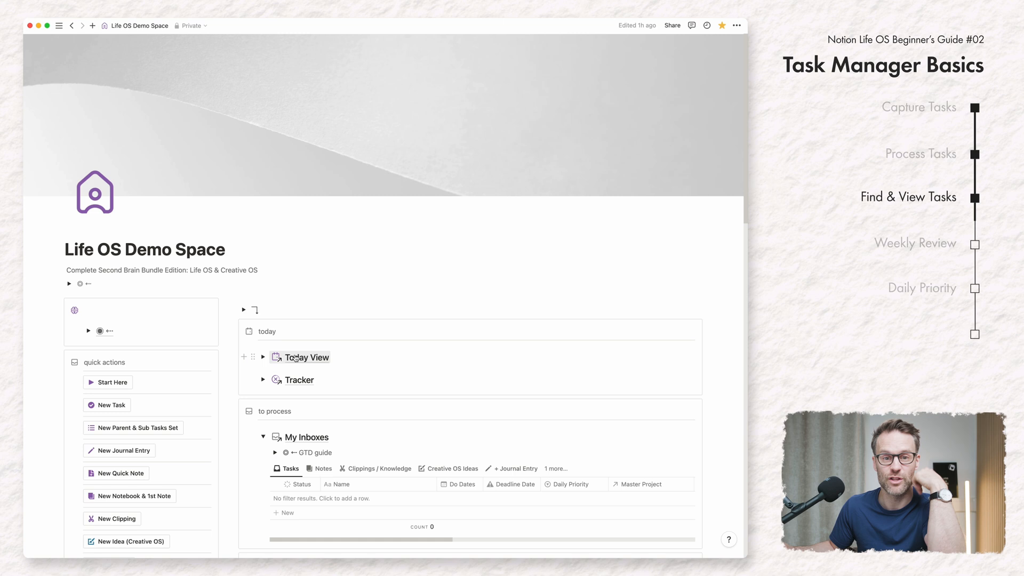
- Visit the Today View page and show its Do Today / Overdue list with Create Tasks Demo Video
click(306, 357)
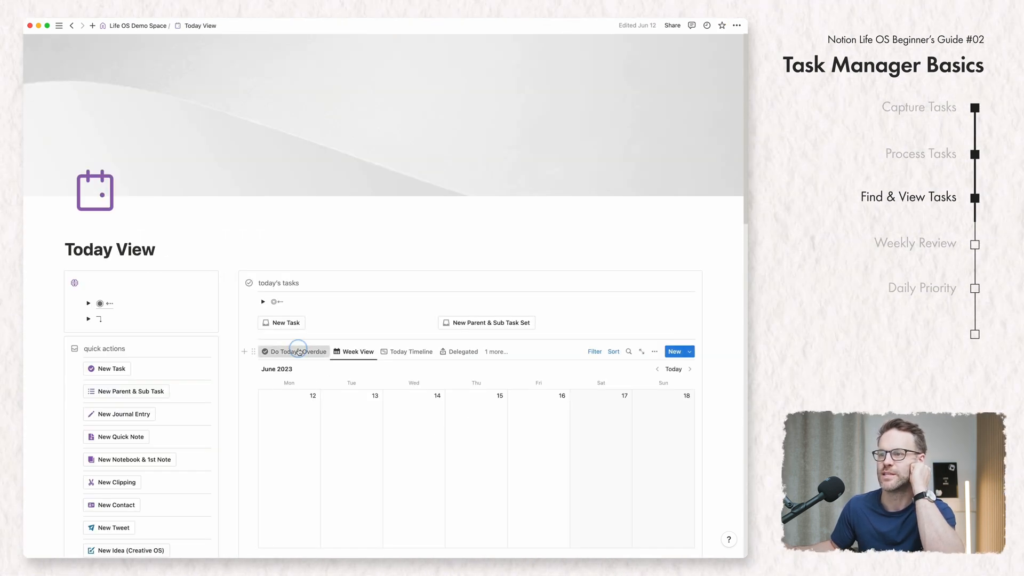
click(293, 351)
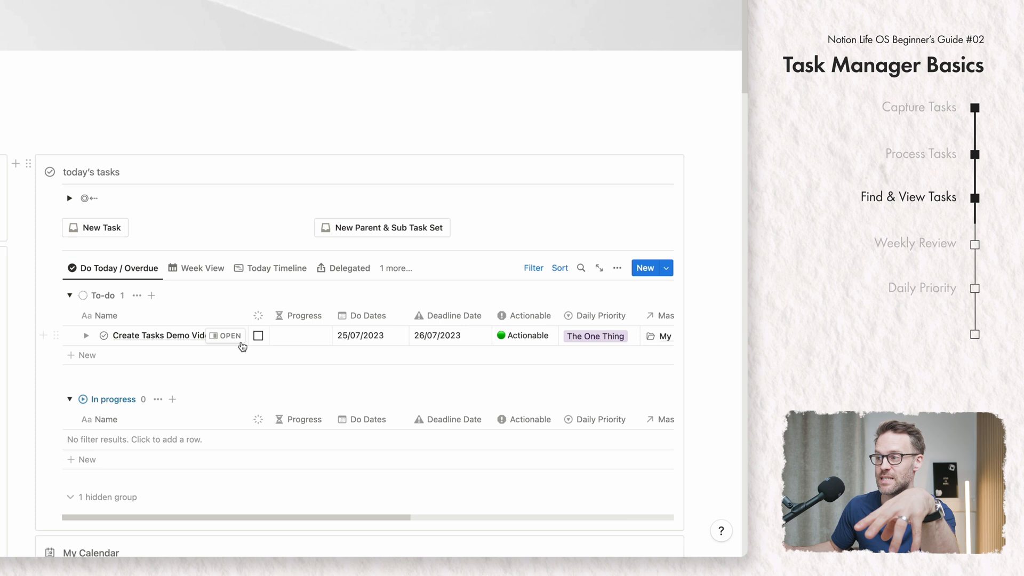
scroll(down, 3)
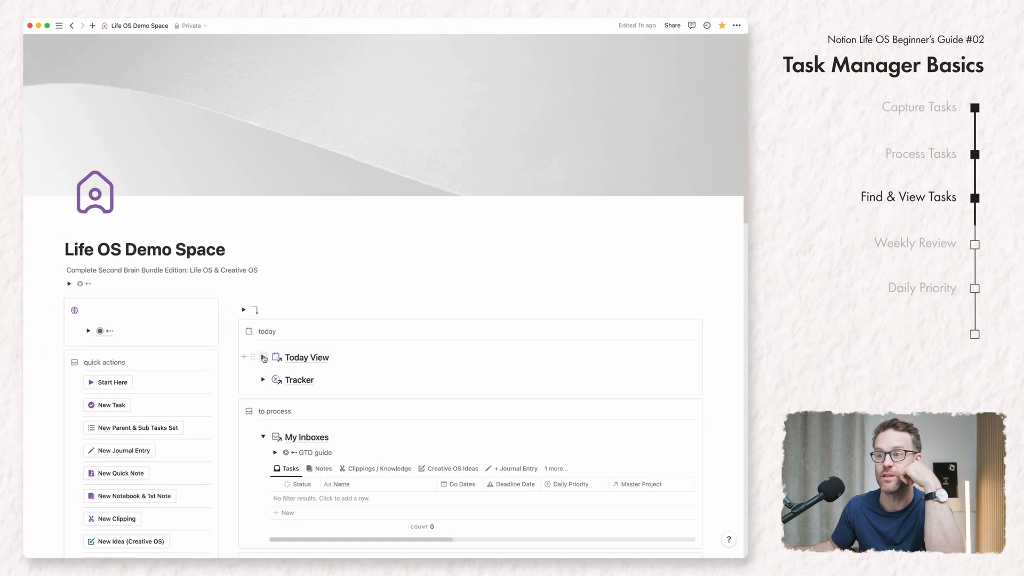
- Unfold the Today View task list, fold it again and unfold This Week's Tasks listing Create Tasks Demo Video today
click(263, 358)
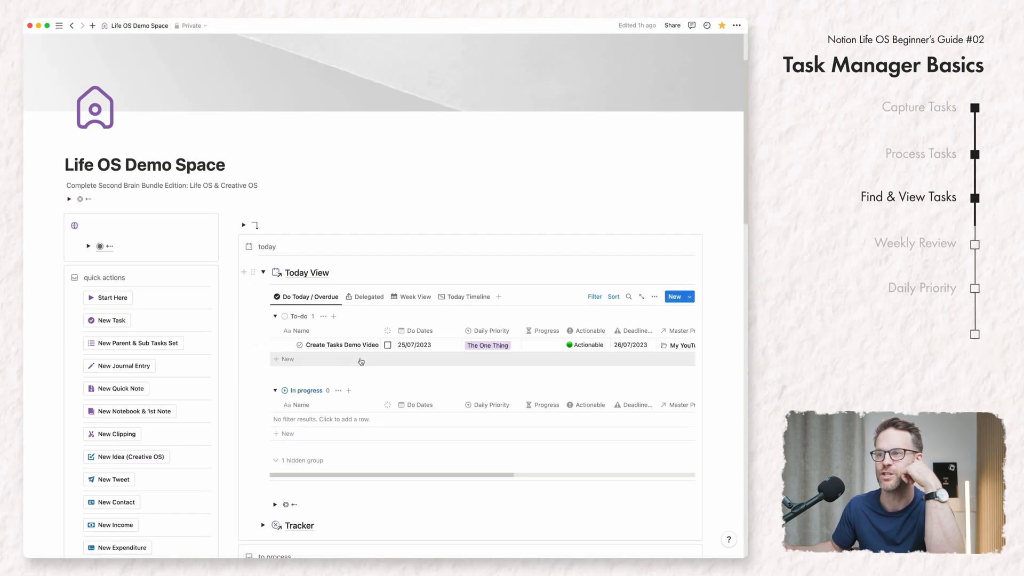
scroll(down, 3)
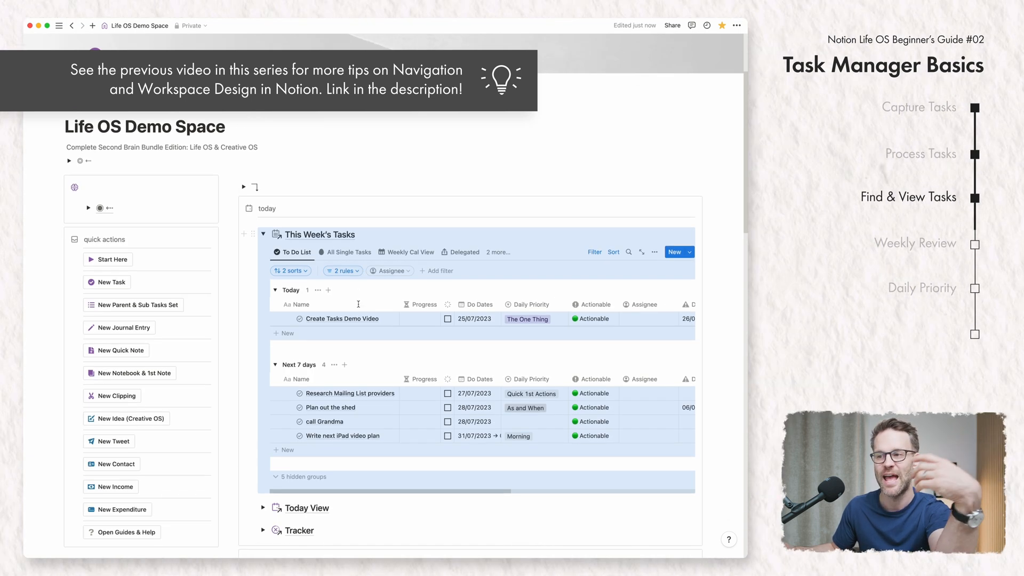
scroll(down, 3)
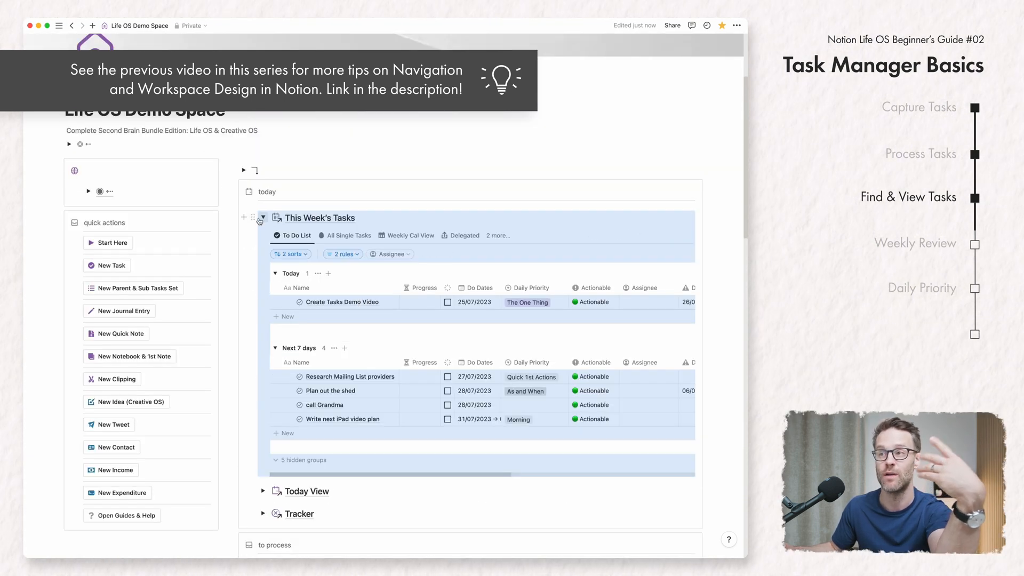
click(262, 217)
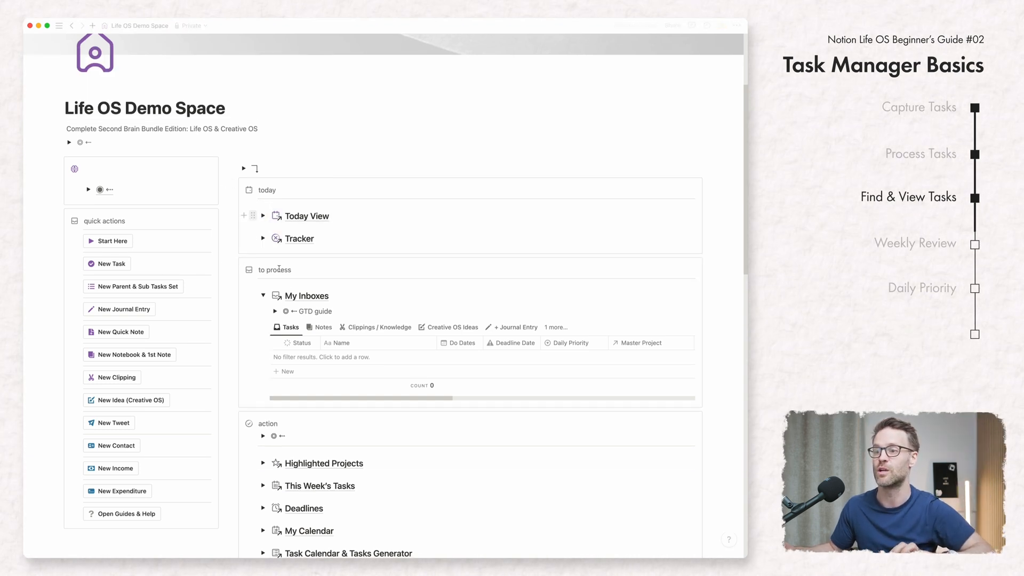
scroll(down, 3)
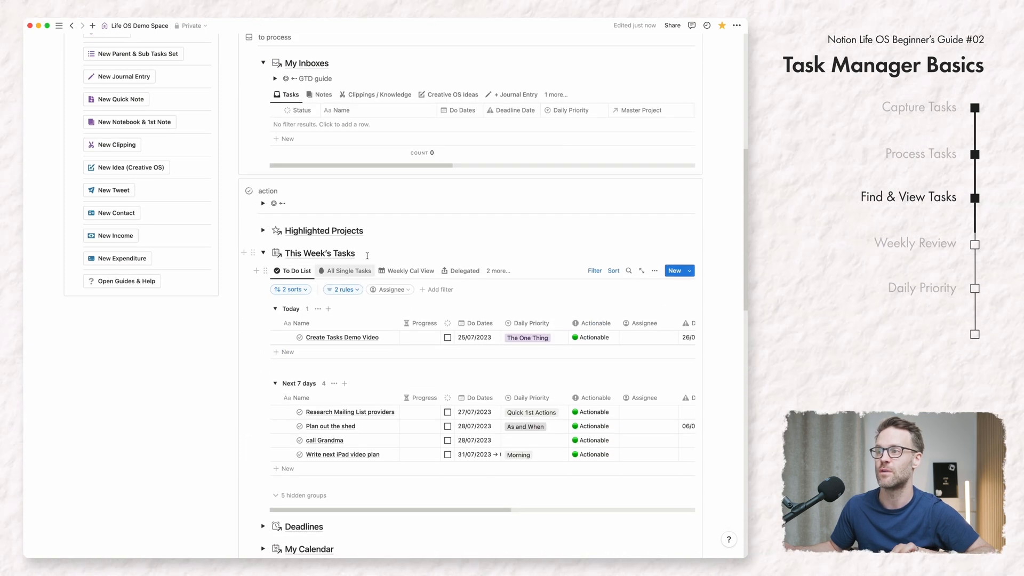
click(410, 270)
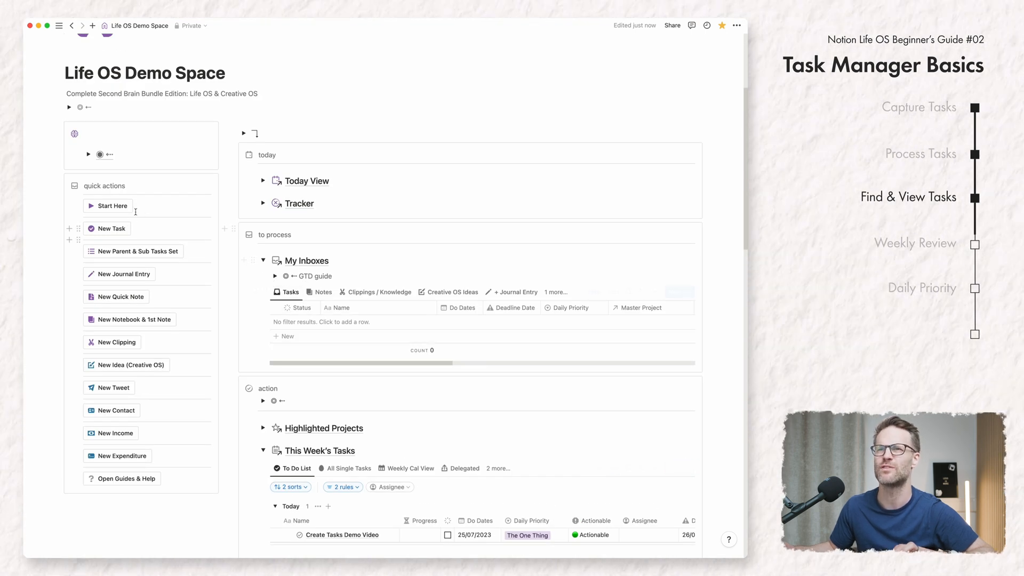
- Create an 'Order camera lens' task dated tomorrow (26/07/2023) with Quick 1st Actions priority
click(111, 227)
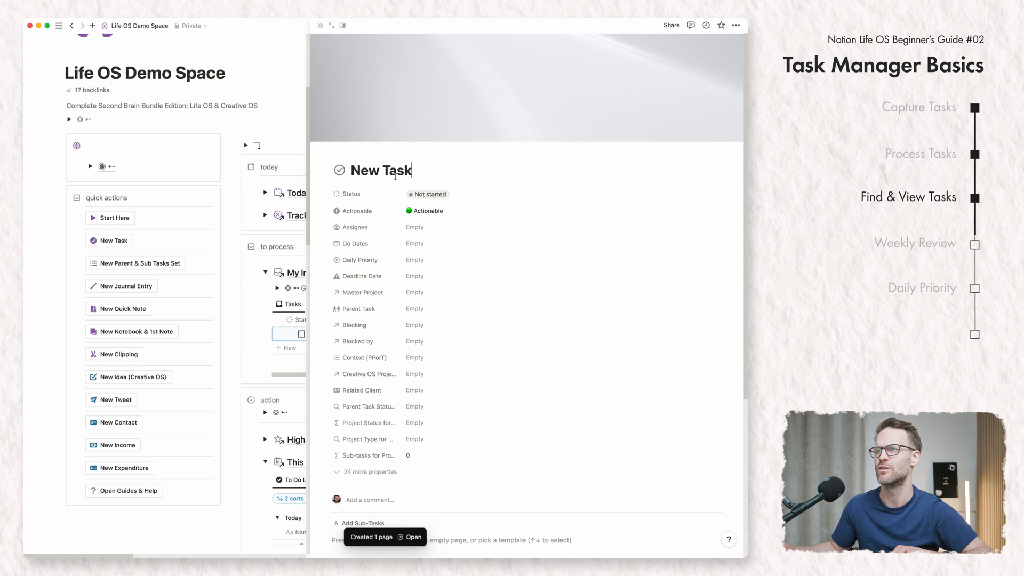
text(Order camera len)
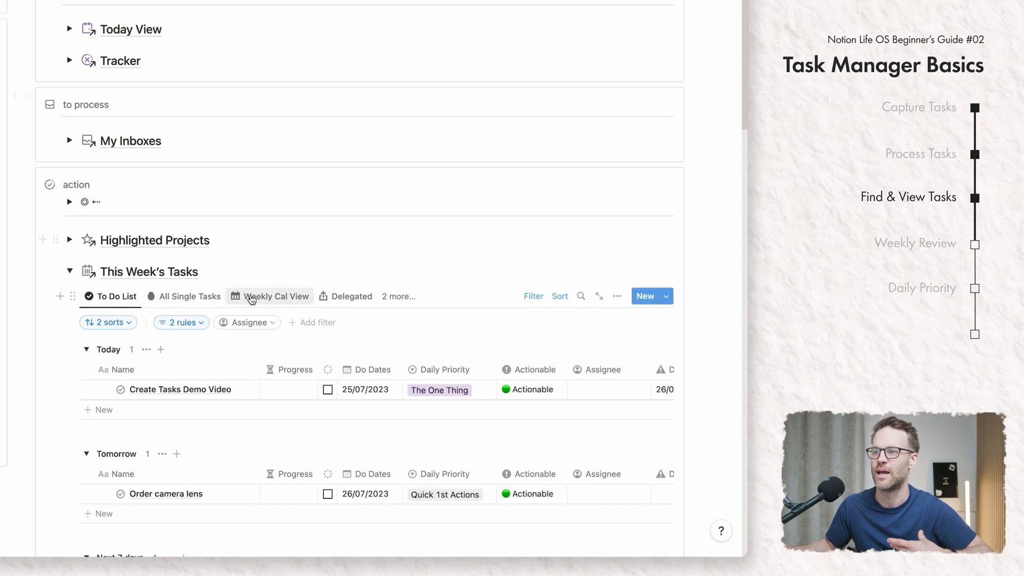
scroll(down, 3)
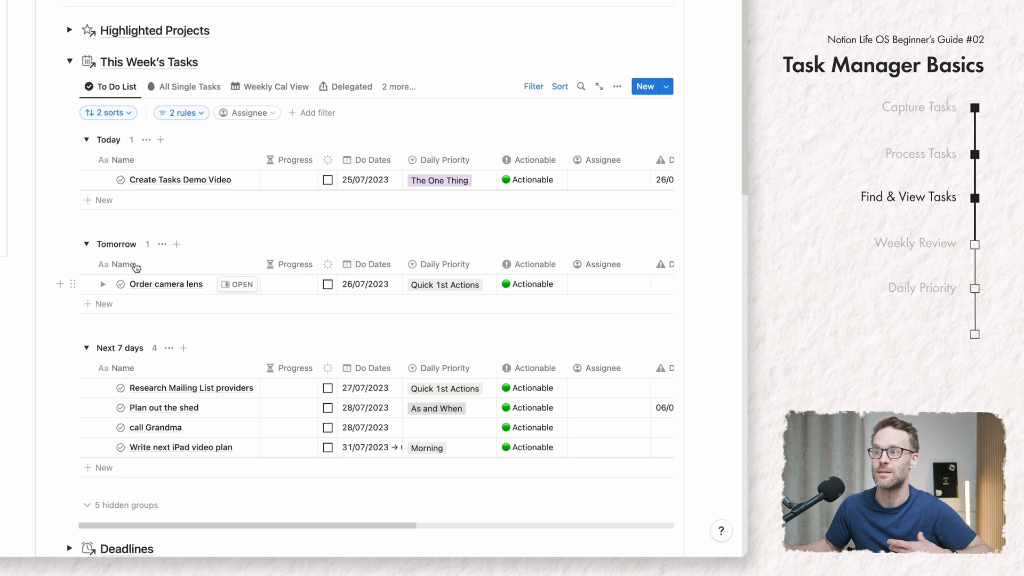
mouse_move(156, 408)
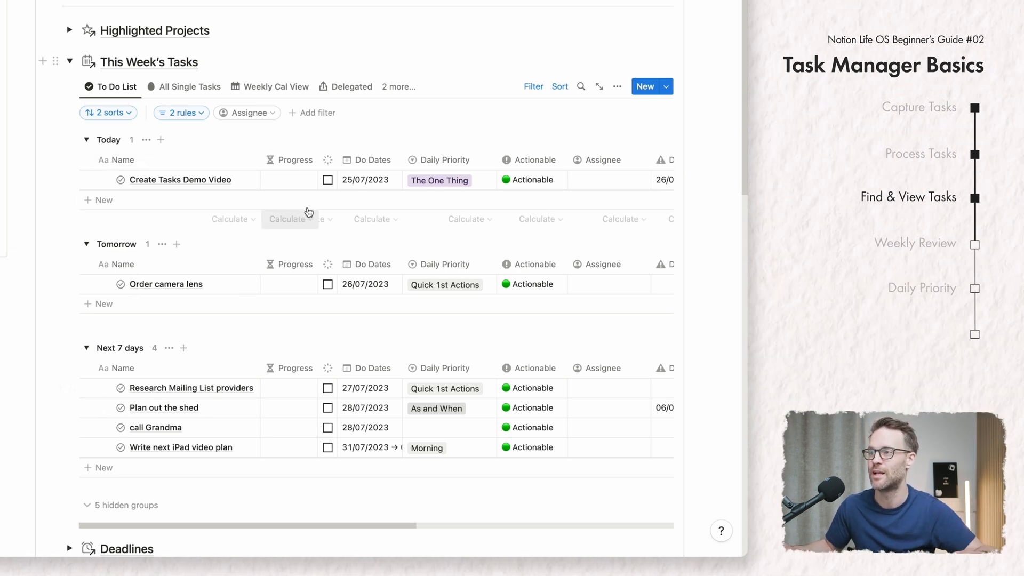
- Re-date Order camera lens off the Tomorrow group and expand My Inboxes again
click(366, 179)
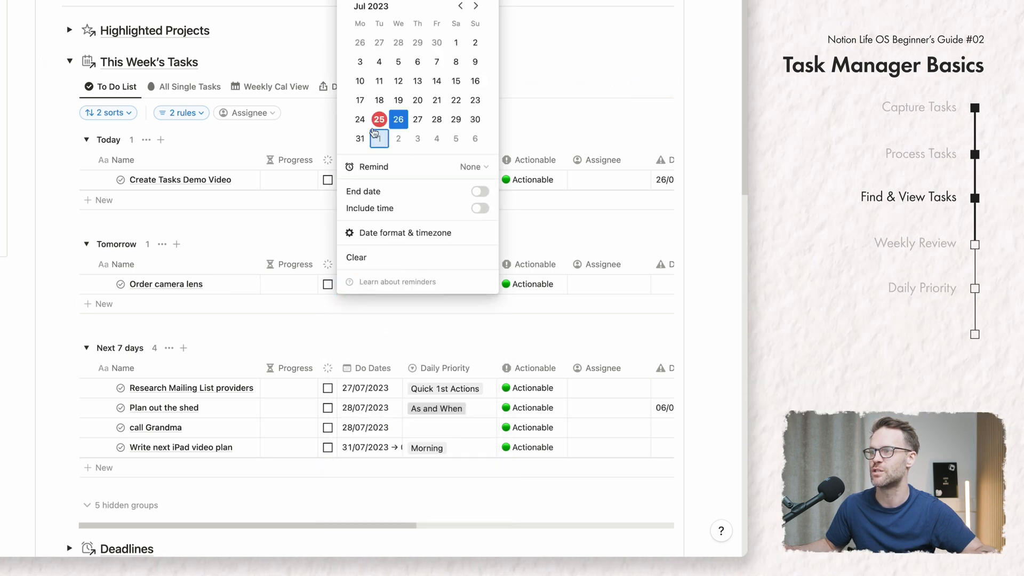
click(378, 119)
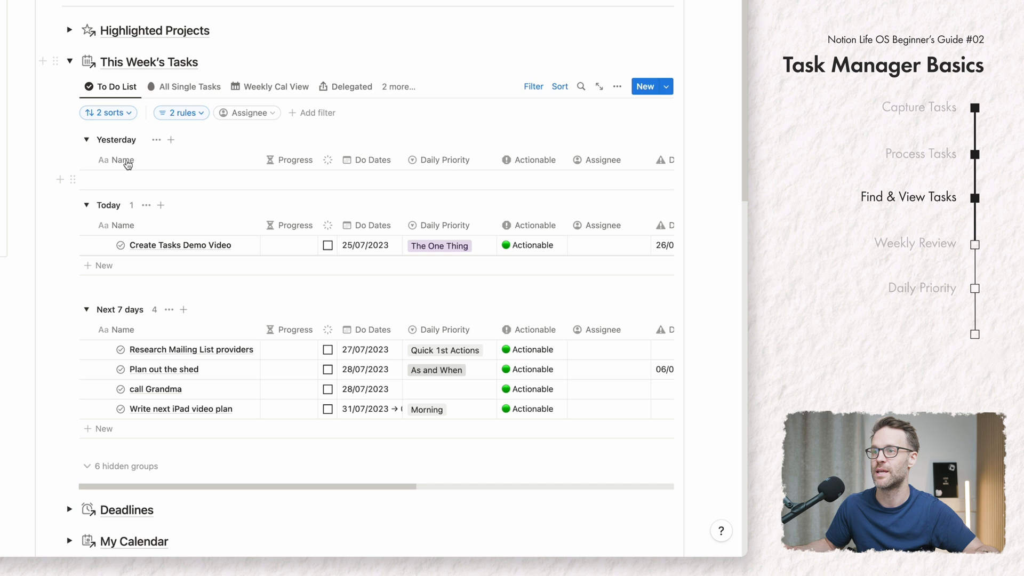
click(87, 140)
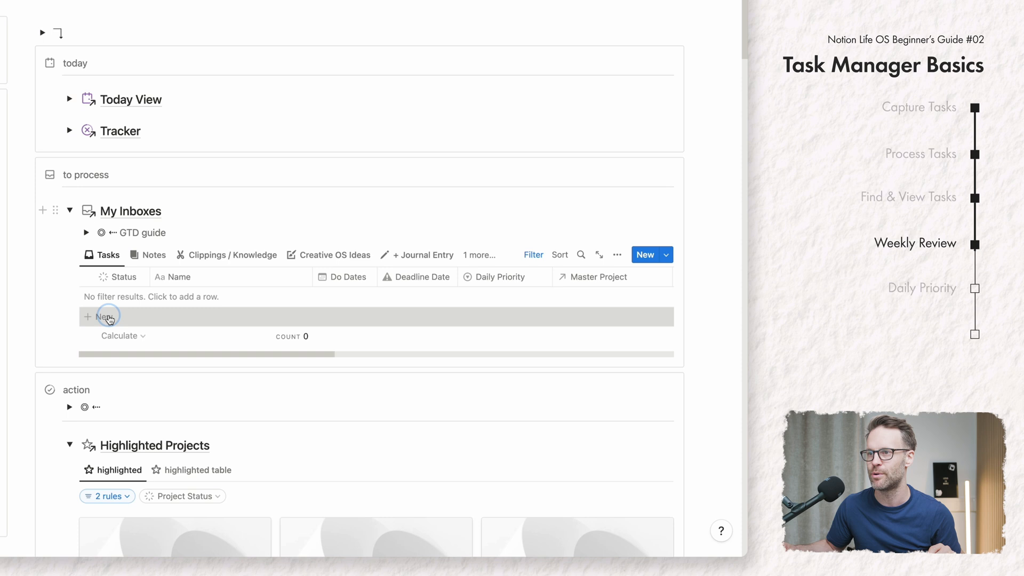
- Add a 'Book A holiday for 2024' task in My Inboxes and assign its Master Project so the inbox empties
click(99, 316)
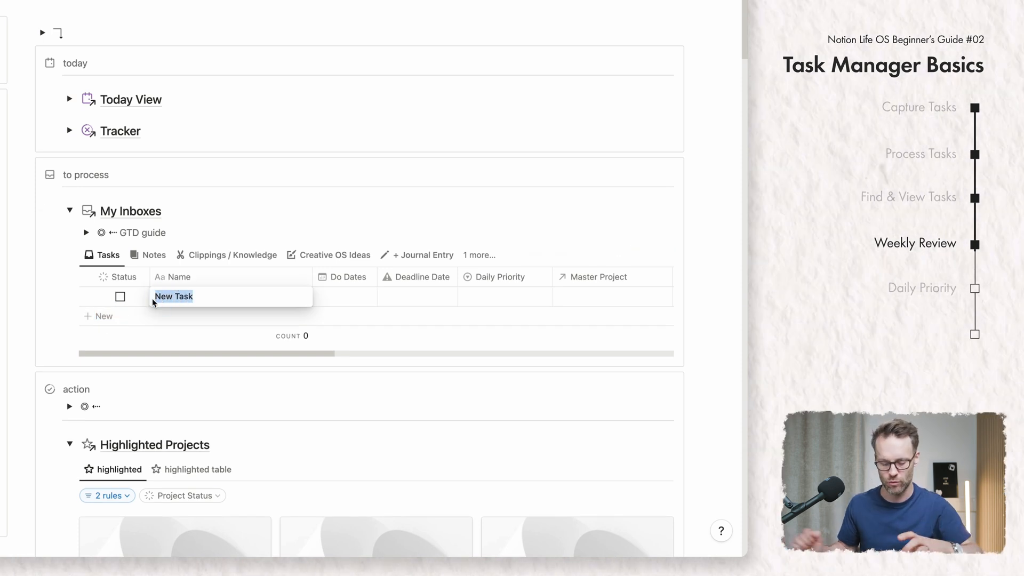
text(Book A holiday for 202)
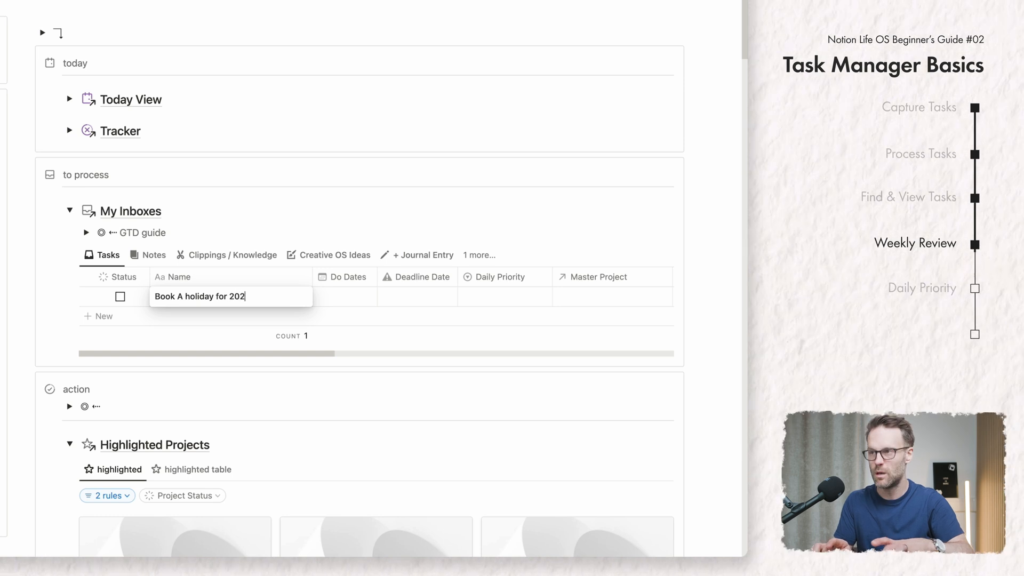
text(4)
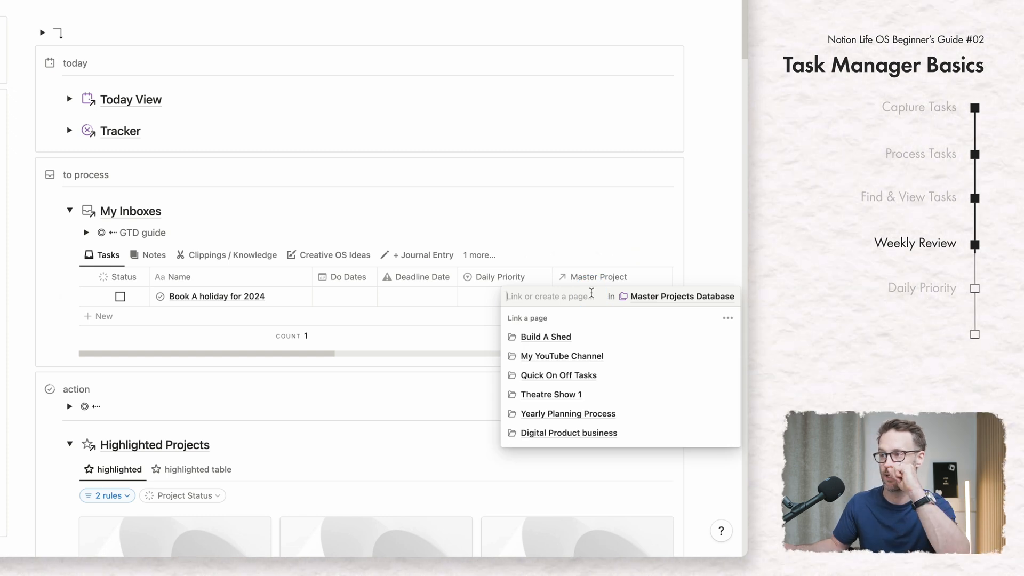
mouse_move(567, 413)
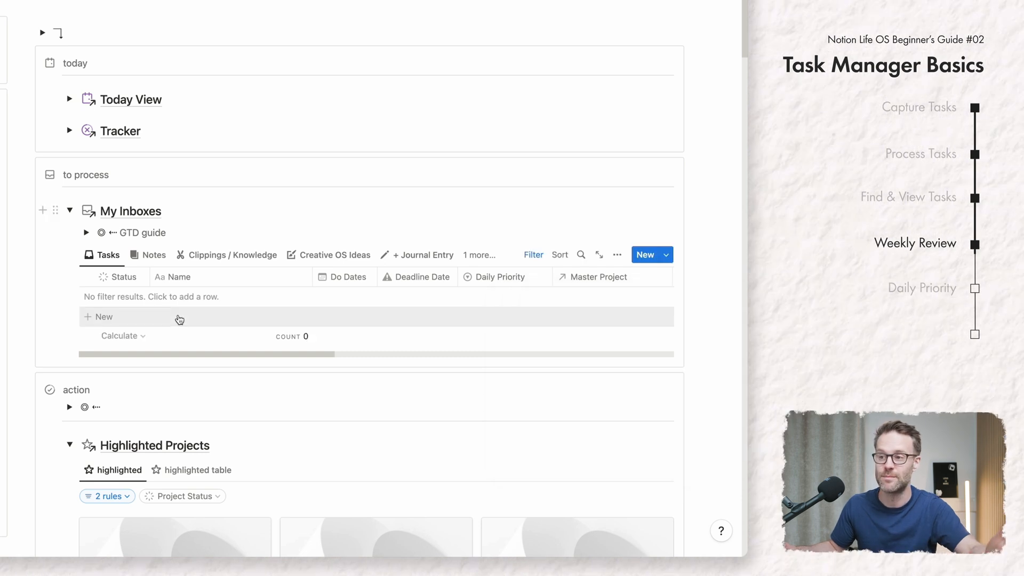
scroll(down, 3)
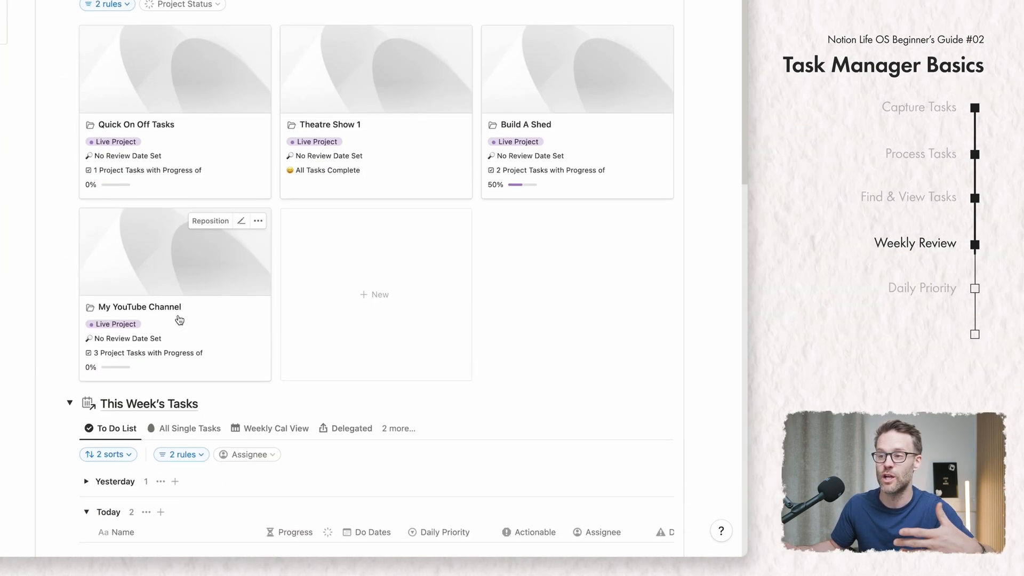
scroll(down, 3)
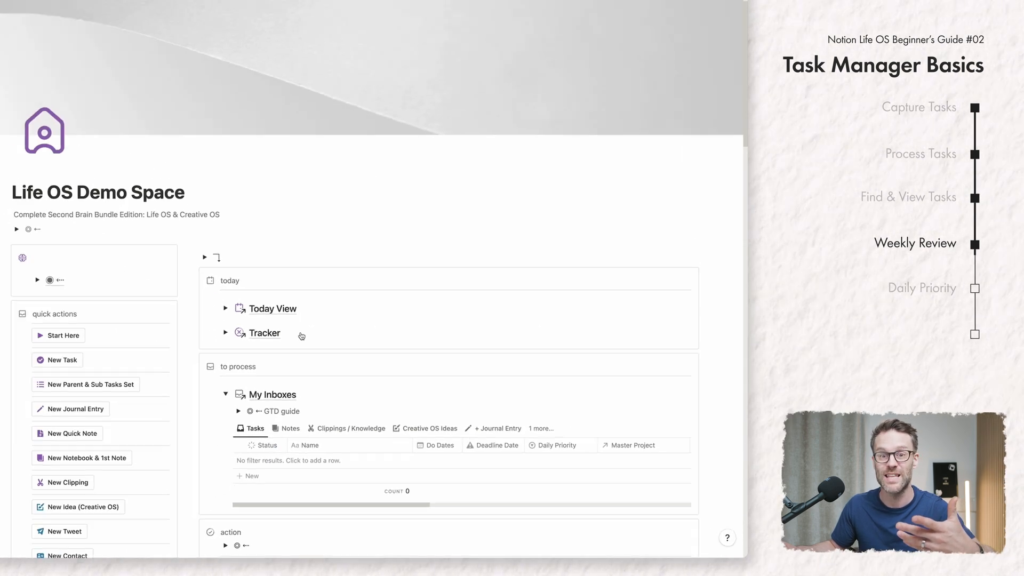
scroll(down, 3)
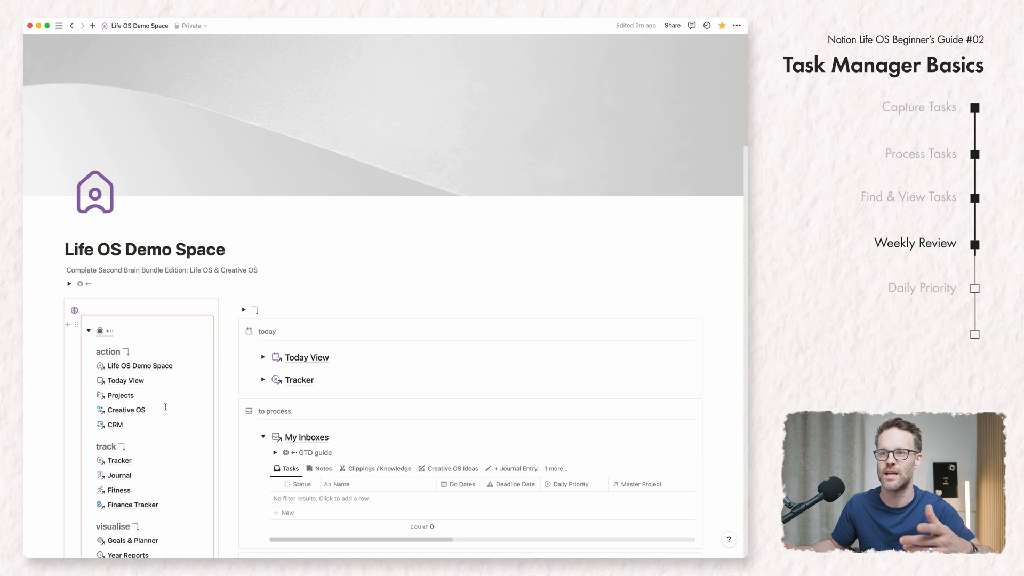
- On the Projects page, set Yearly Planning Process's last review date to July 17, 2023
click(121, 395)
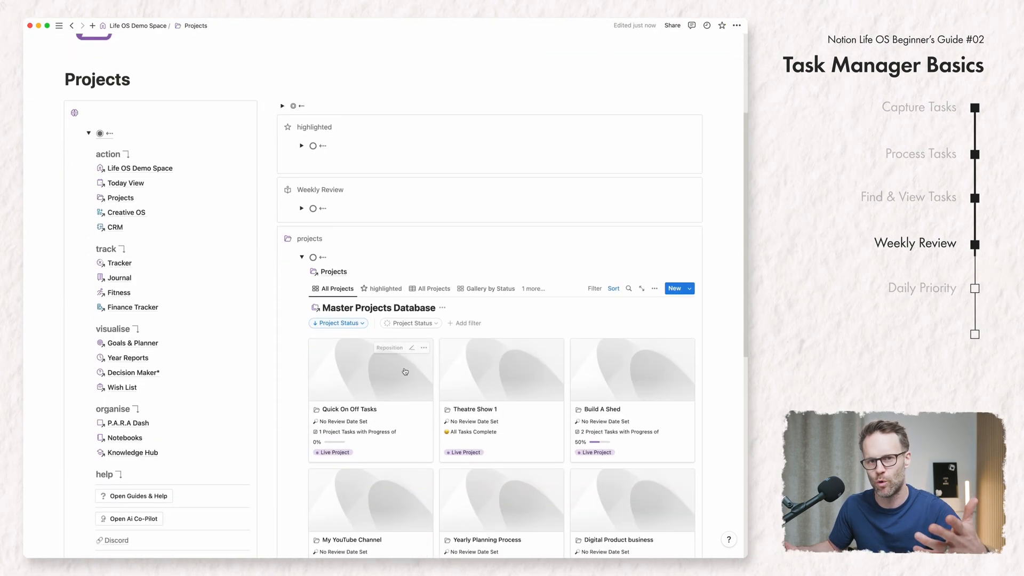
scroll(down, 3)
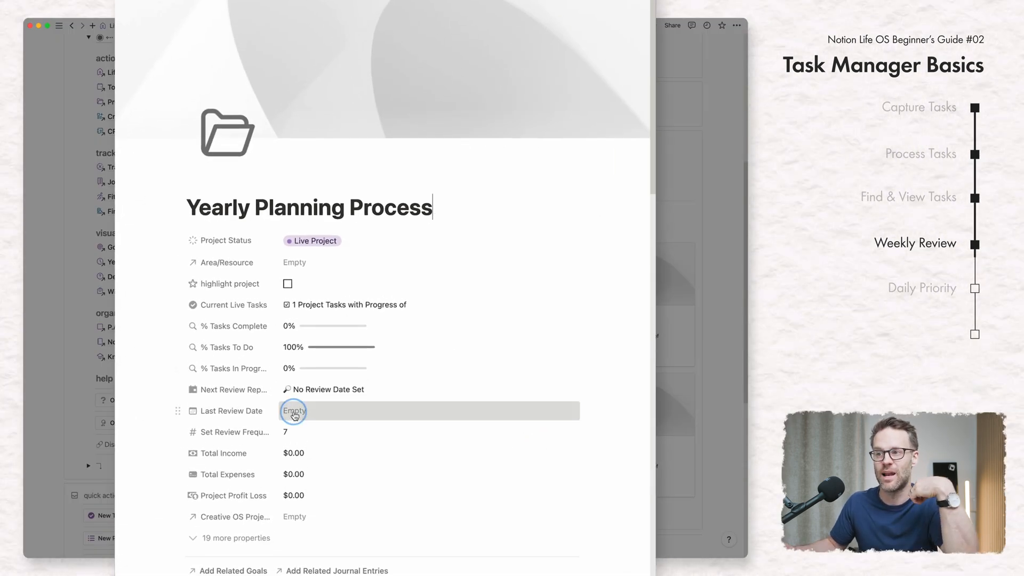
click(294, 411)
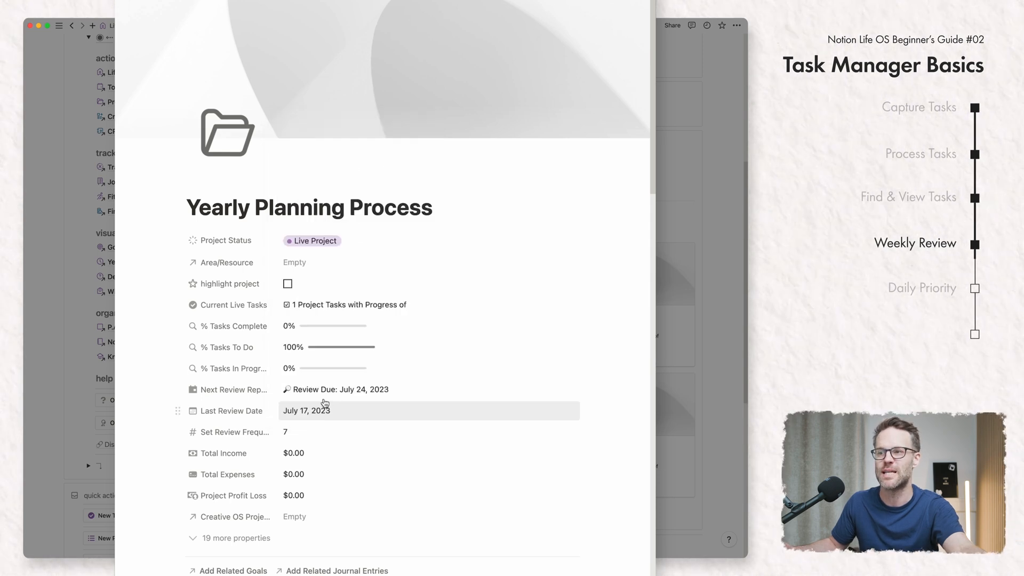
mouse_move(332, 431)
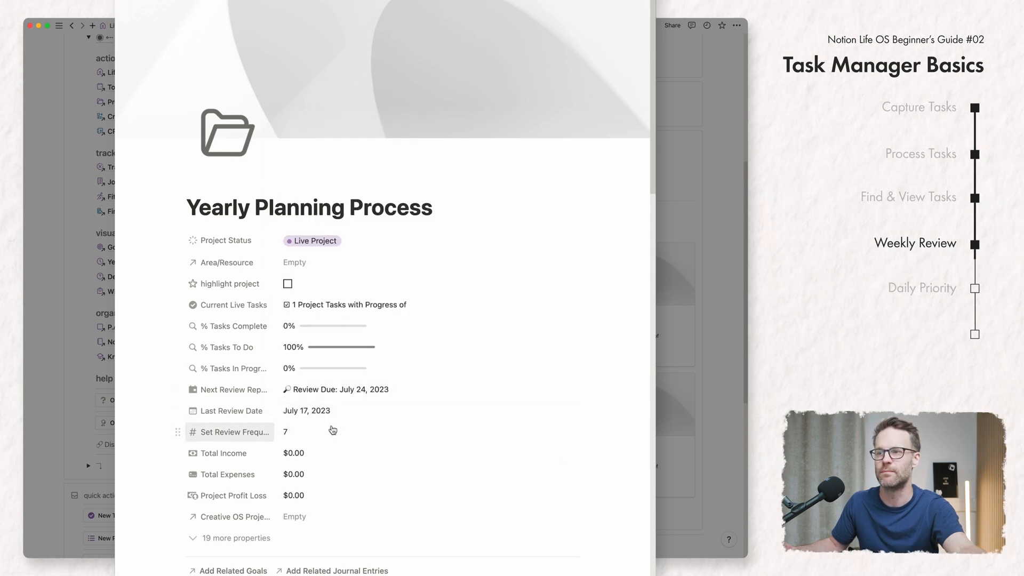
- Set the project's review frequency to 14 days, making review due July 24, 2023
click(333, 431)
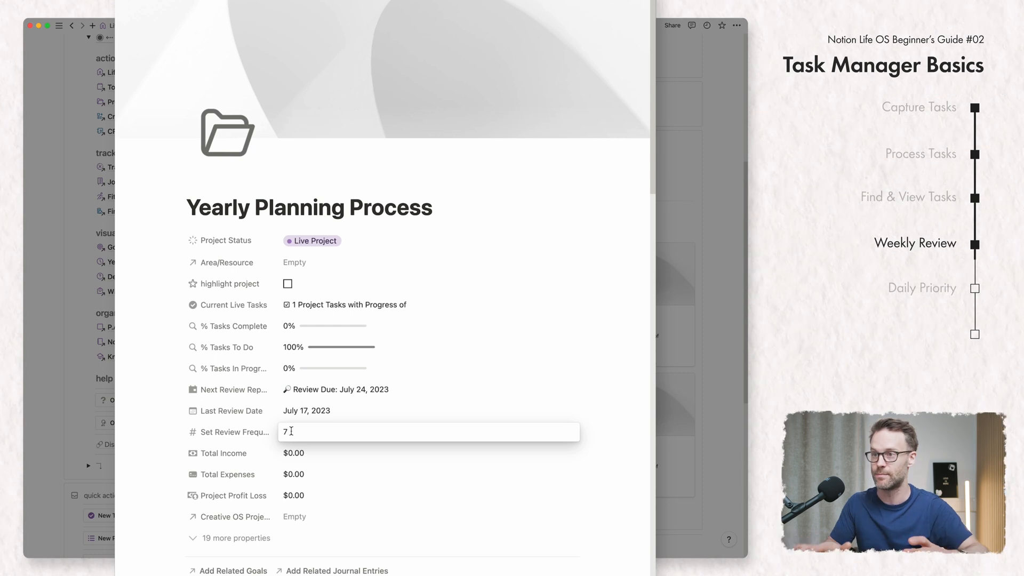
key(backspace)
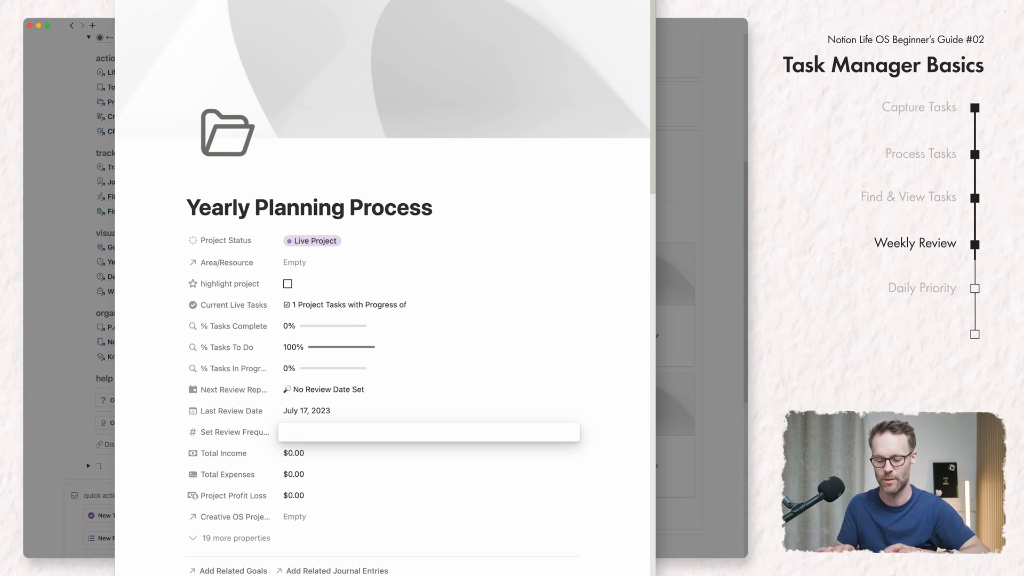
text(14)
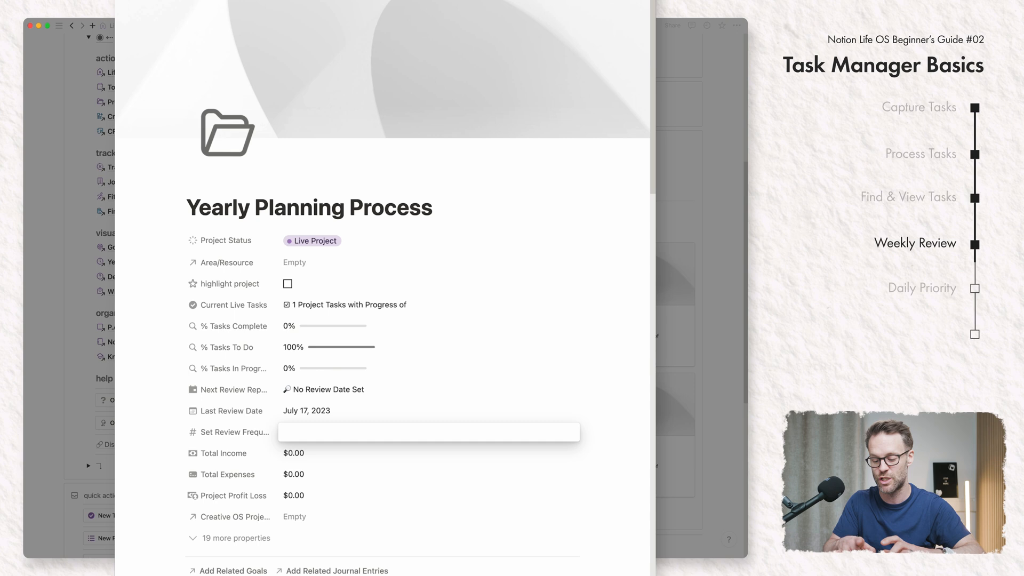
text(14)
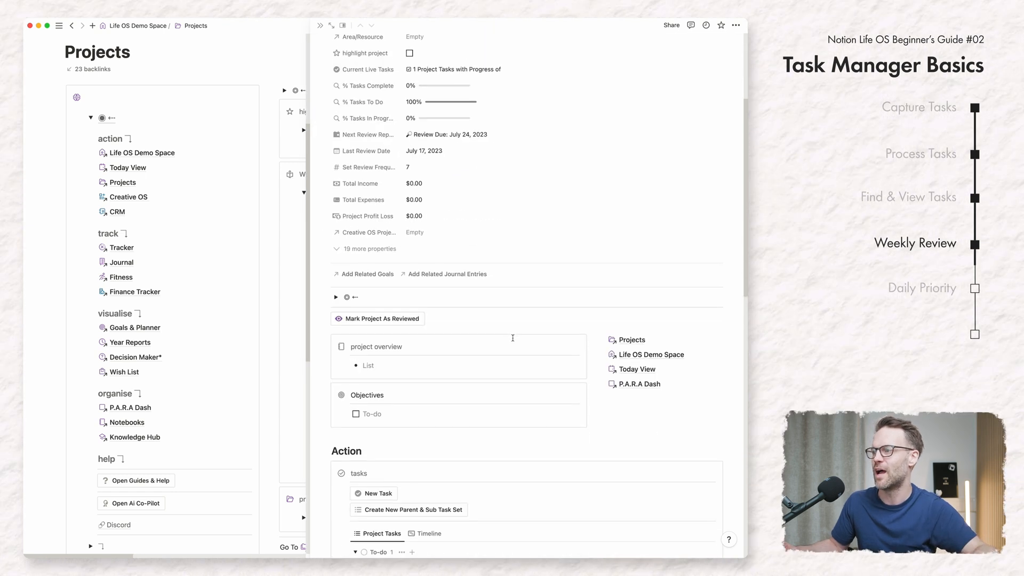
- Give Book A holiday for 2024 a do date of 26/07/2023 and return to Yearly Planning Process
scroll(down, 3)
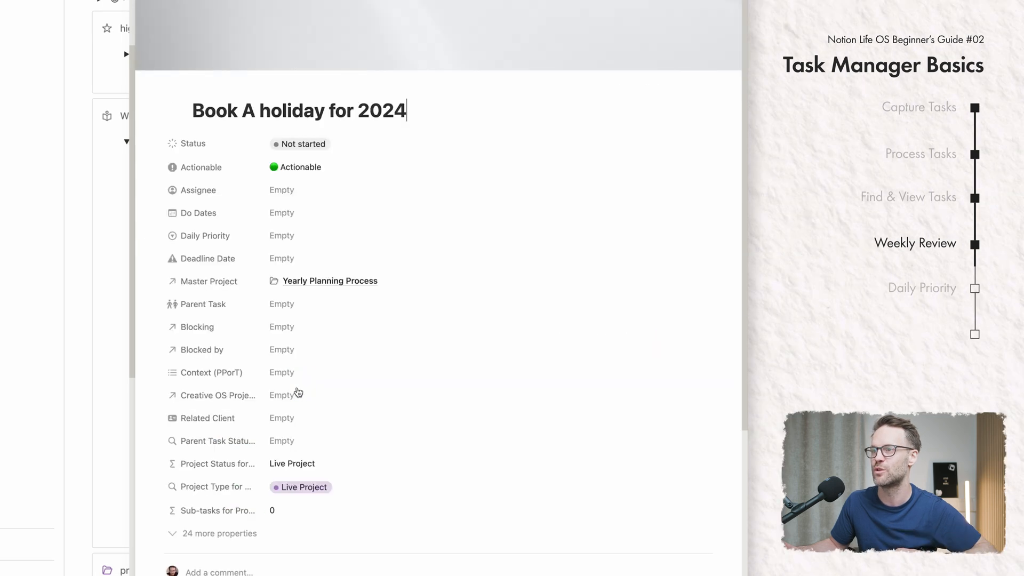
click(282, 212)
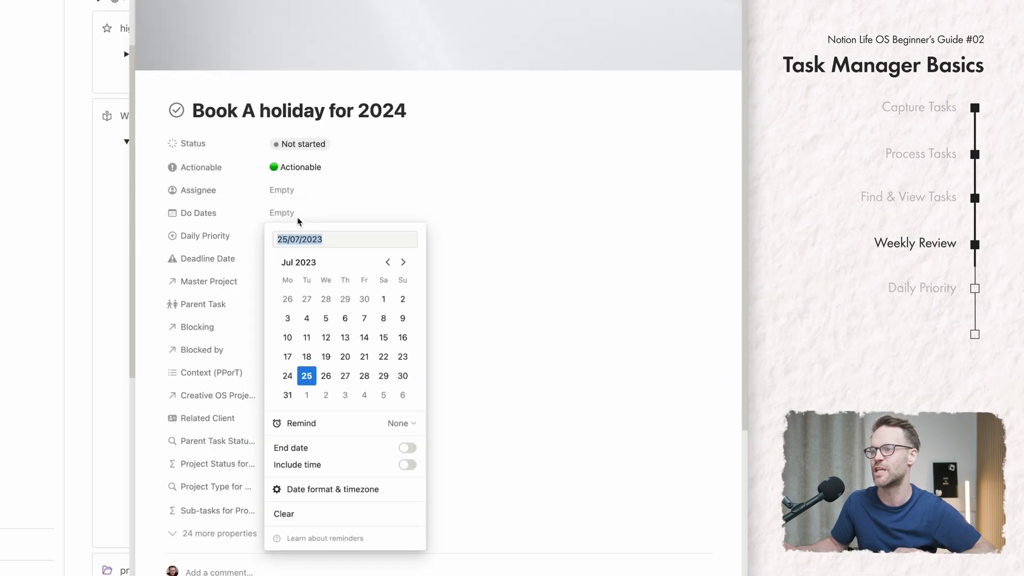
click(325, 376)
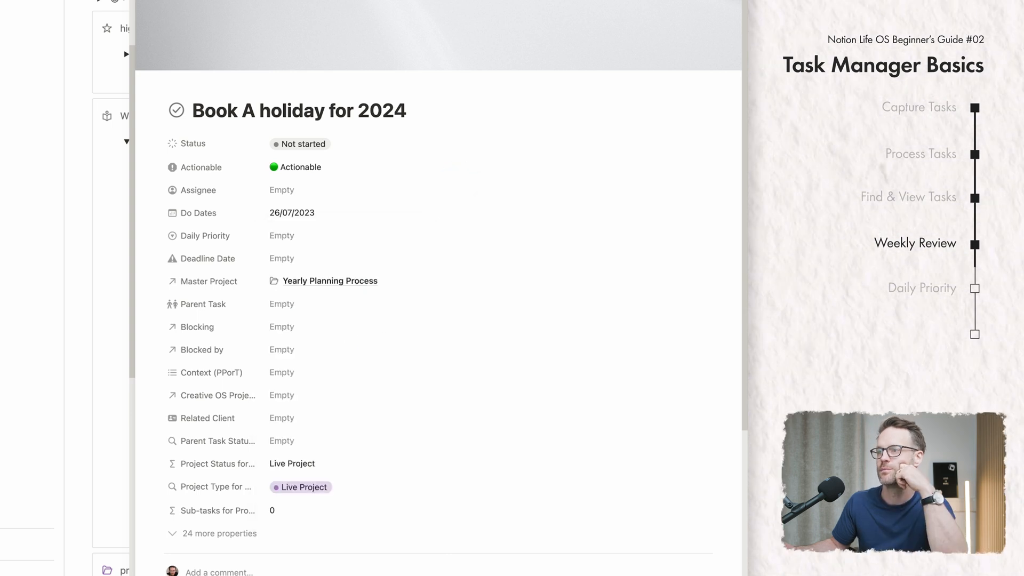
click(329, 282)
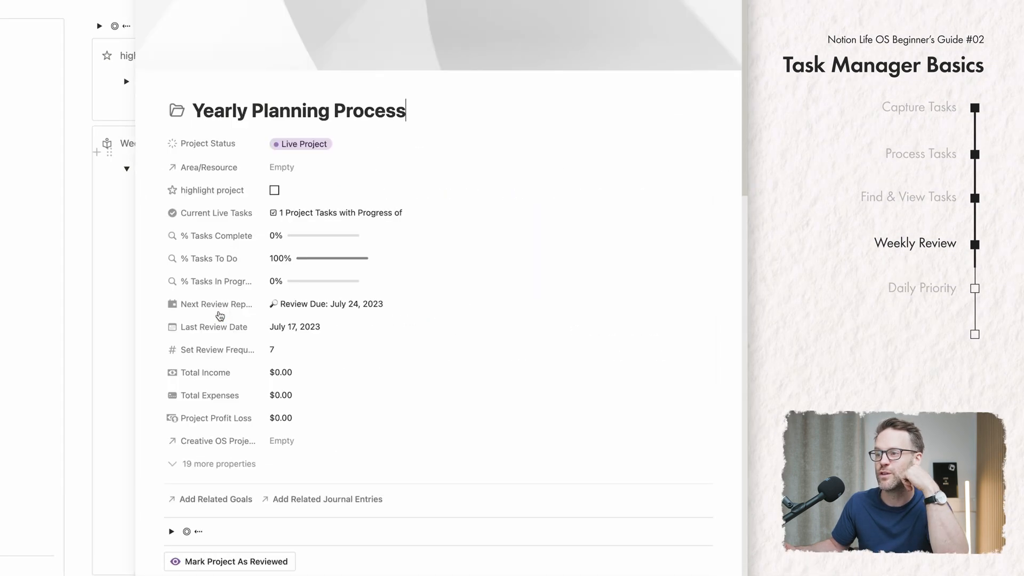
scroll(down, 3)
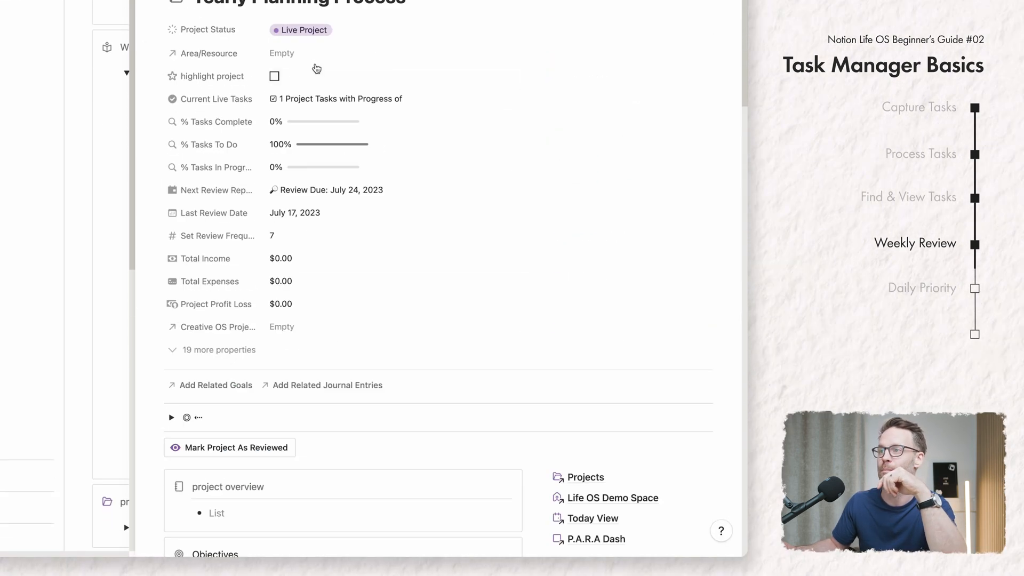
mouse_move(269, 197)
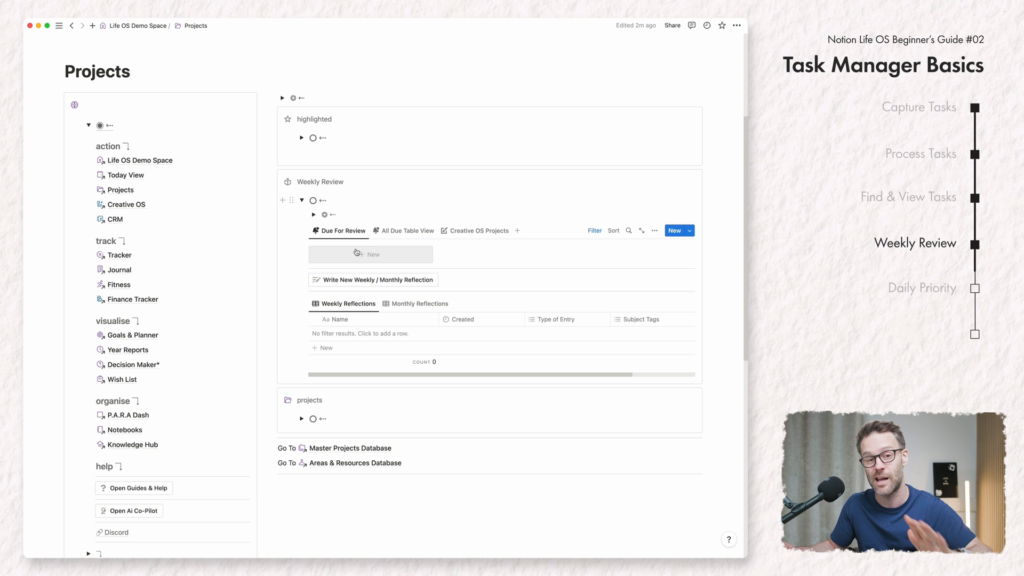
mouse_move(325, 243)
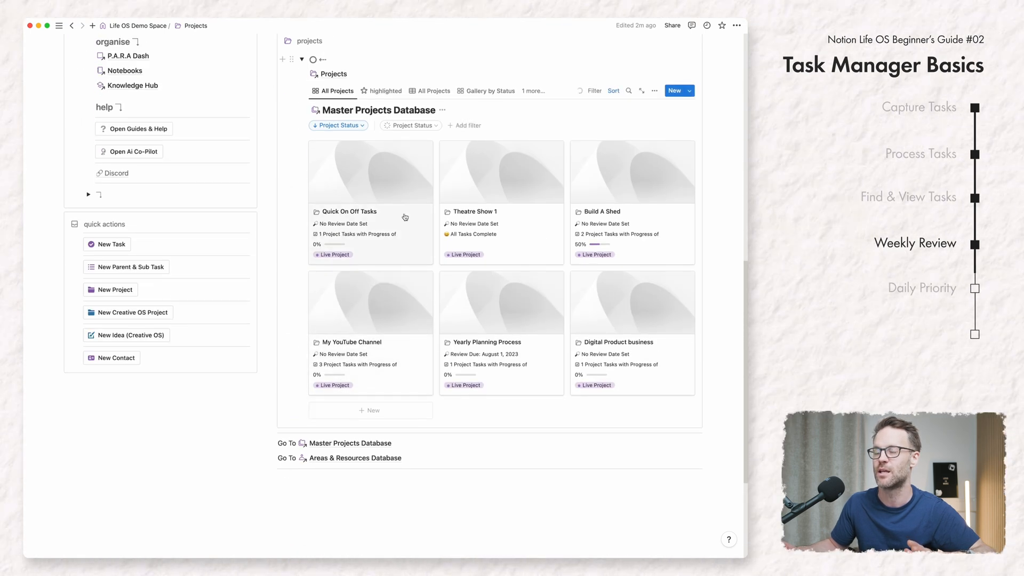
- Record July 28 as the last review date for Quick On Off Tasks, due August 4, 2023
click(349, 211)
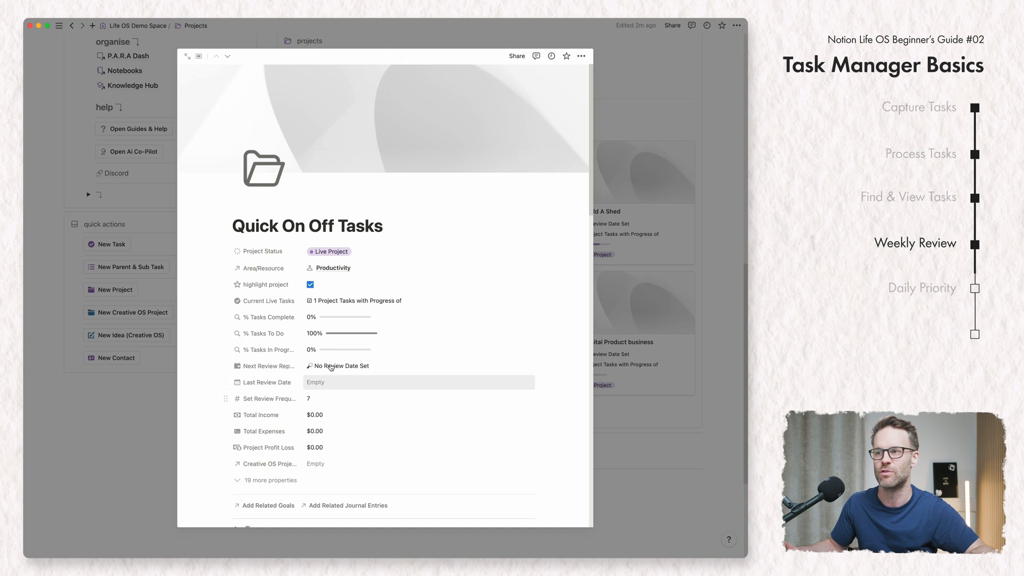
click(338, 366)
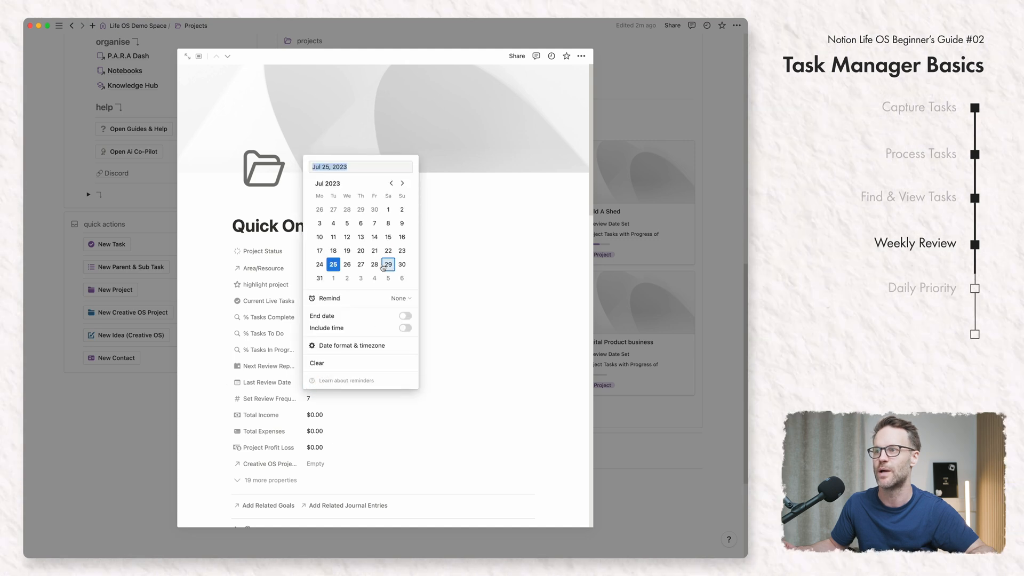
click(375, 264)
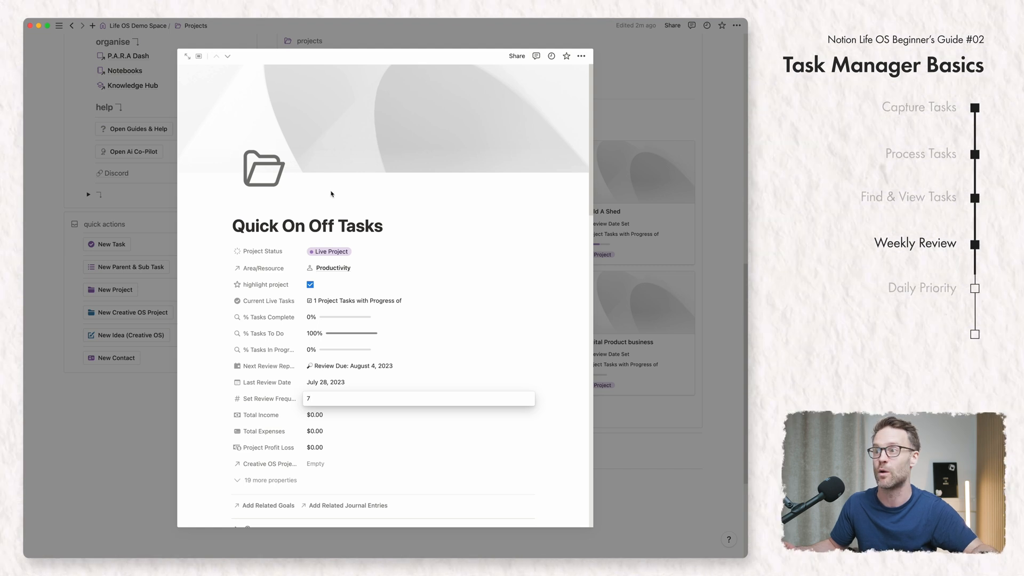
mouse_move(657, 122)
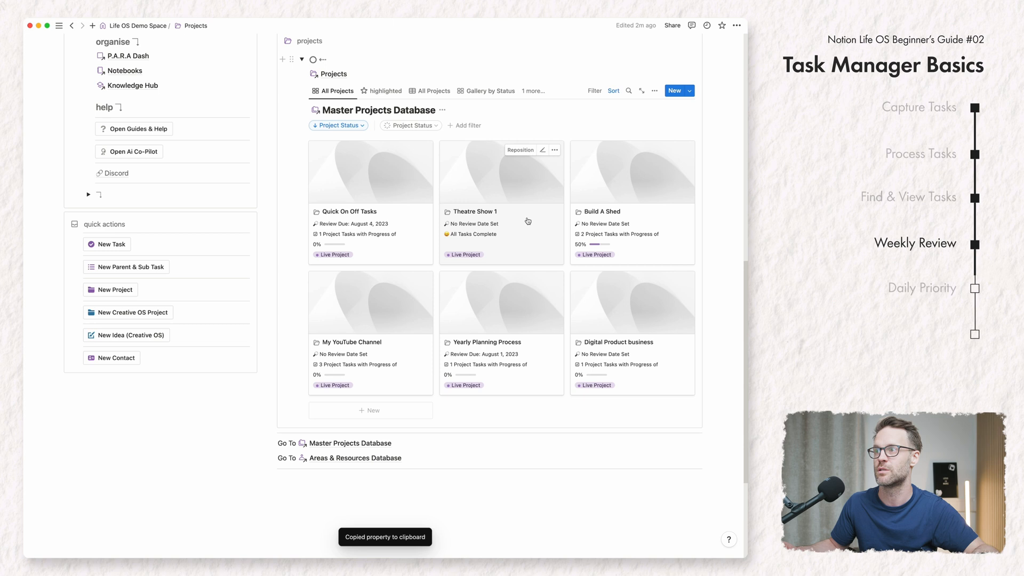
- Set Theatre Show 1's last review date and give Build A Shed a 3-day review frequency and review date
click(473, 211)
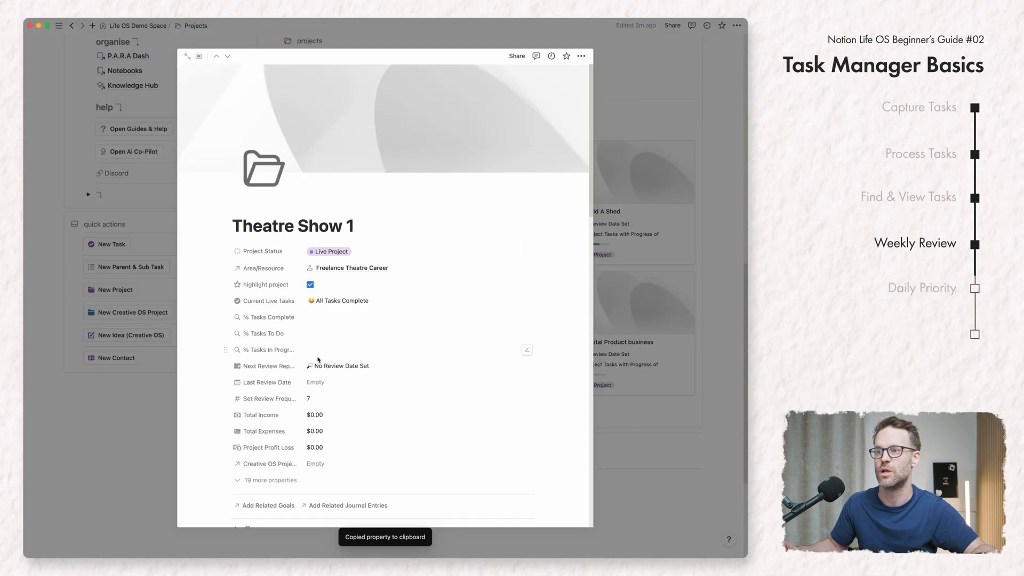
click(342, 365)
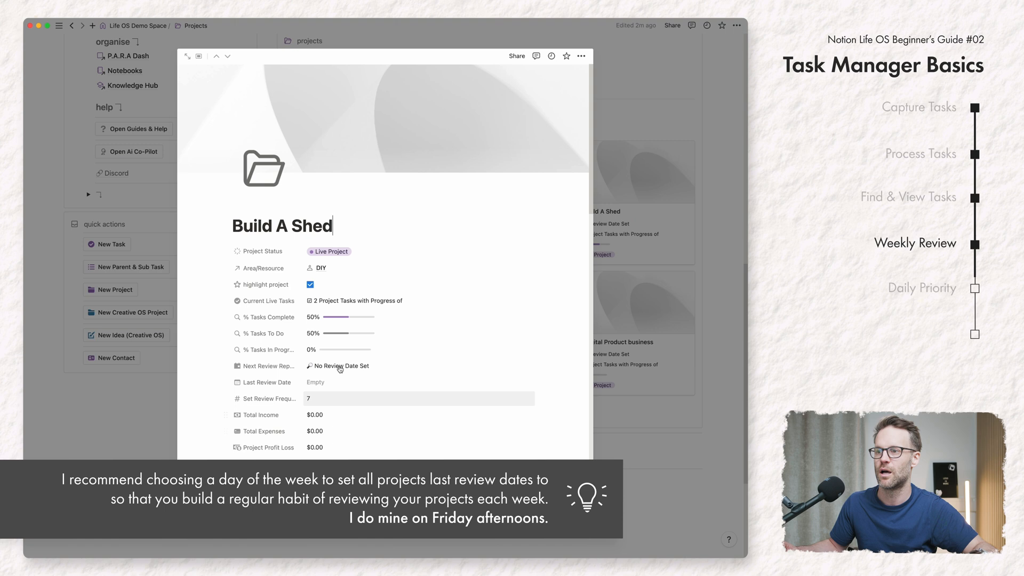
text(3)
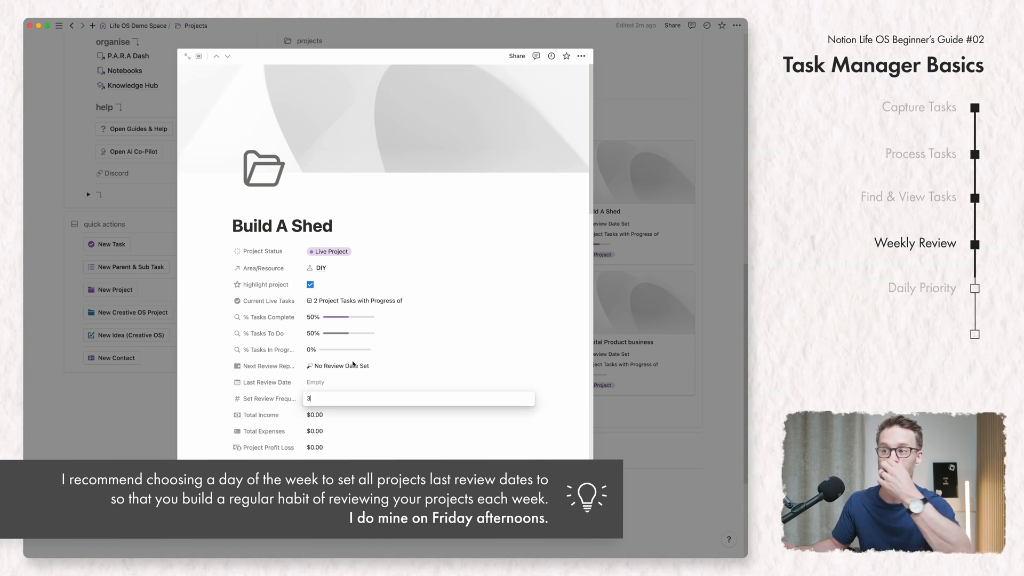
click(315, 382)
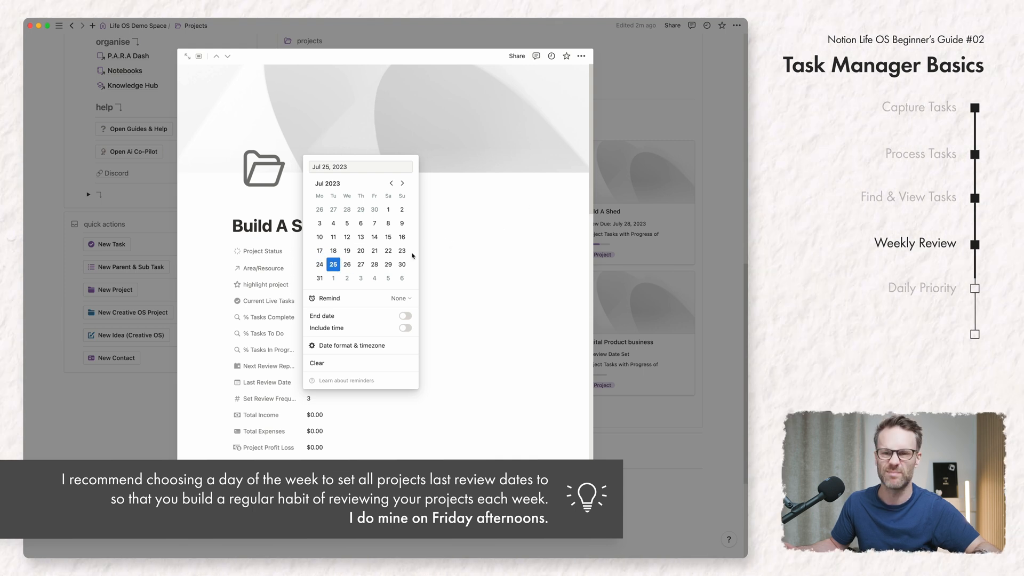
mouse_move(608, 169)
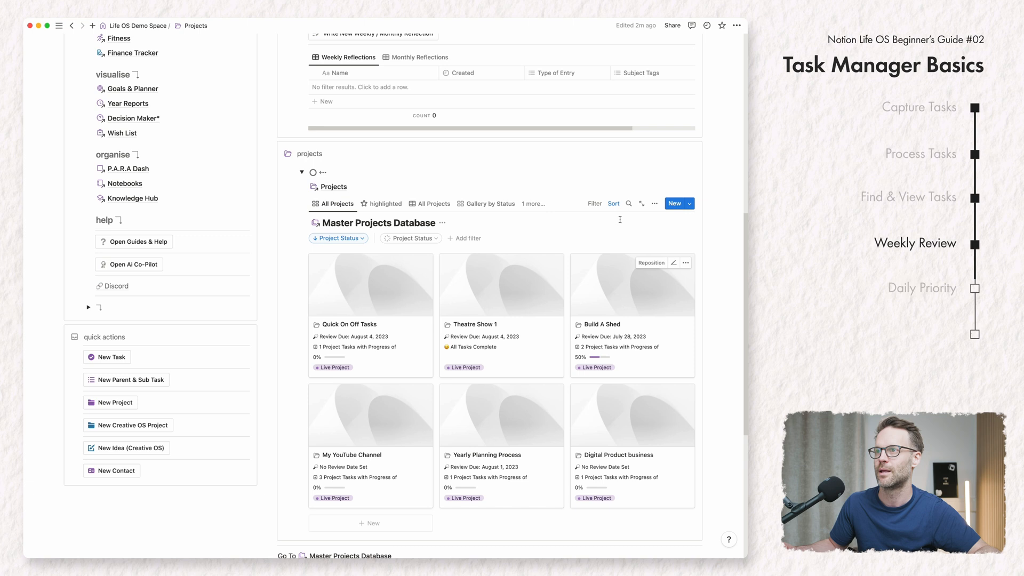
- In Build A Shed, set a July 25, 2023 last review and reopen Order Wood for the Shed, dropping it to 0% complete
click(599, 323)
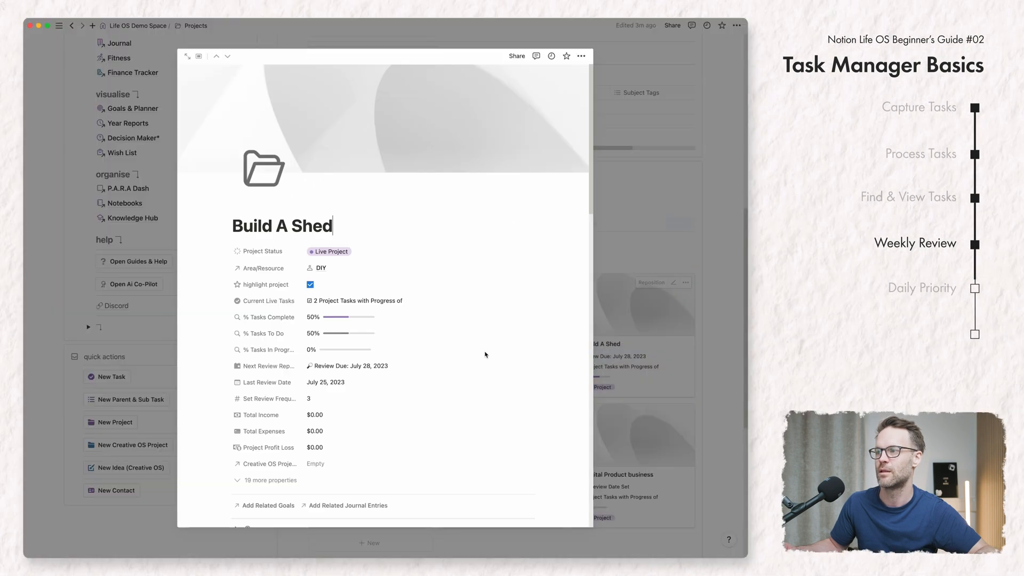
click(325, 382)
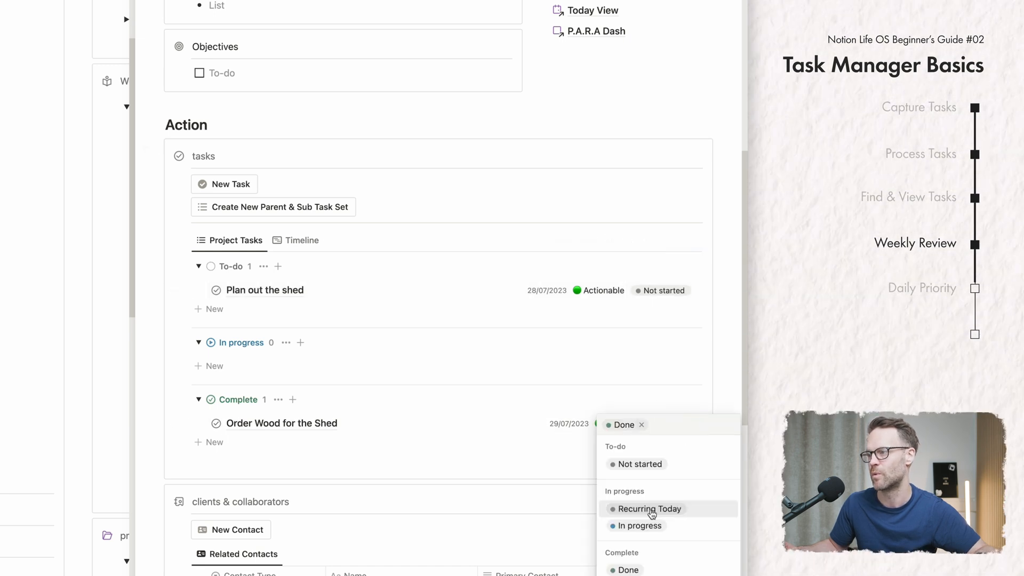
click(638, 526)
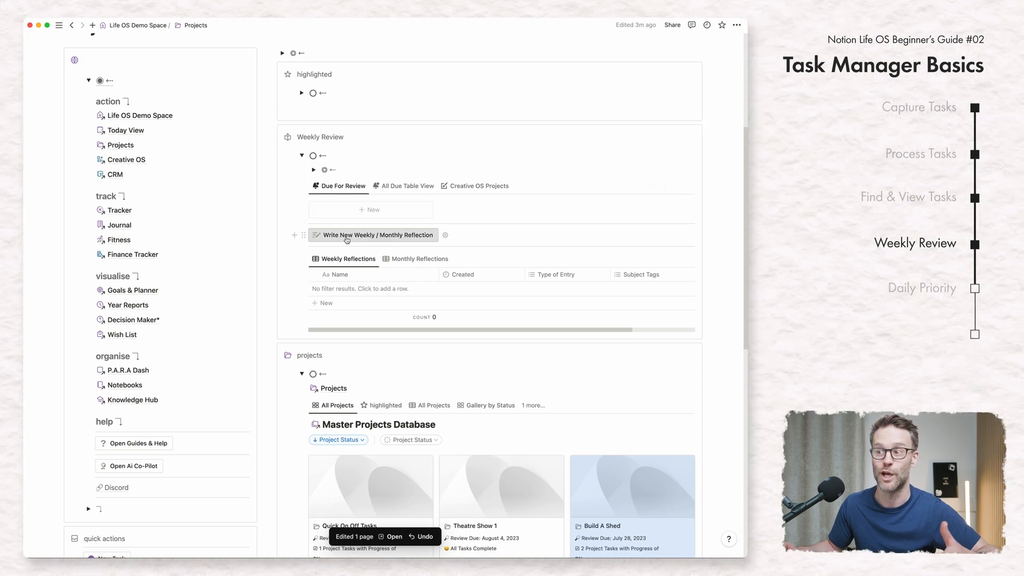
scroll(down, 3)
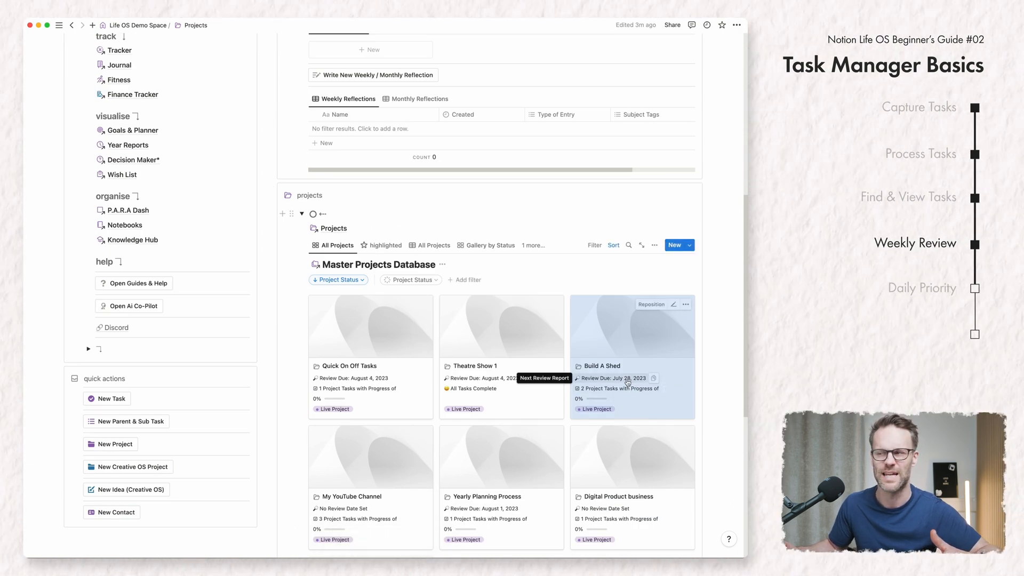
scroll(down, 3)
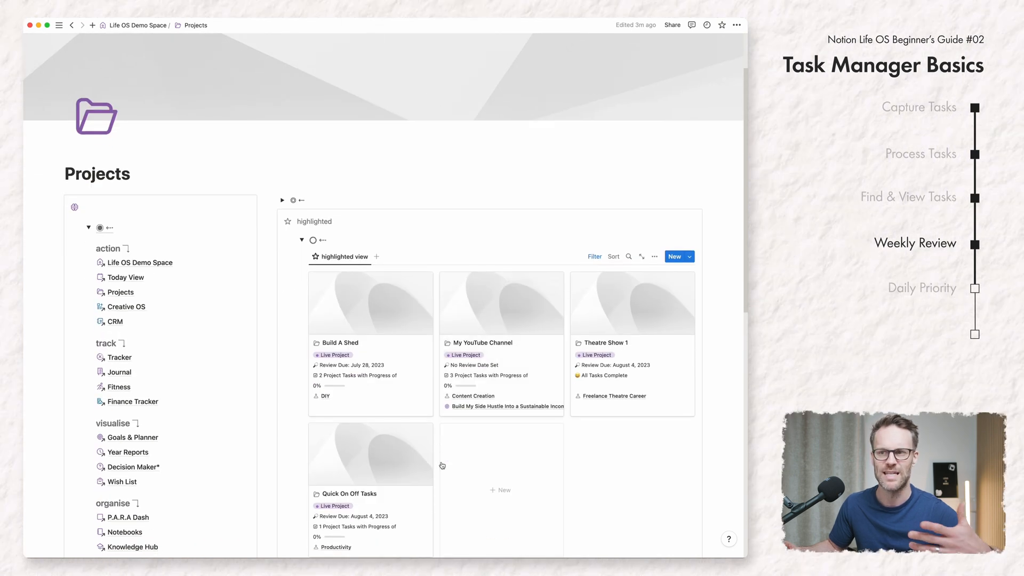
- Reschedule Book A holiday for 2024, Research Mailing List providers and Plan out the shed to today
scroll(down, 3)
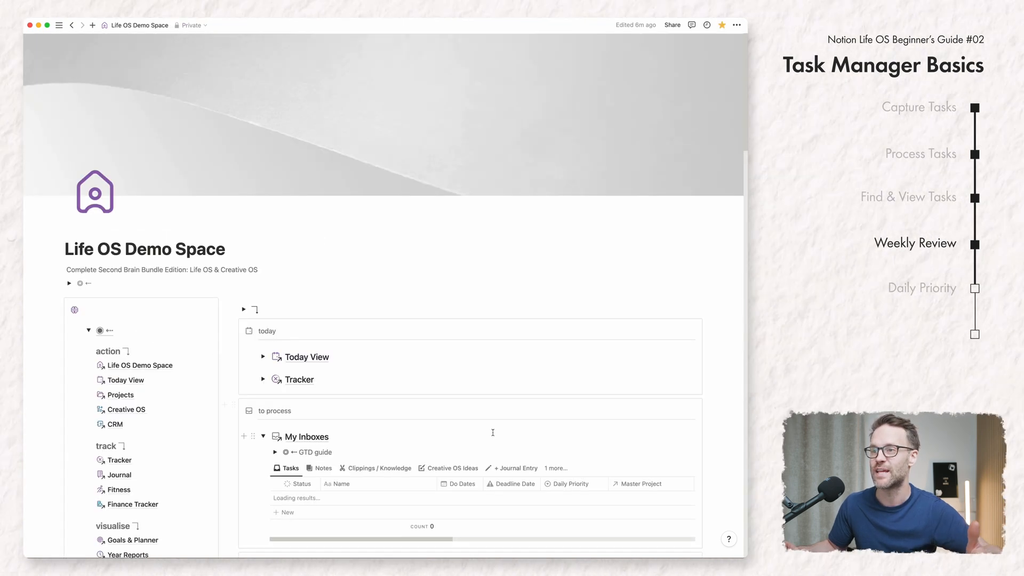
scroll(down, 3)
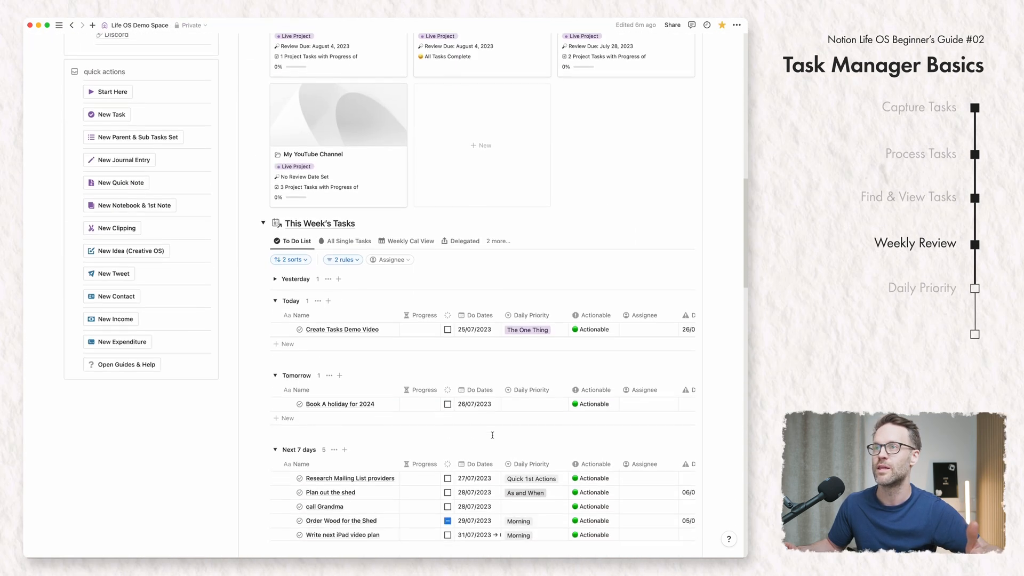
click(263, 98)
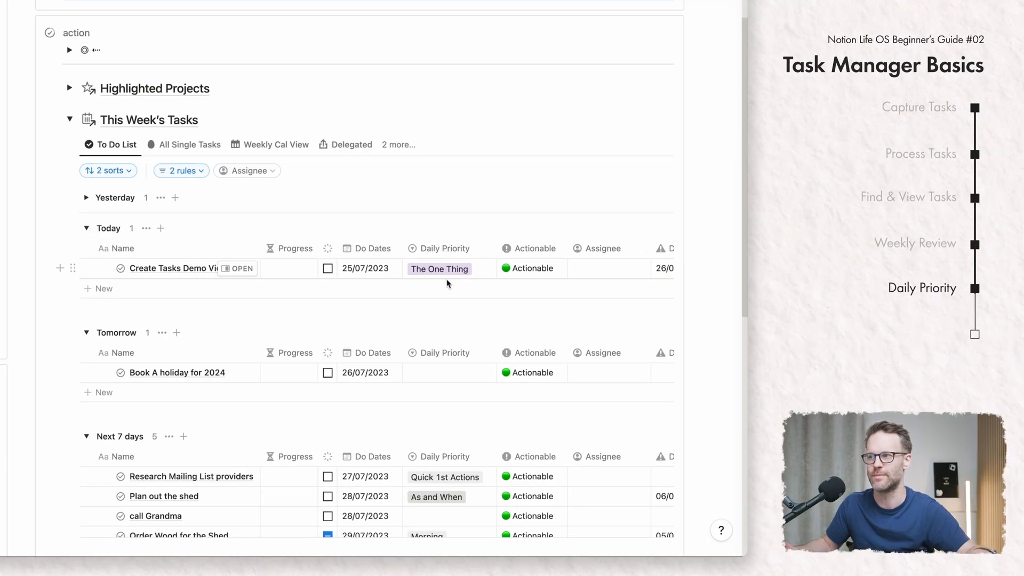
scroll(down, 3)
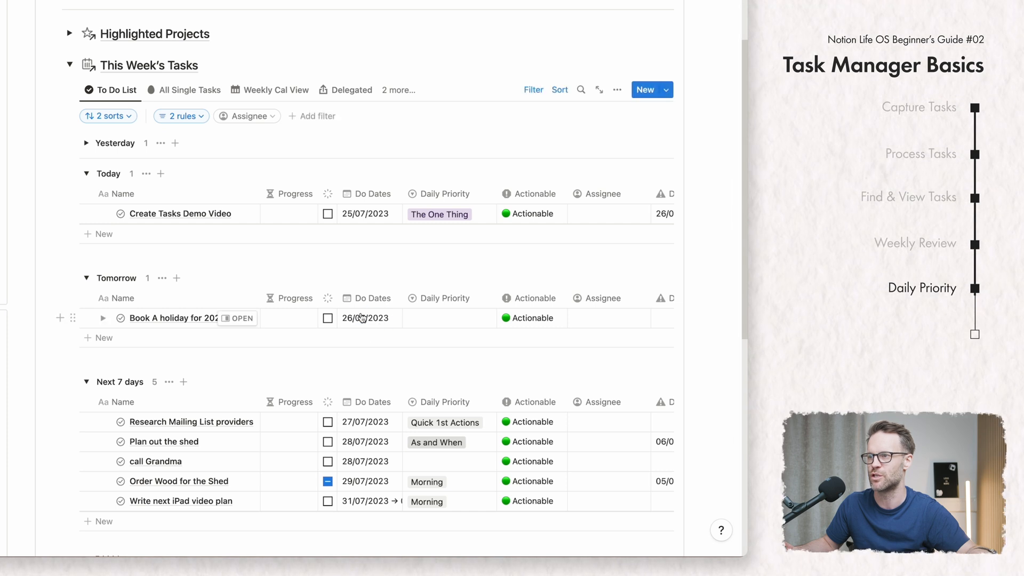
click(365, 213)
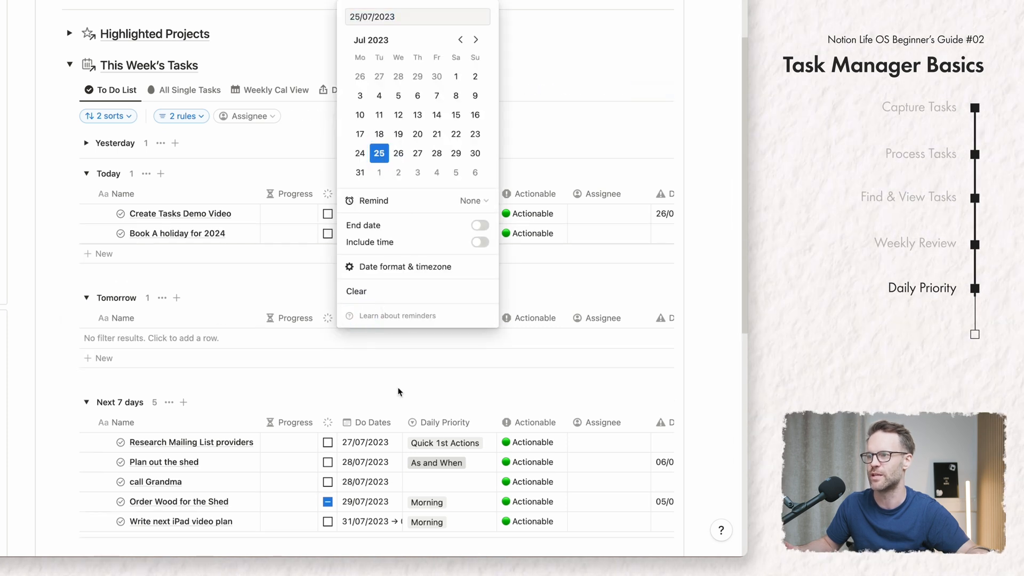
click(417, 173)
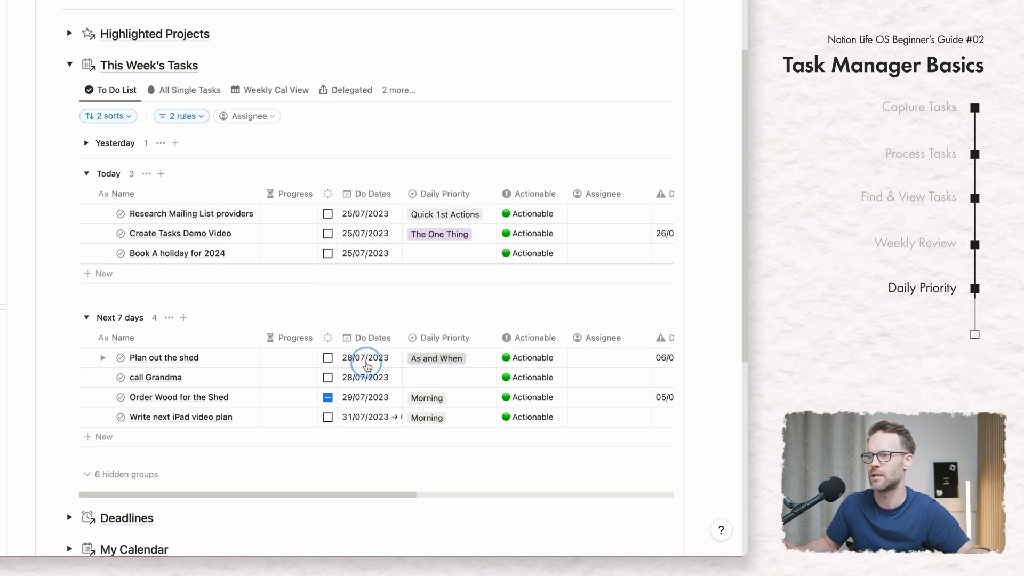
click(367, 357)
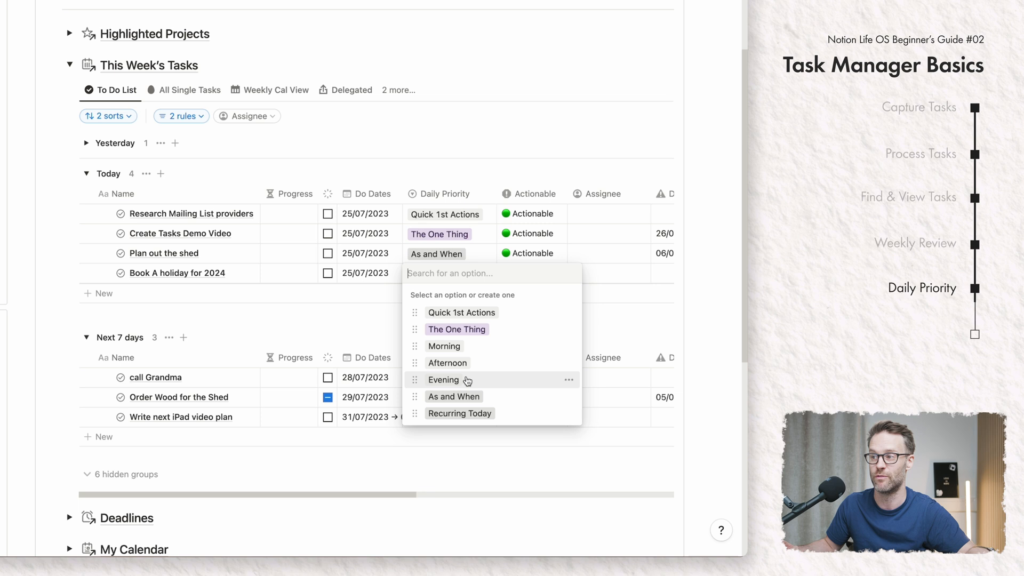
mouse_move(468, 333)
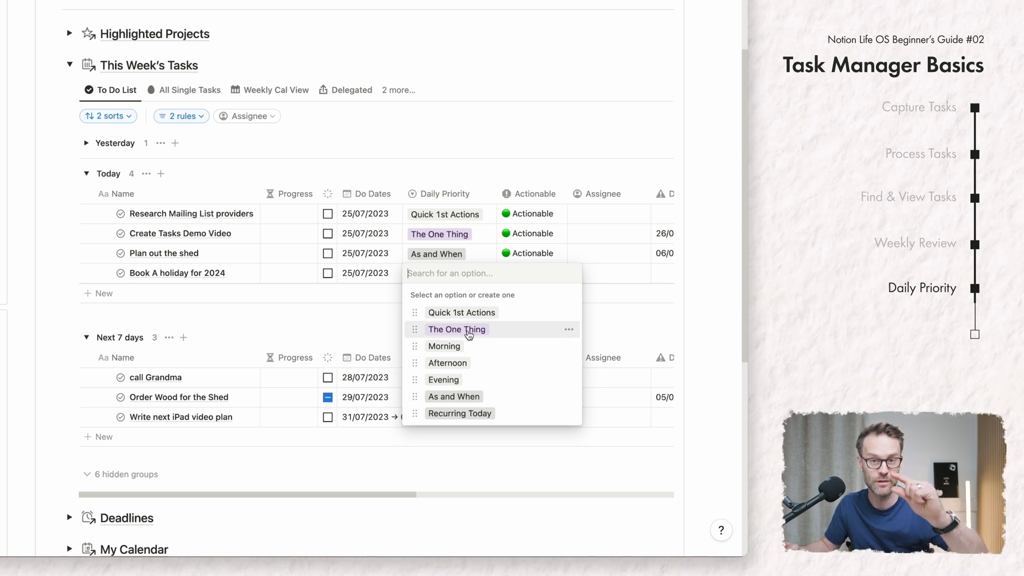
mouse_move(461, 312)
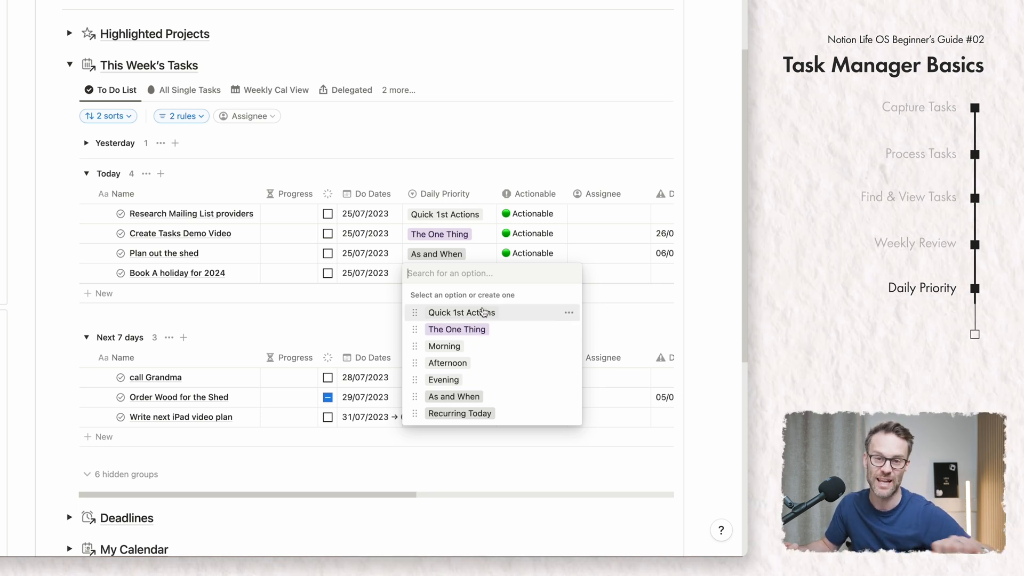
mouse_move(453, 397)
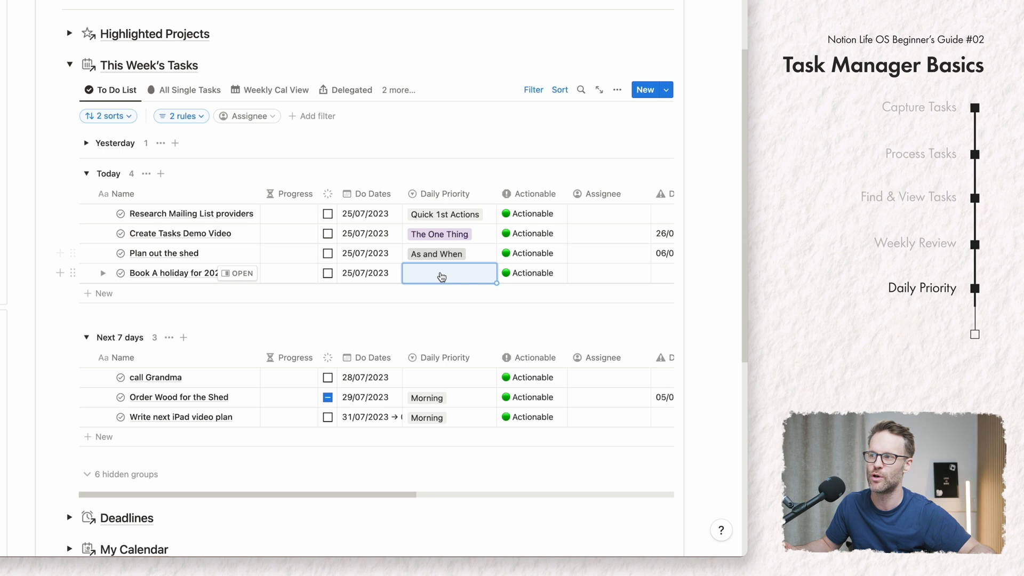
- Rank today's tasks The One Thing, Morning, Afternoon, Evening and switch to the Weekly Cal View
click(449, 273)
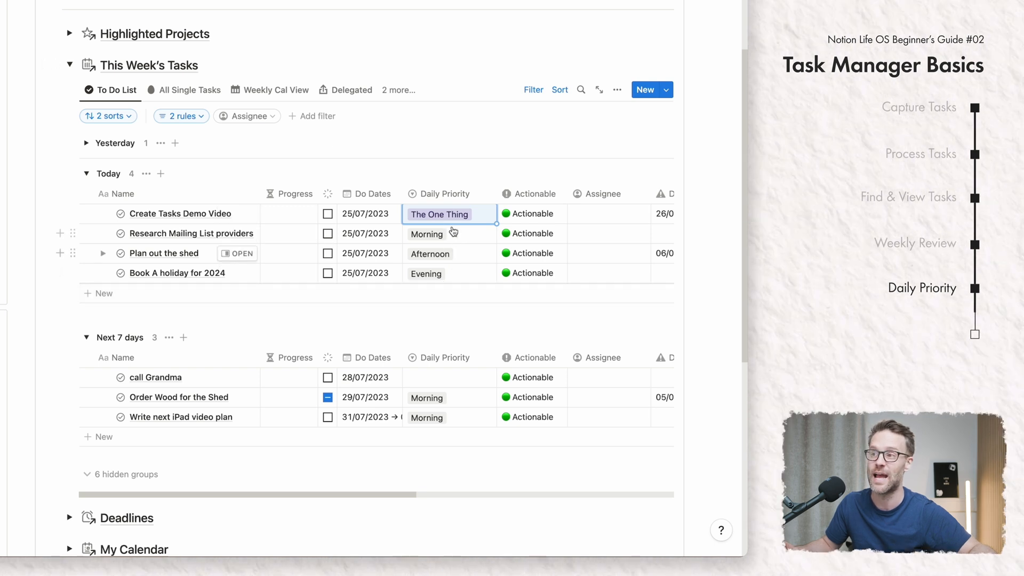
click(274, 89)
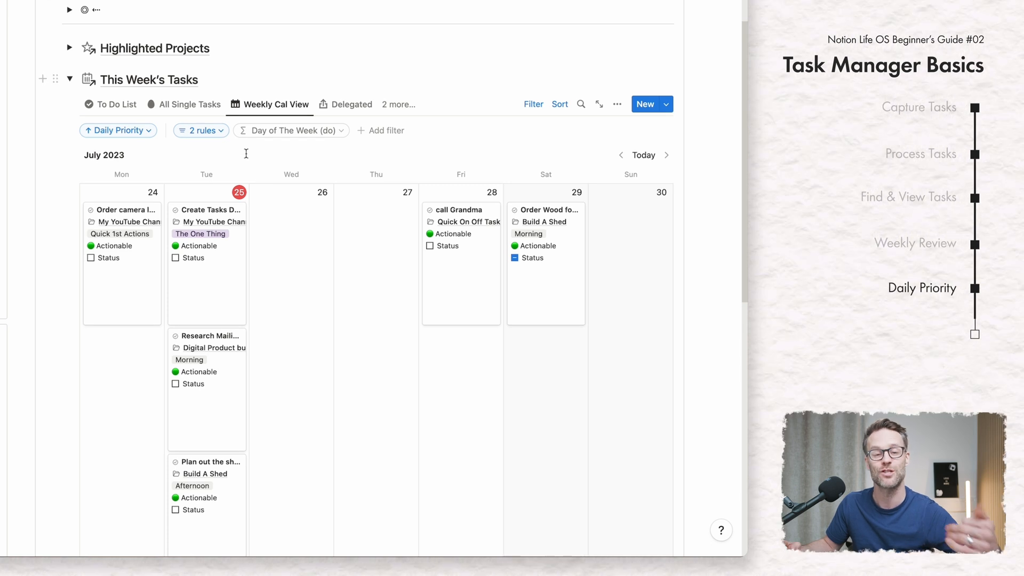
- Give yesterday's Order camera lens task Morning priority and a new do date
click(116, 105)
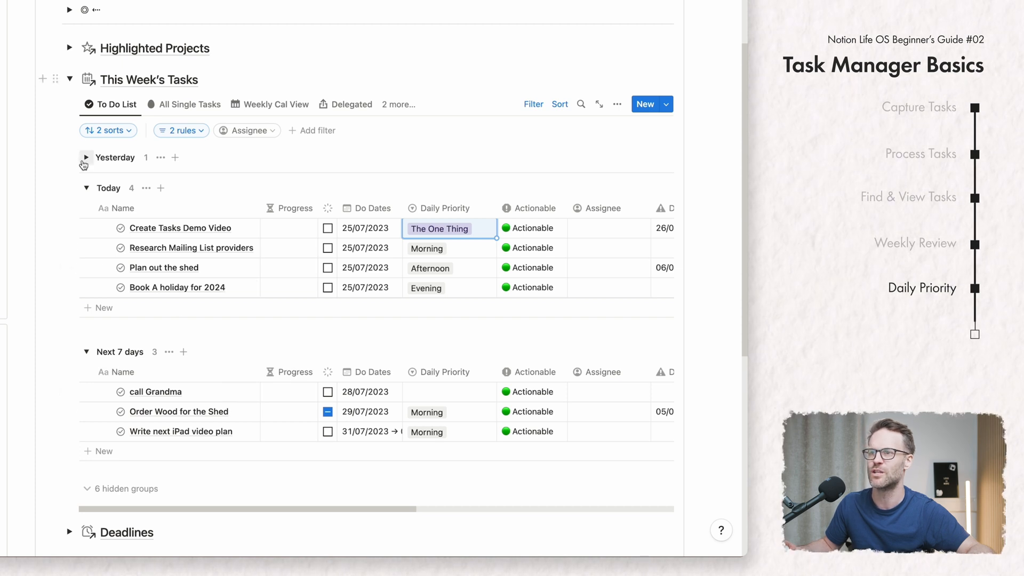
click(85, 157)
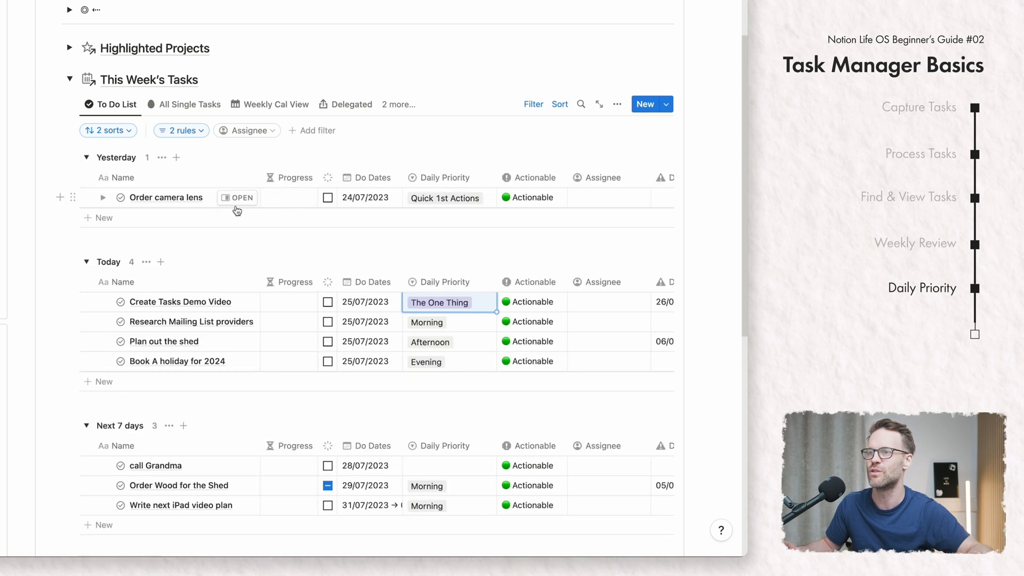
mouse_move(456, 210)
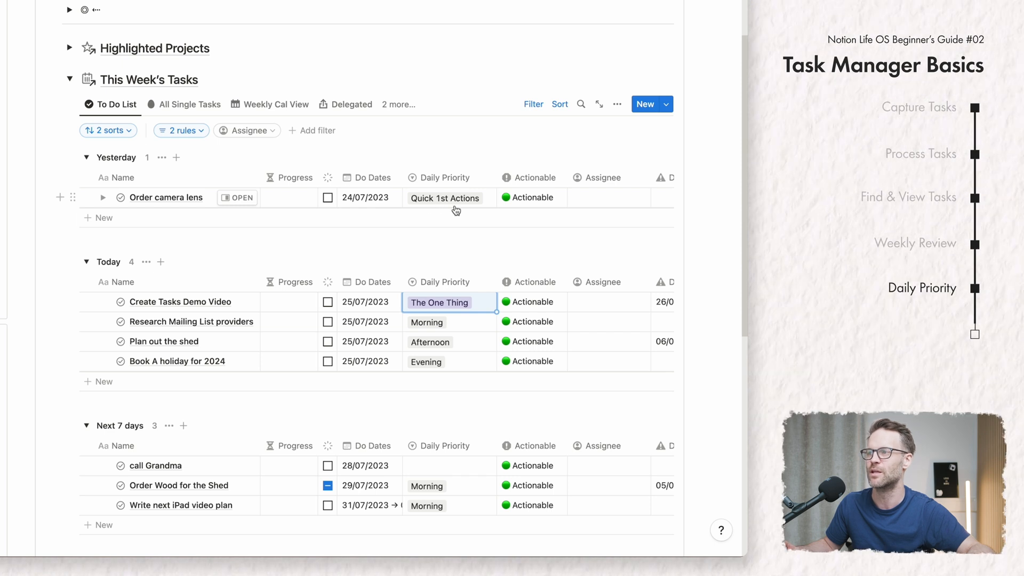
click(365, 198)
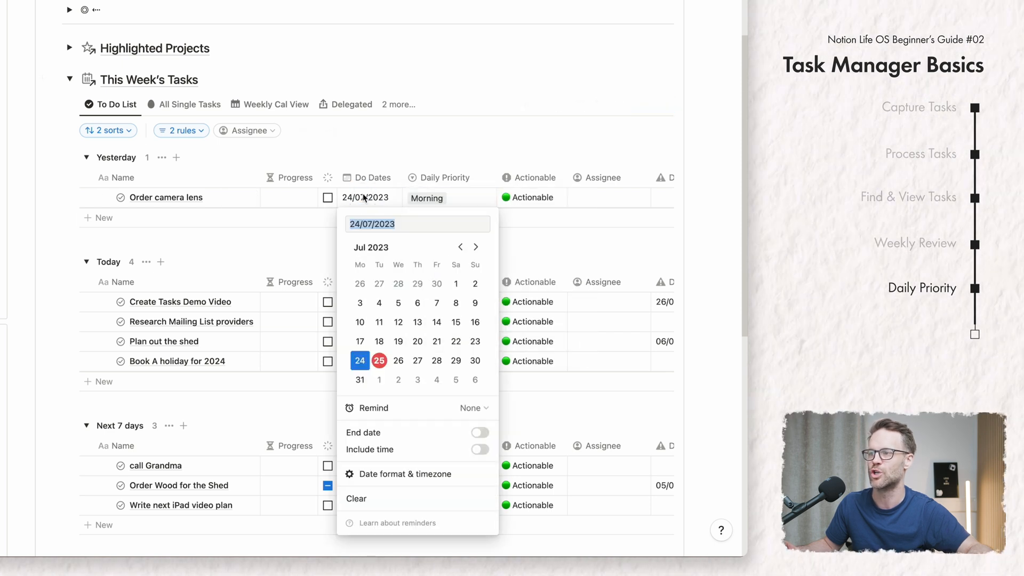
click(379, 360)
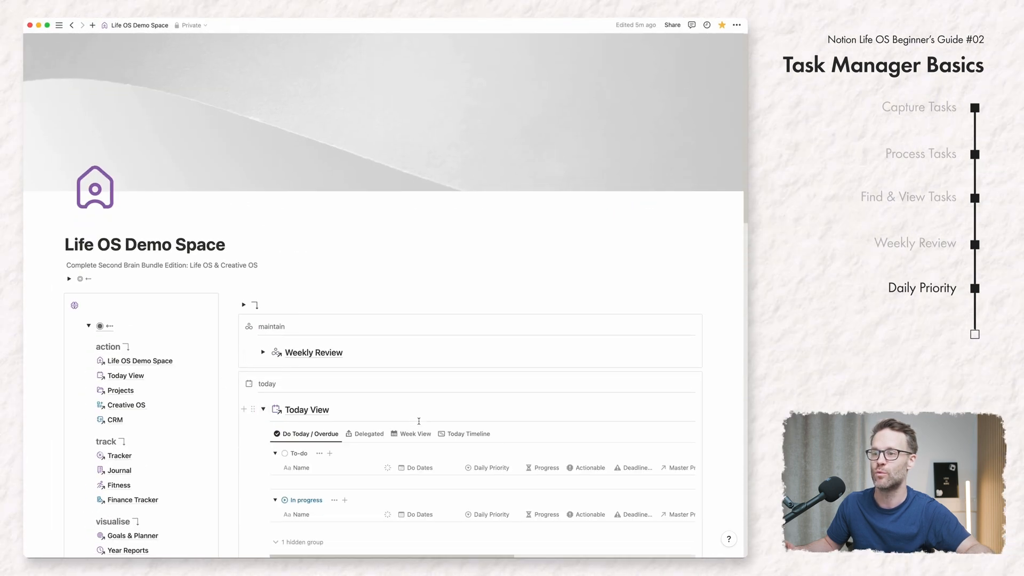
- Scroll to the Today View database and inspect the To-do group's tasks
scroll(down, 3)
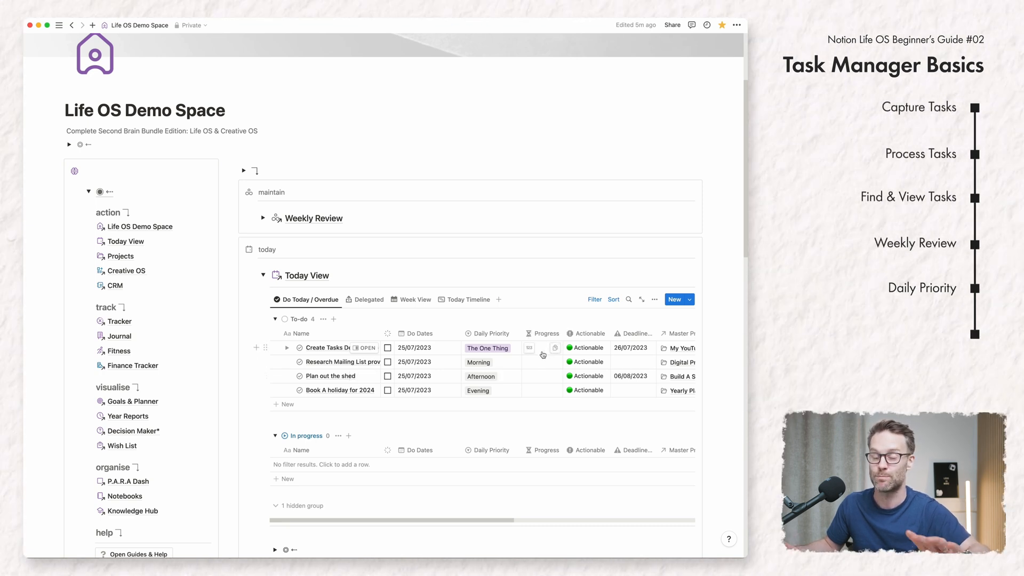
click(287, 347)
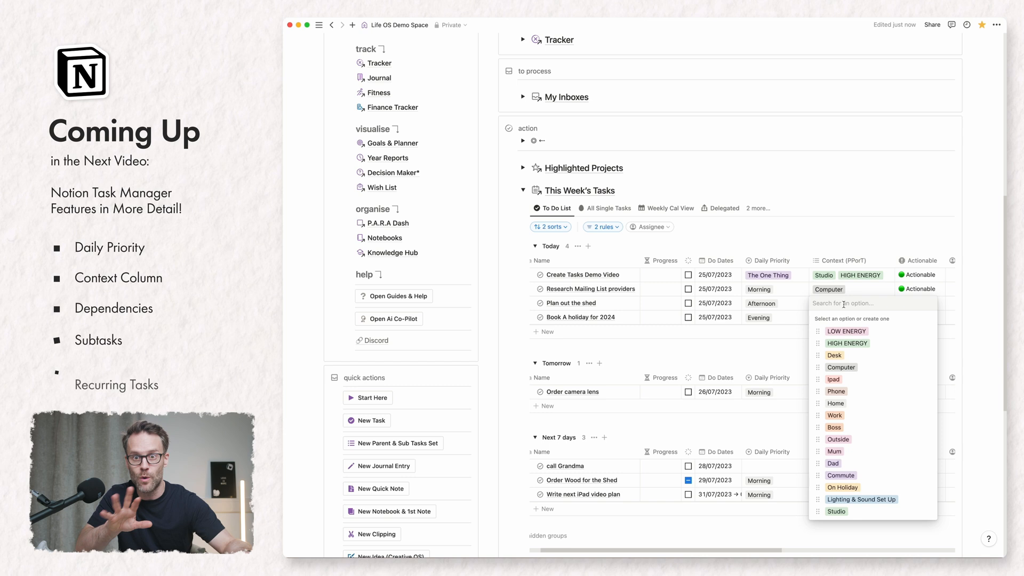
- Collapse the home page sections so My Calendar shows under action
click(836, 404)
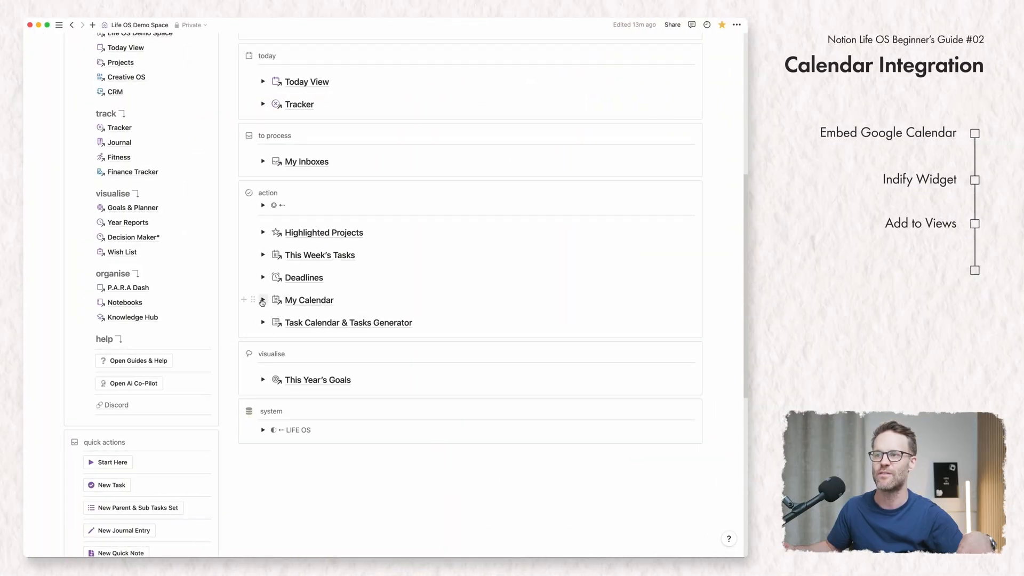
- Expand My Calendar, enter the today's schedule block and reveal the Indify setup instructions
click(262, 300)
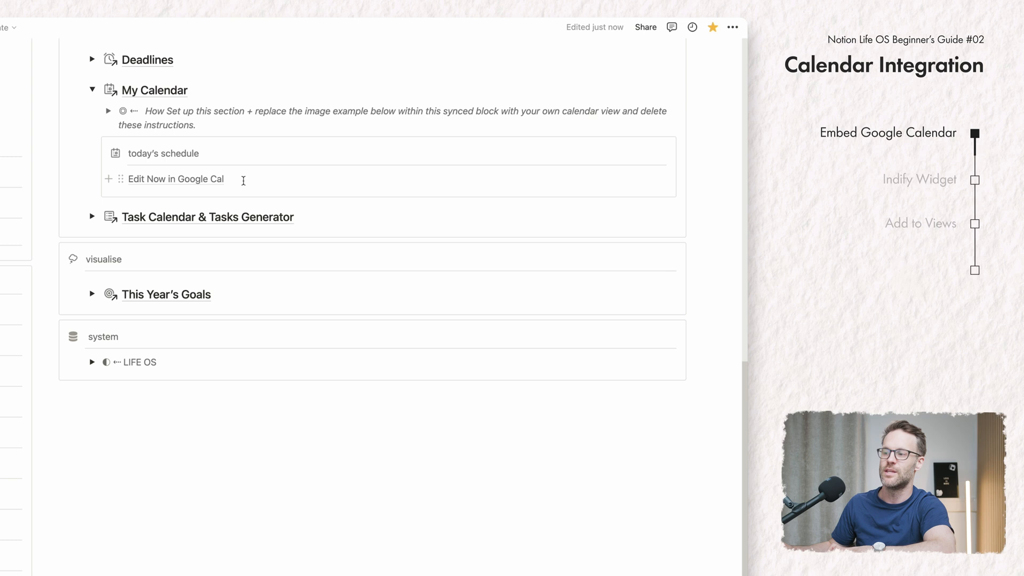
click(175, 179)
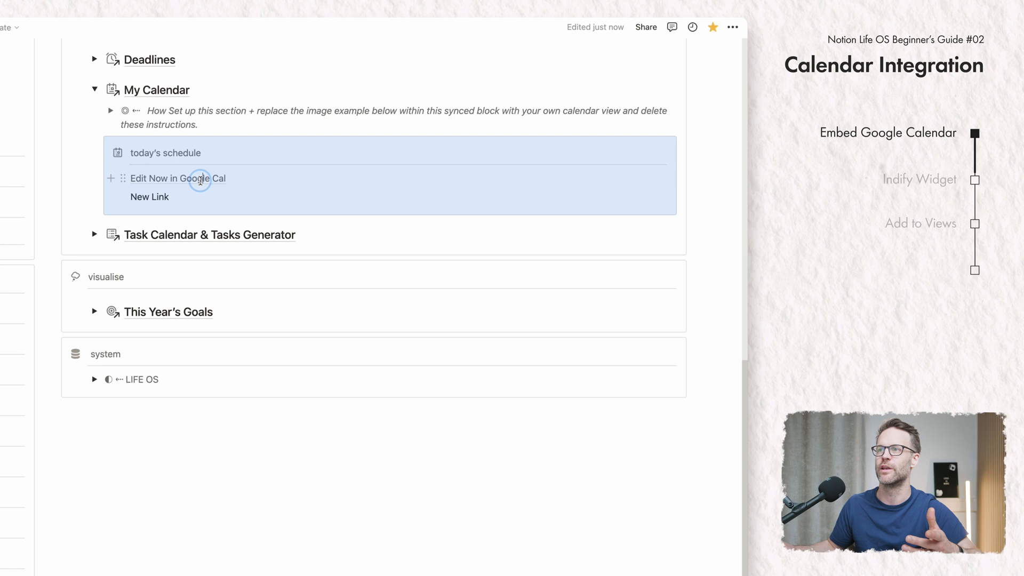
click(177, 178)
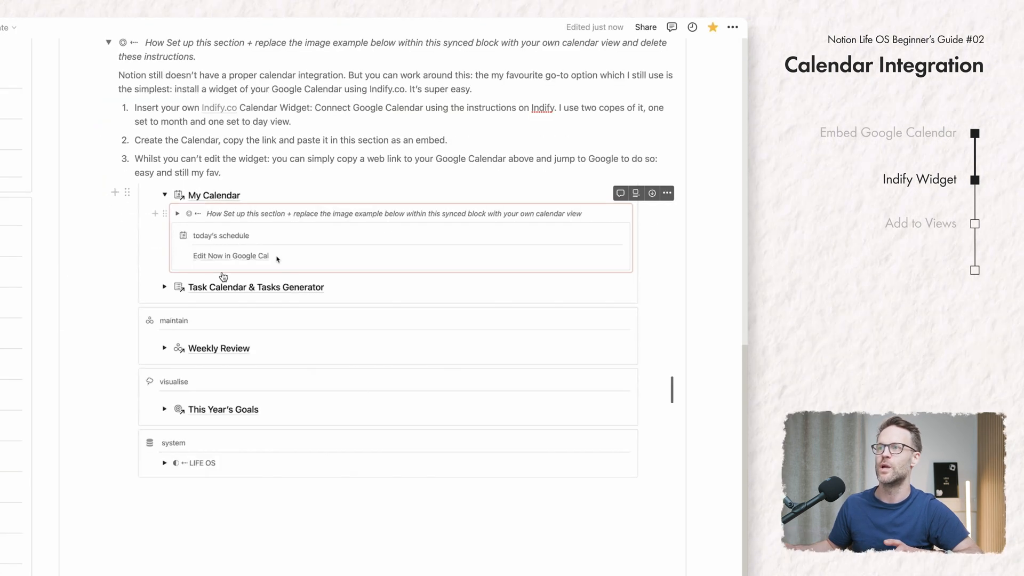
- Embed the pasted Indify link in today's schedule and switch to the indify.co browser tab
click(230, 255)
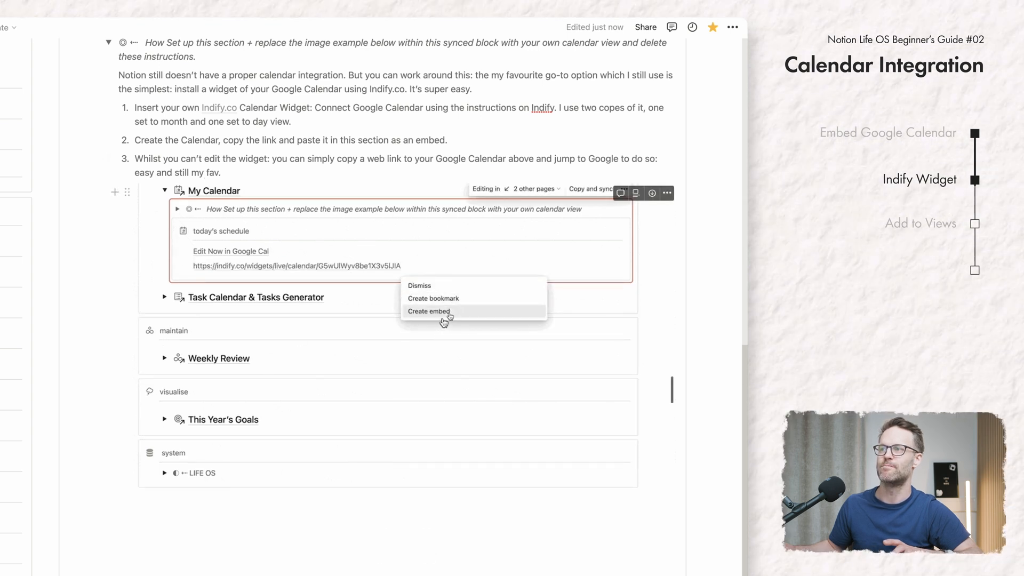
click(428, 311)
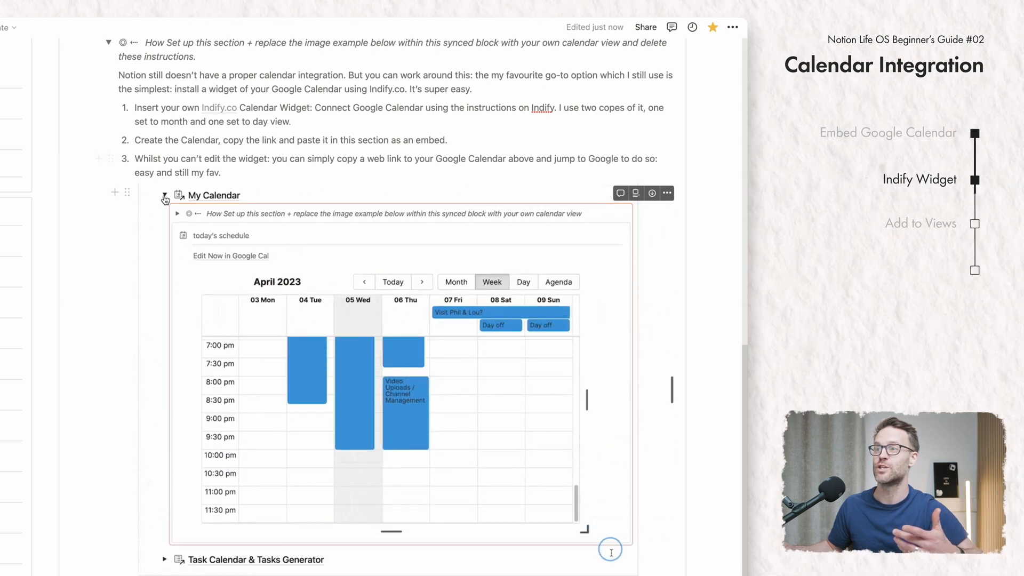
click(273, 539)
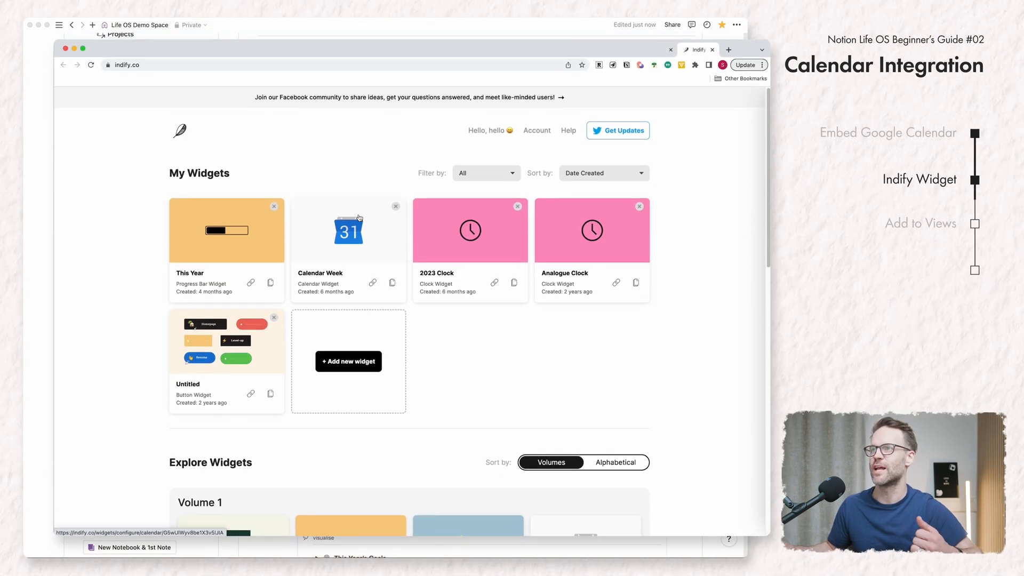
- Open the Calendar Week widget's settings and copy its embed link
click(349, 230)
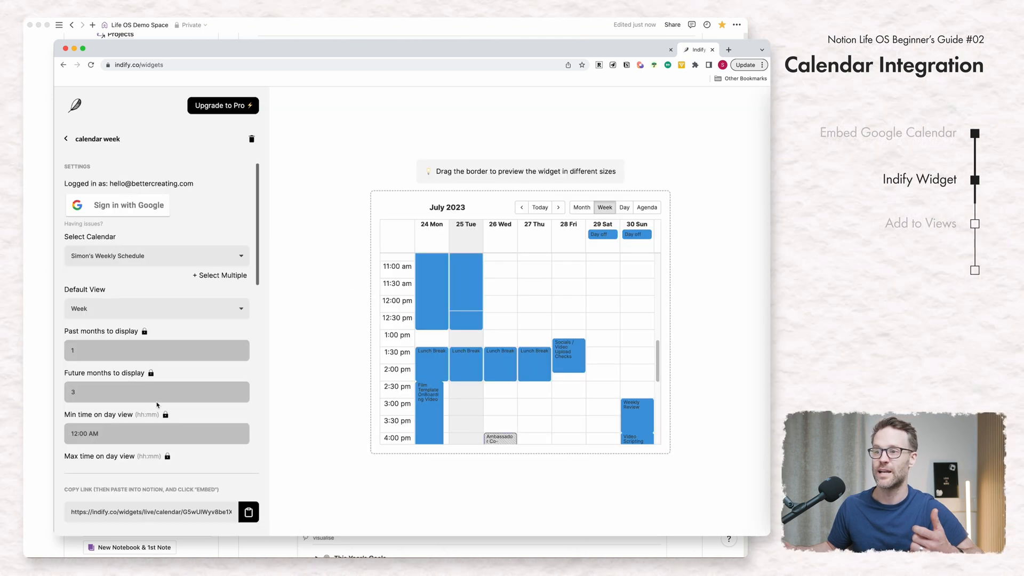
scroll(down, 3)
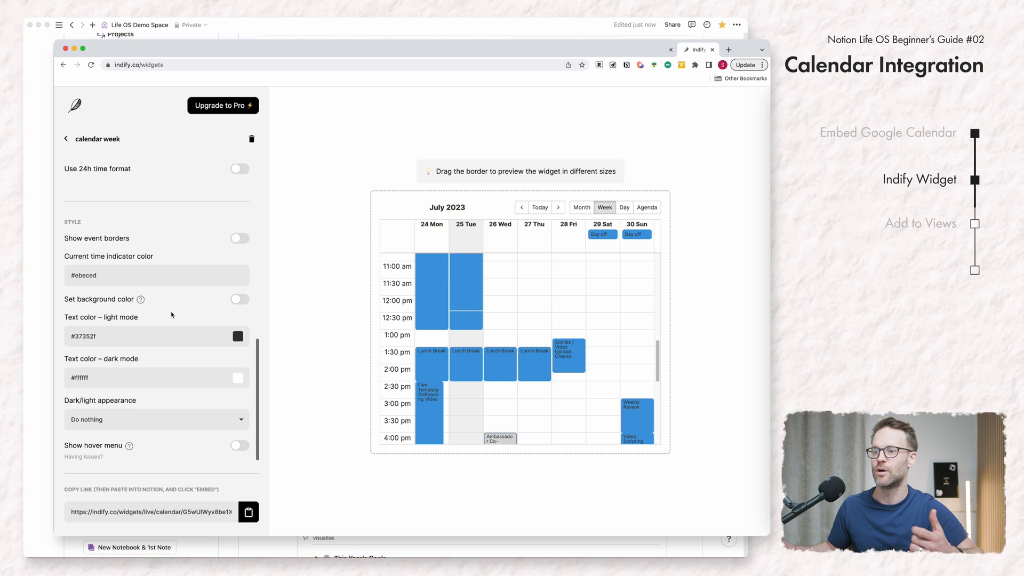
click(248, 512)
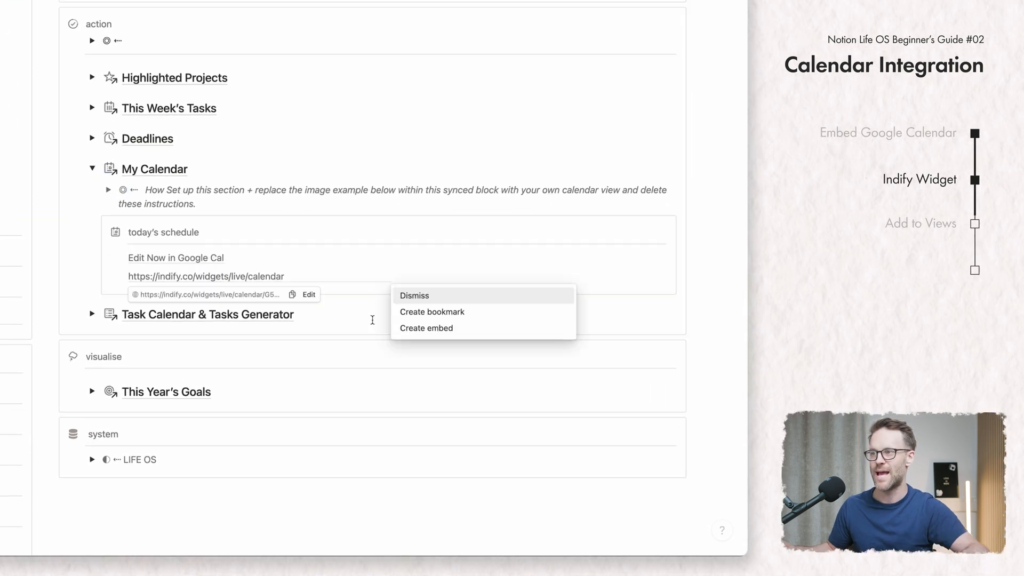
- Dismiss the paste menu, open the calendar synced block page and navigate to Today View
click(427, 328)
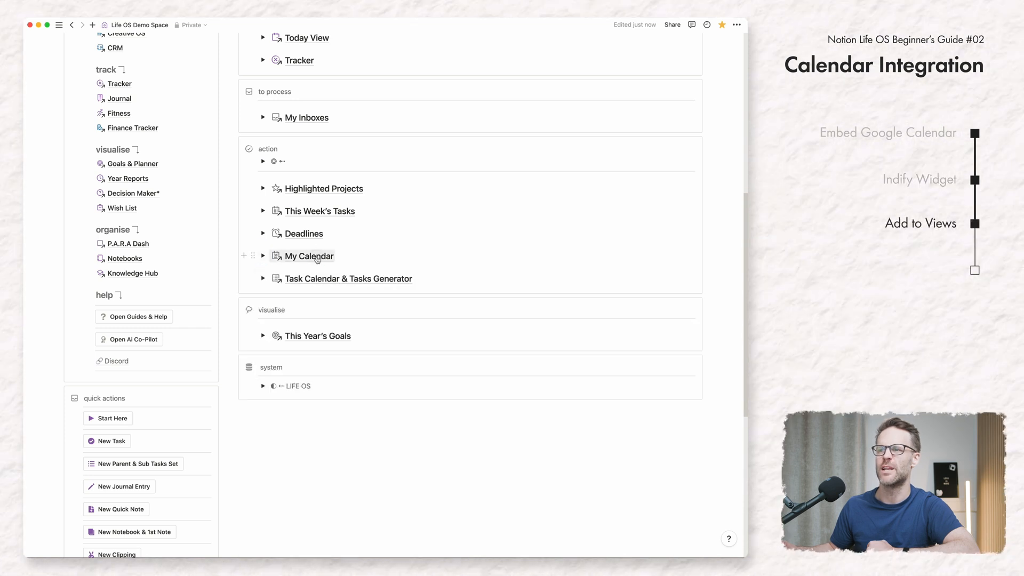
click(308, 256)
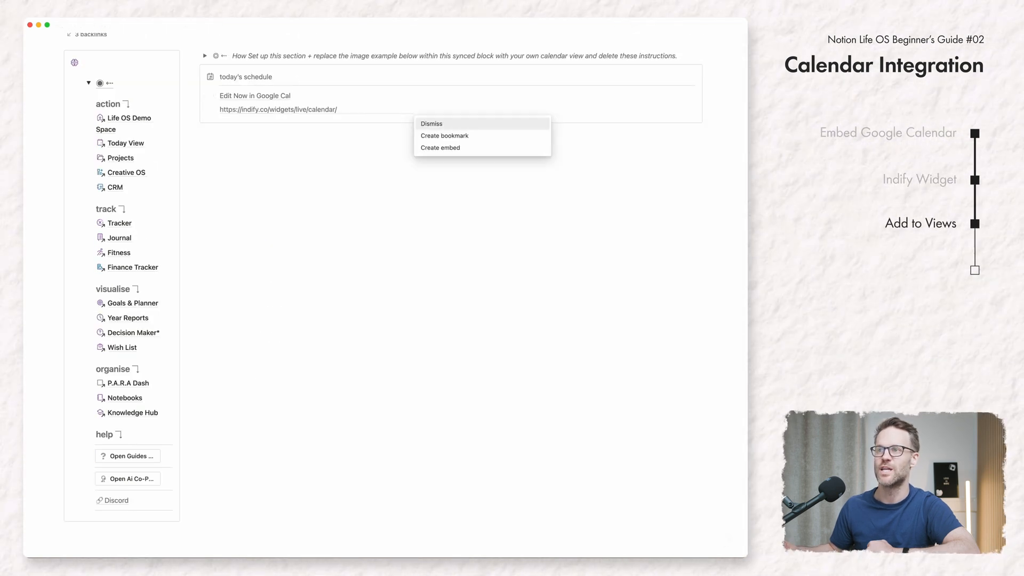
click(440, 148)
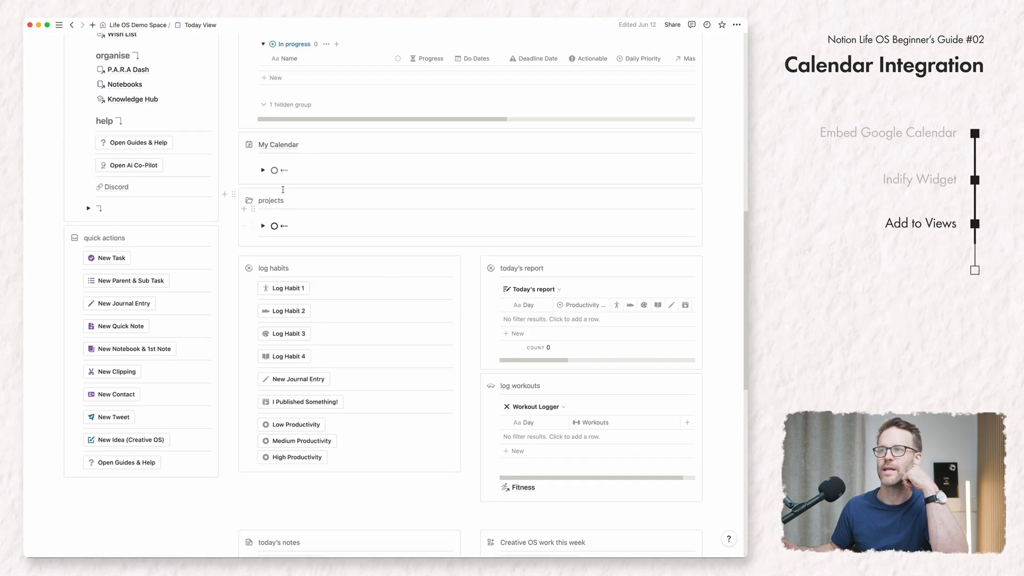
- Embed the Indify calendar link in Today View's My Calendar, then return to the Life OS Demo Space home
click(262, 171)
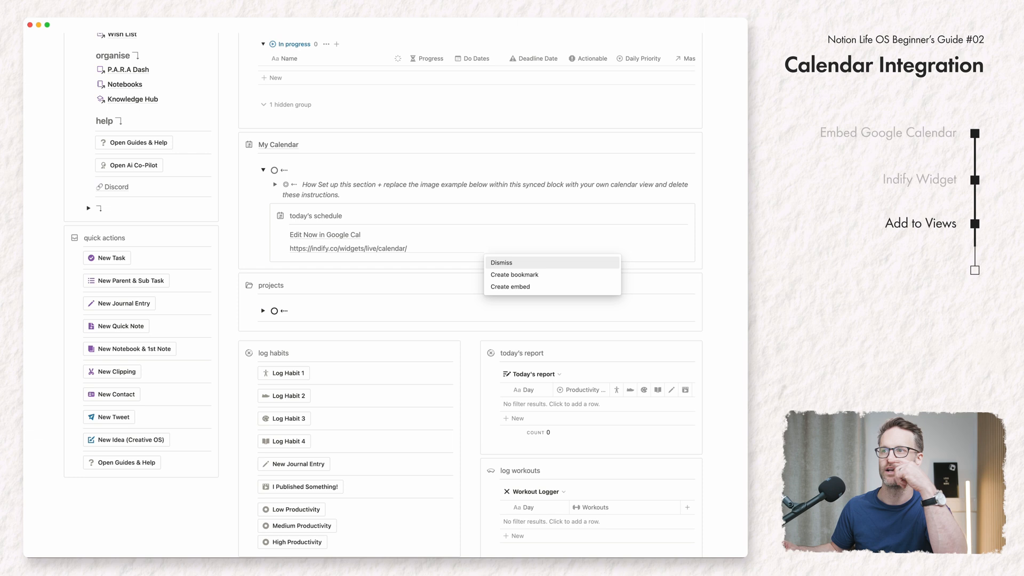
click(510, 286)
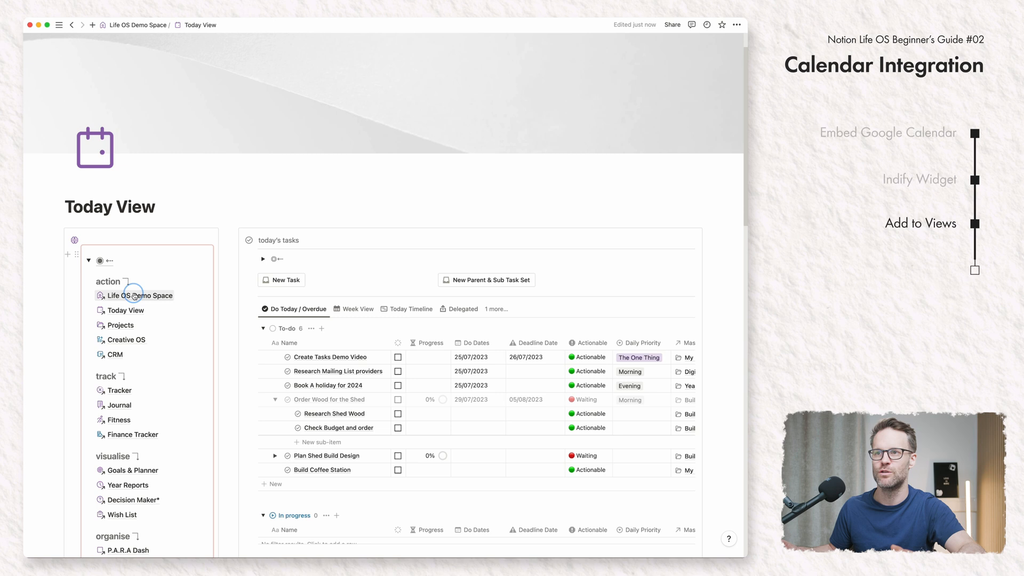
click(140, 295)
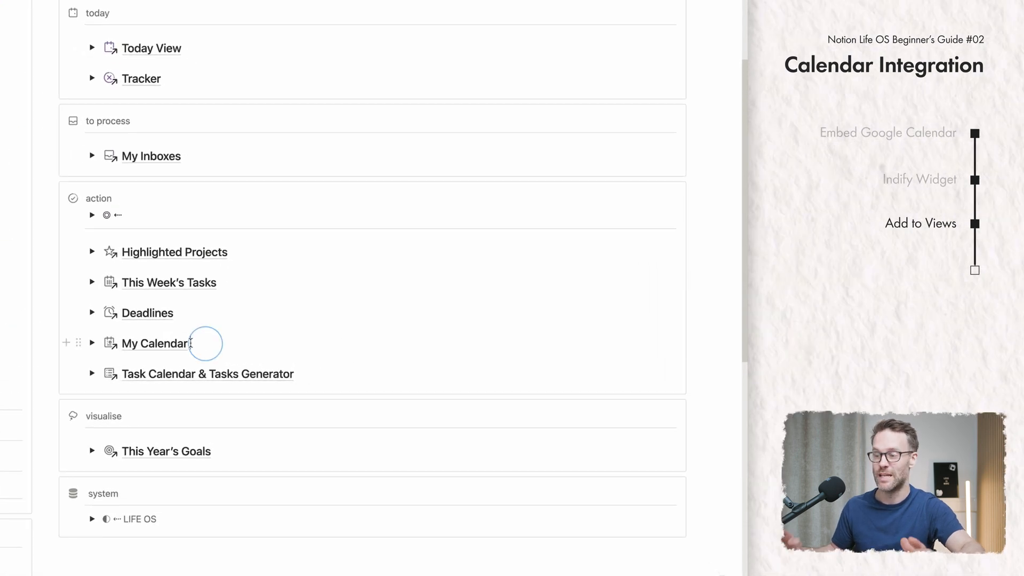
- Start a /turn block and open a task page showing Build A Shed sub-tasks with dependencies
text(/turn)
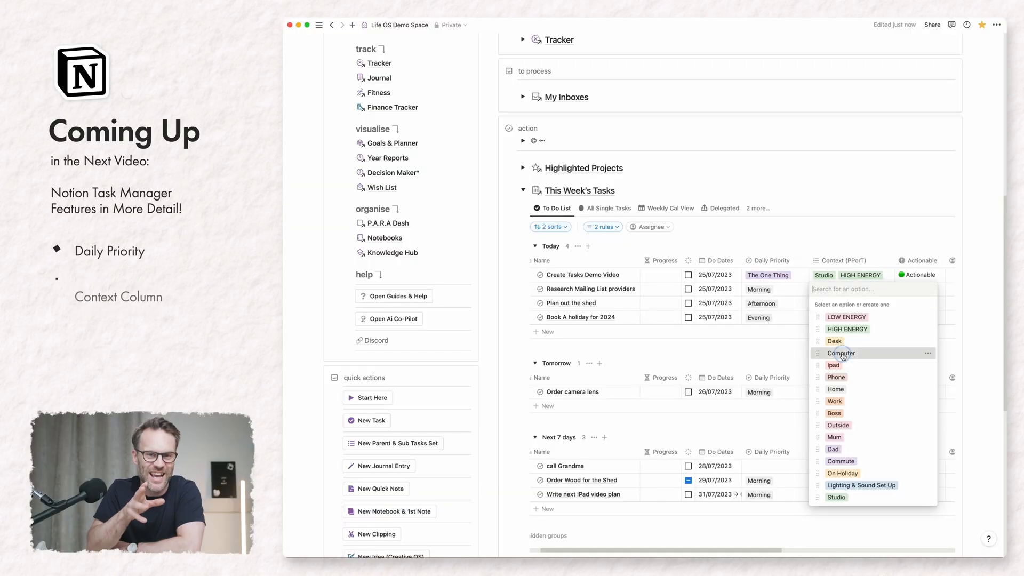
click(744, 207)
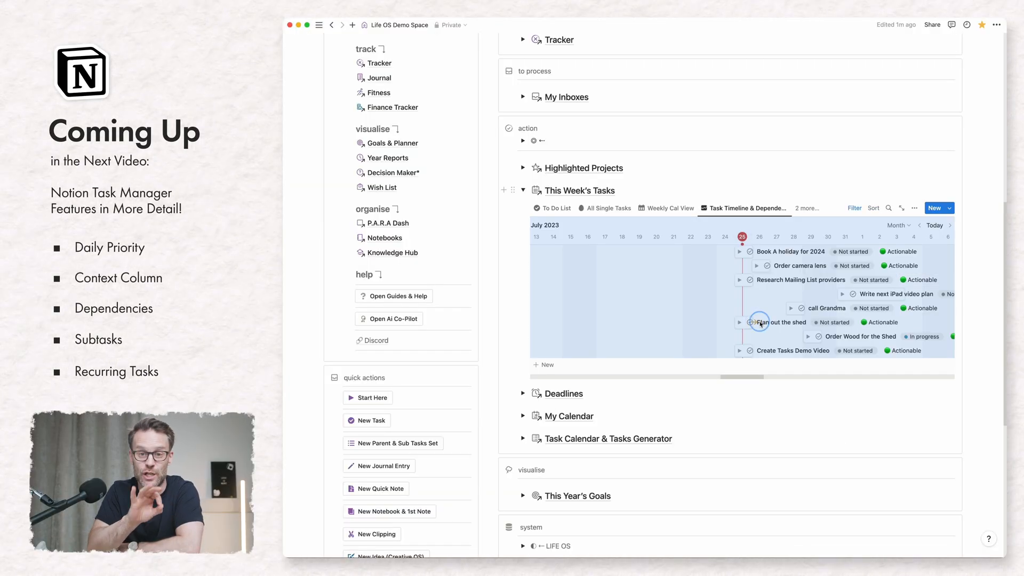
click(759, 323)
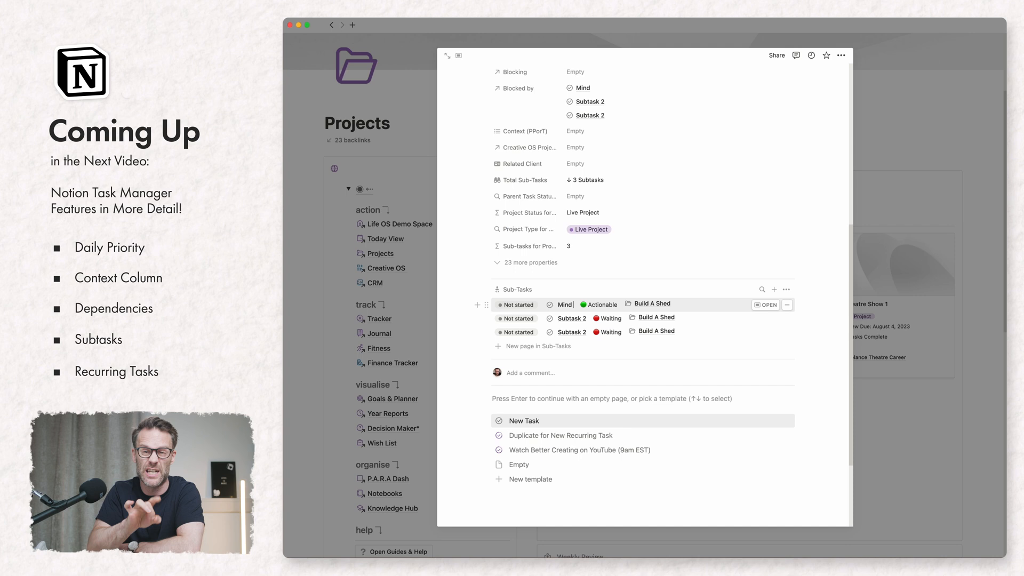